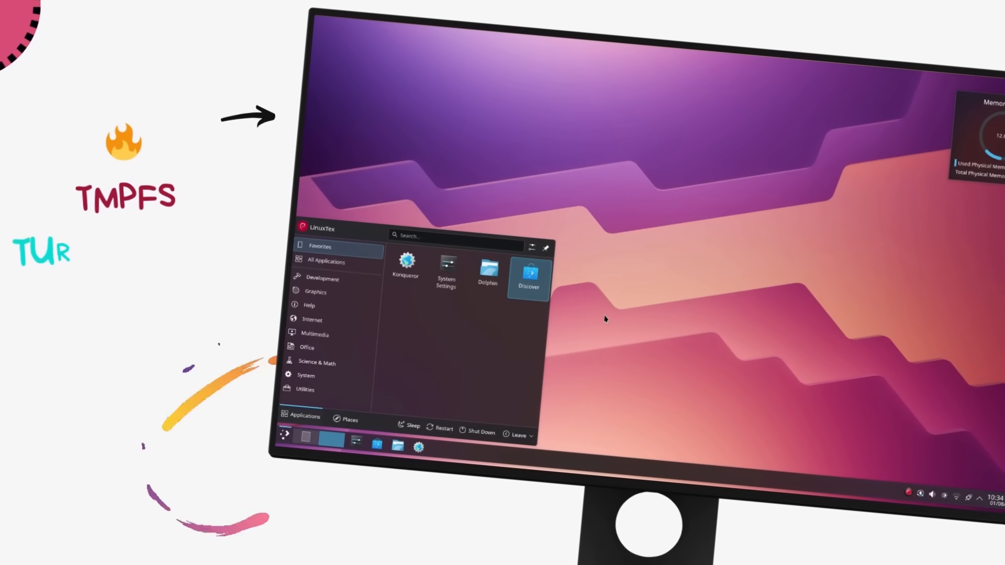
Step: Run python3 stack_test.py to raise the stacked File Download notification, then open quick settings
click(487, 262)
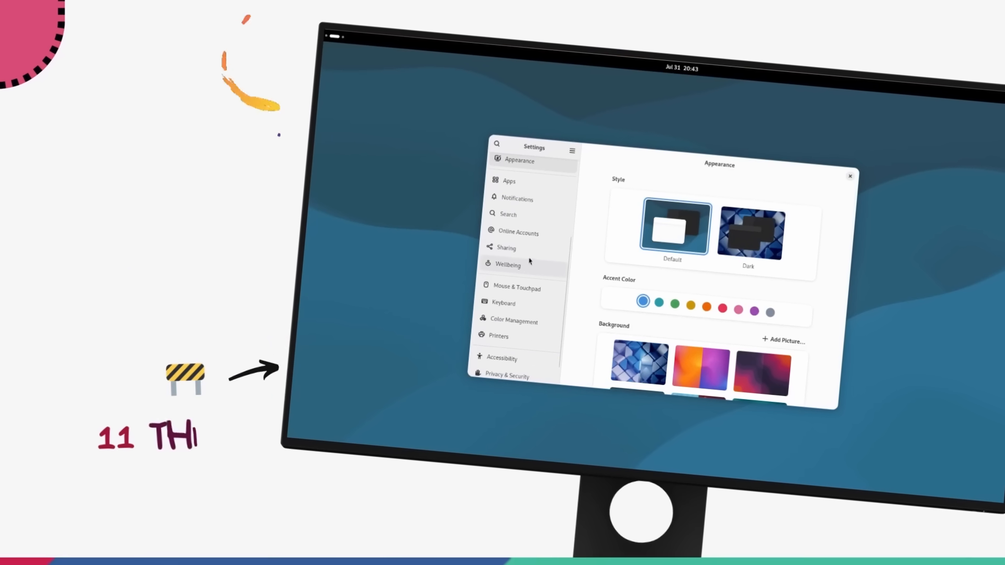
click(509, 264)
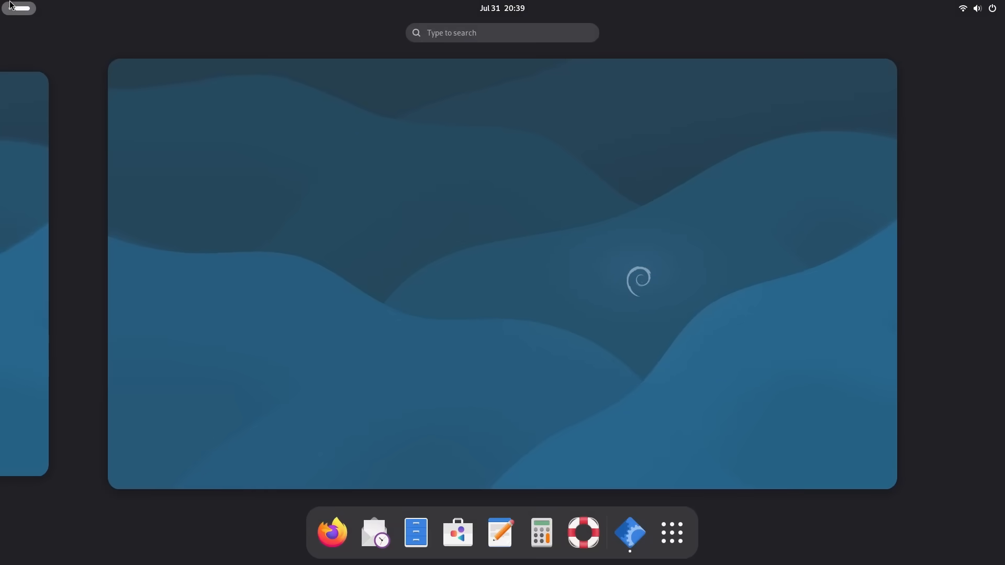
mouse_move(332, 533)
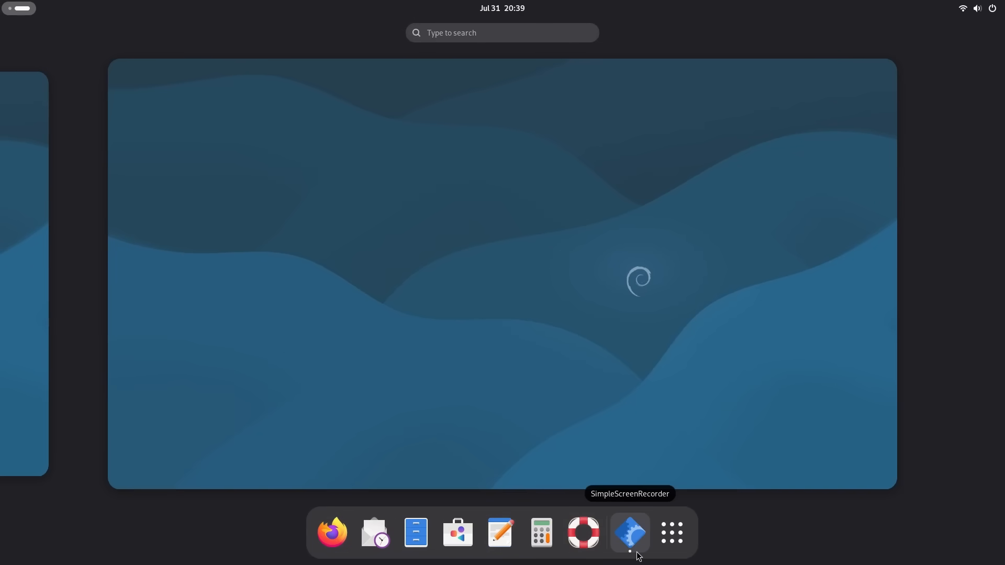
click(670, 532)
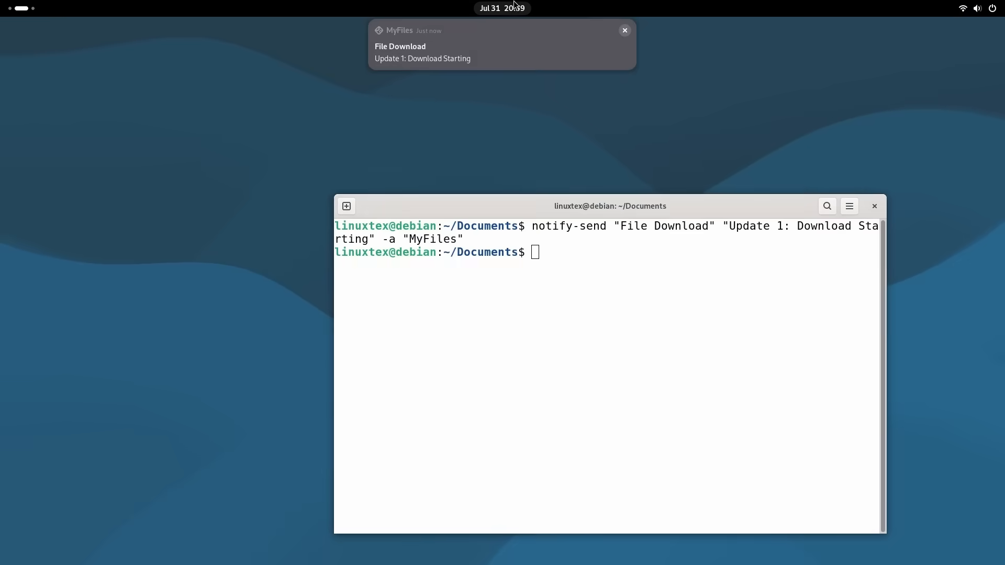
text(python3 stack_test.py)
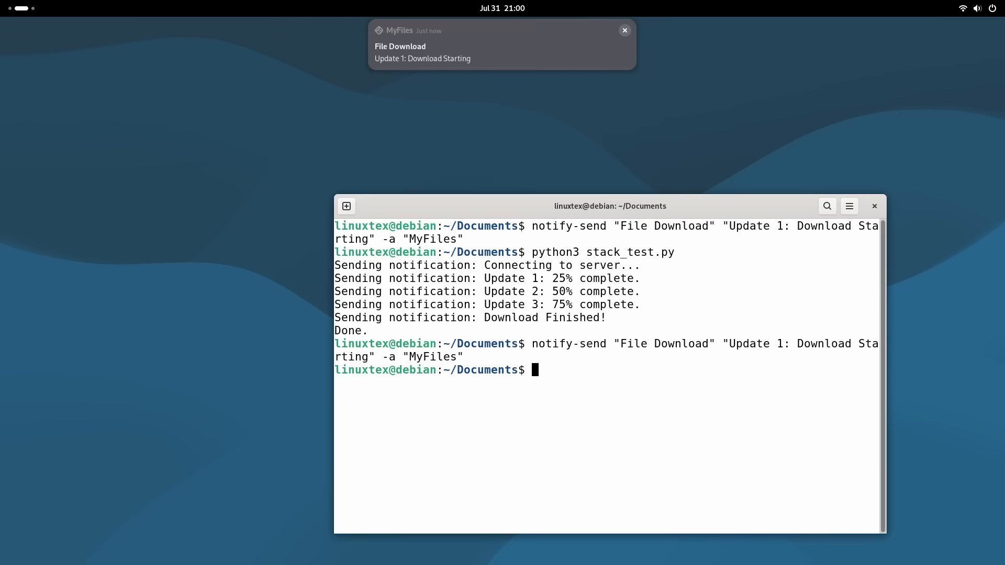
click(502, 8)
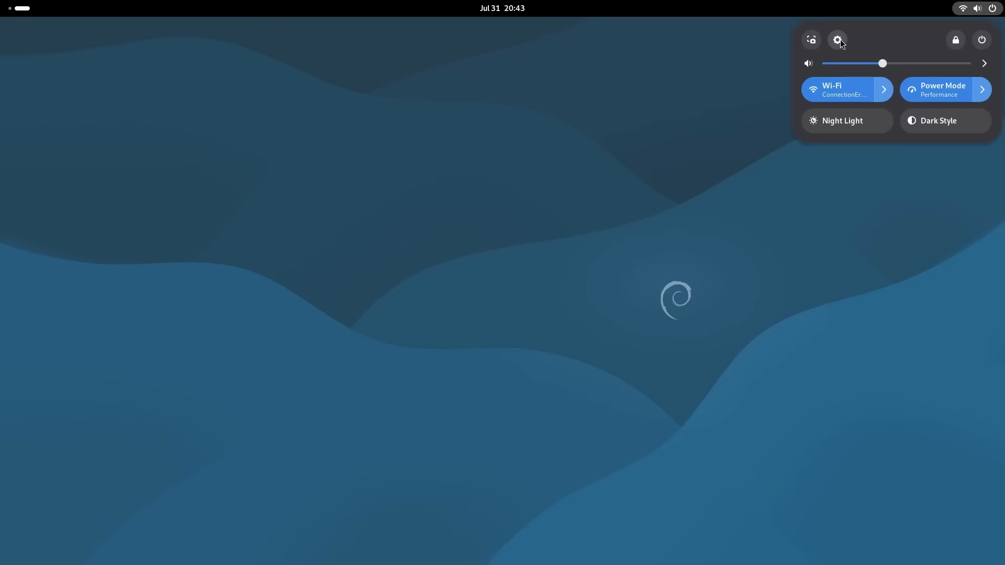
Step: On the Settings Wellbeing page, switch screen time recording off and back on
click(838, 40)
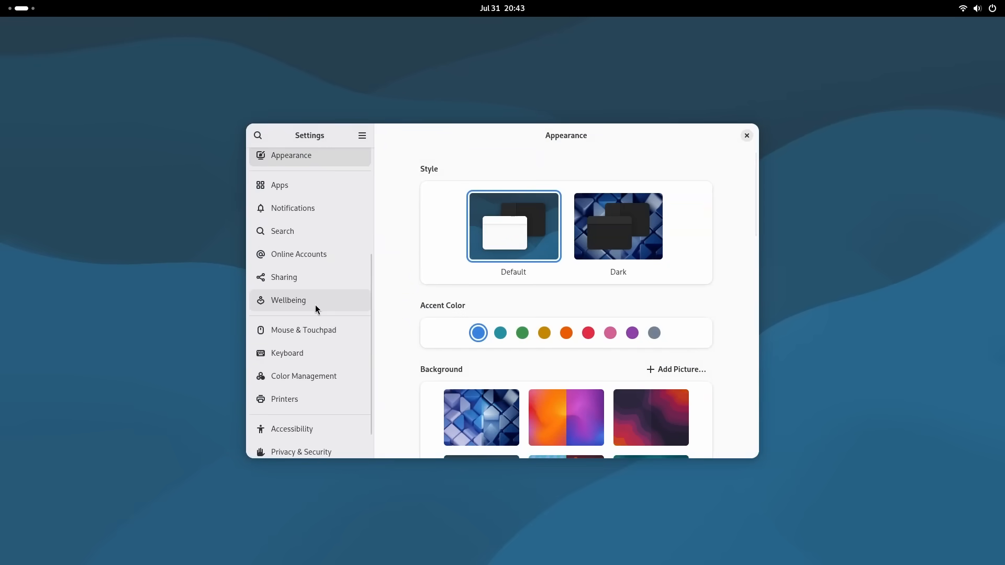
click(288, 301)
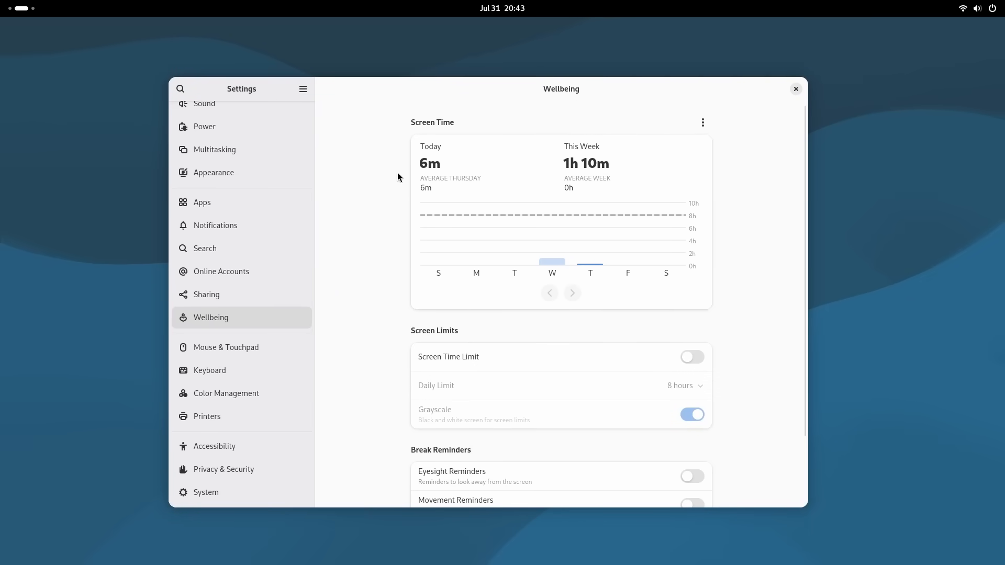
scroll(down, 3)
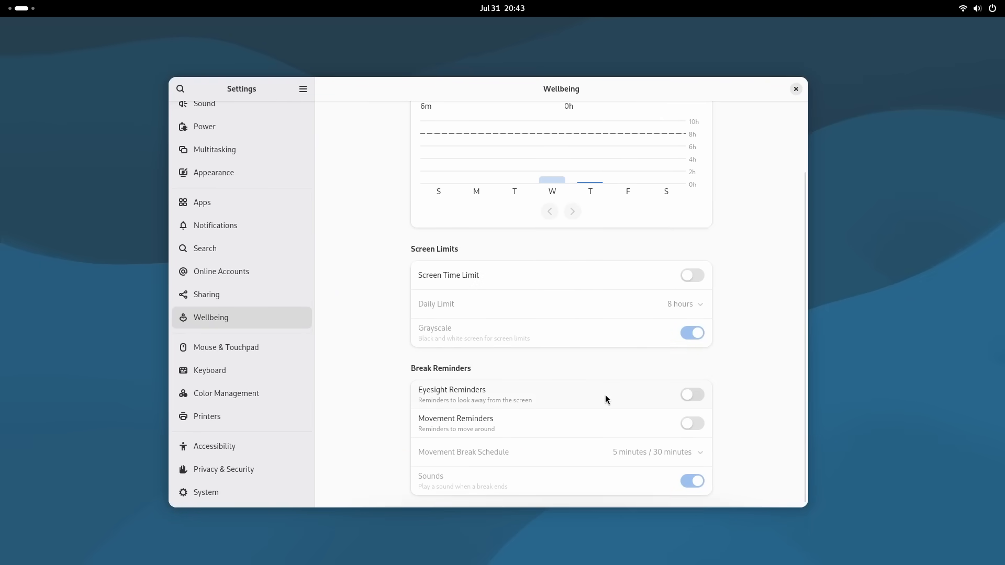
click(702, 123)
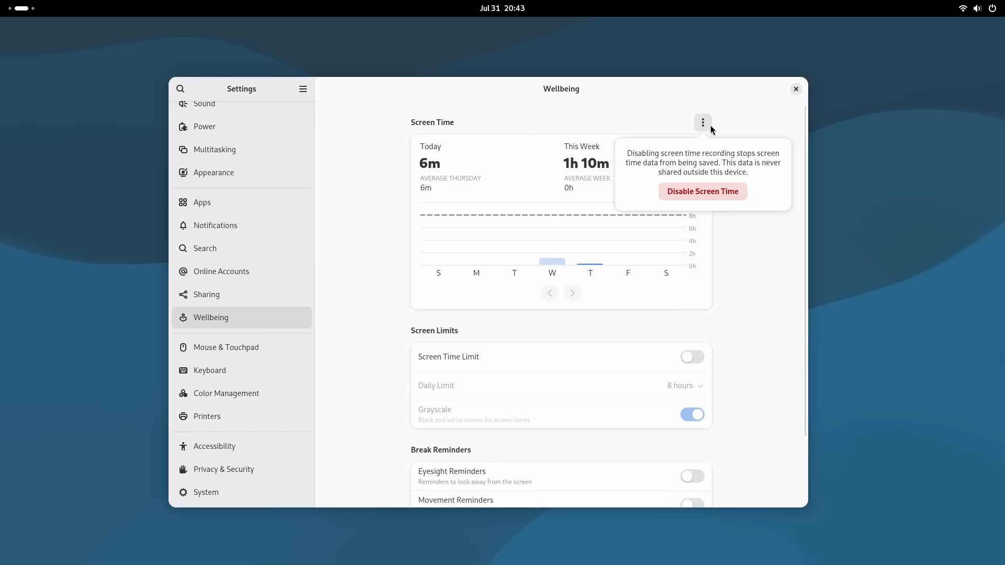
click(702, 190)
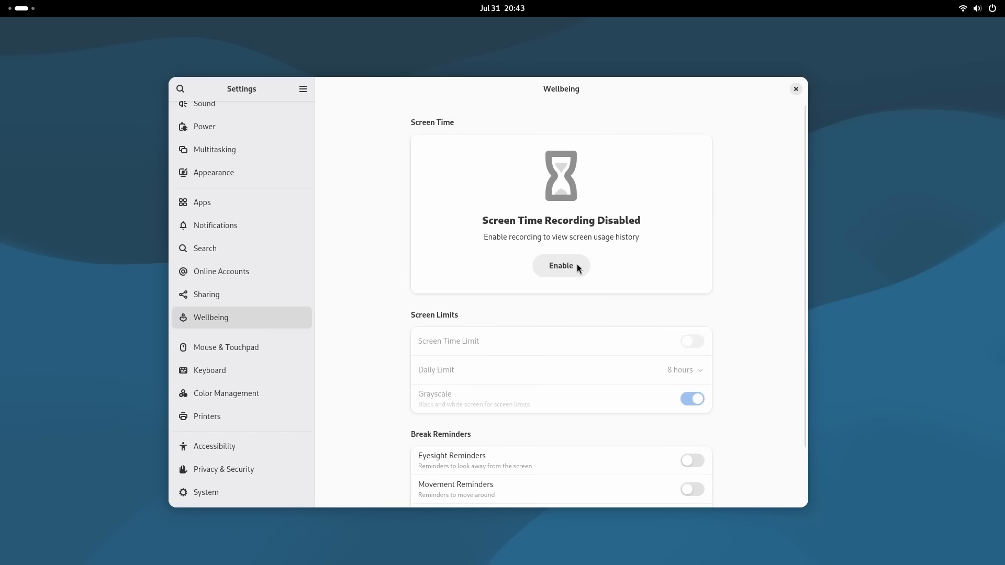
click(561, 265)
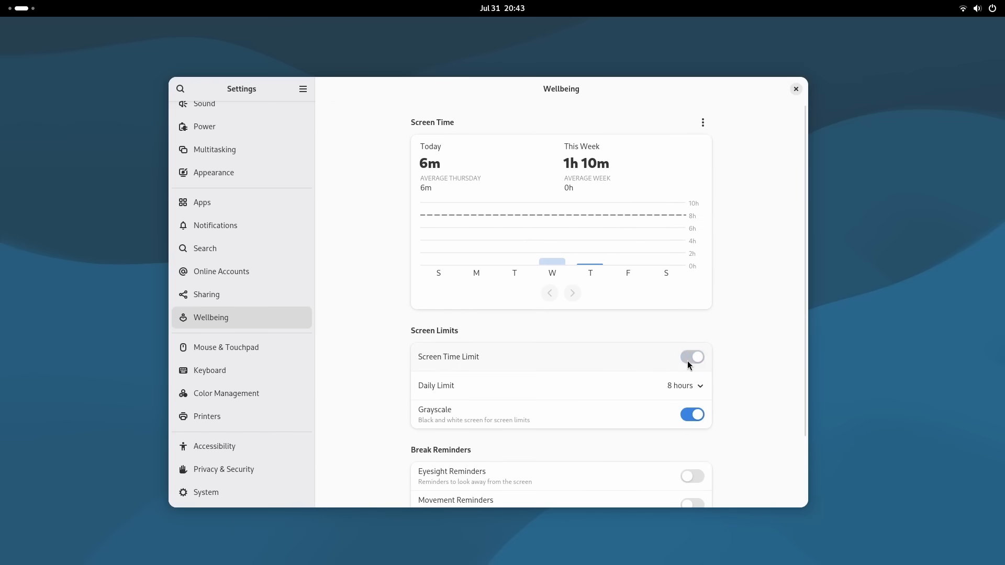
Step: Set the daily screen-time limit to 1 minute and confirm it
click(692, 357)
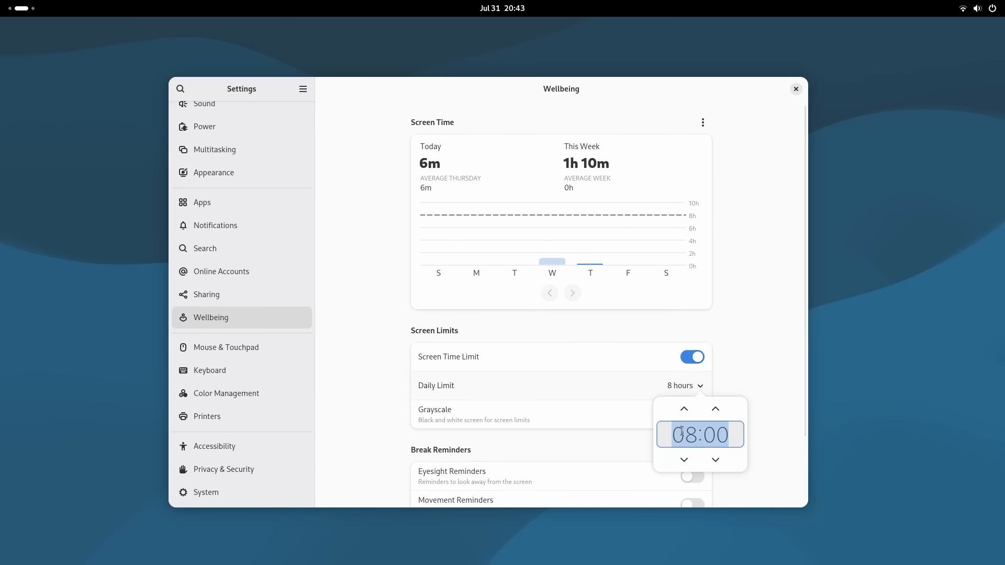
click(684, 461)
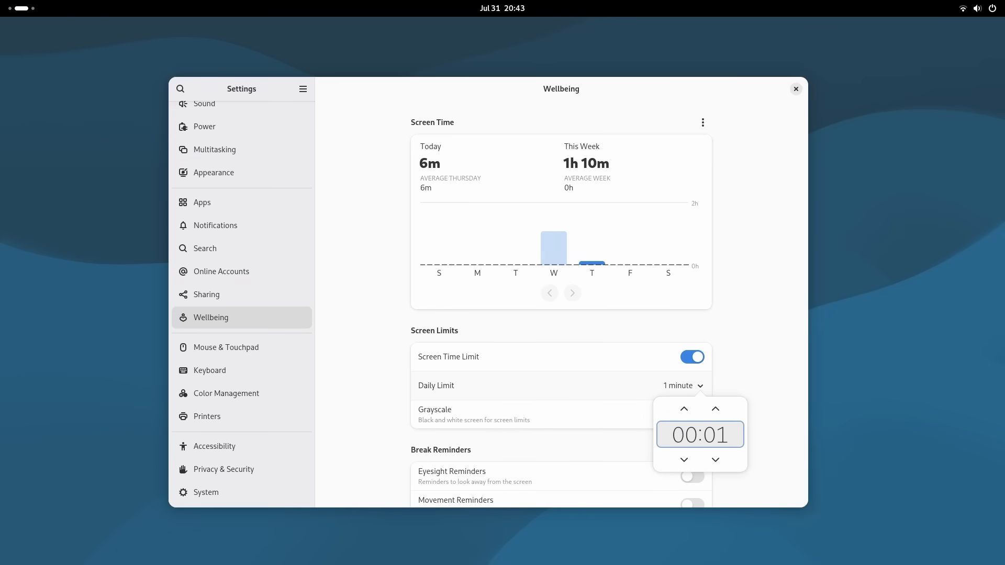
click(692, 415)
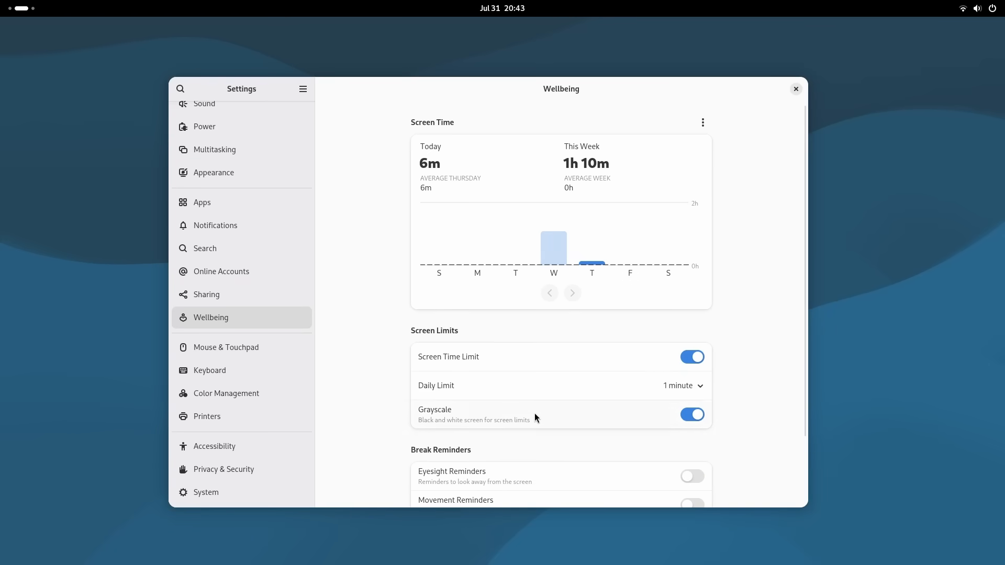
scroll(down, 3)
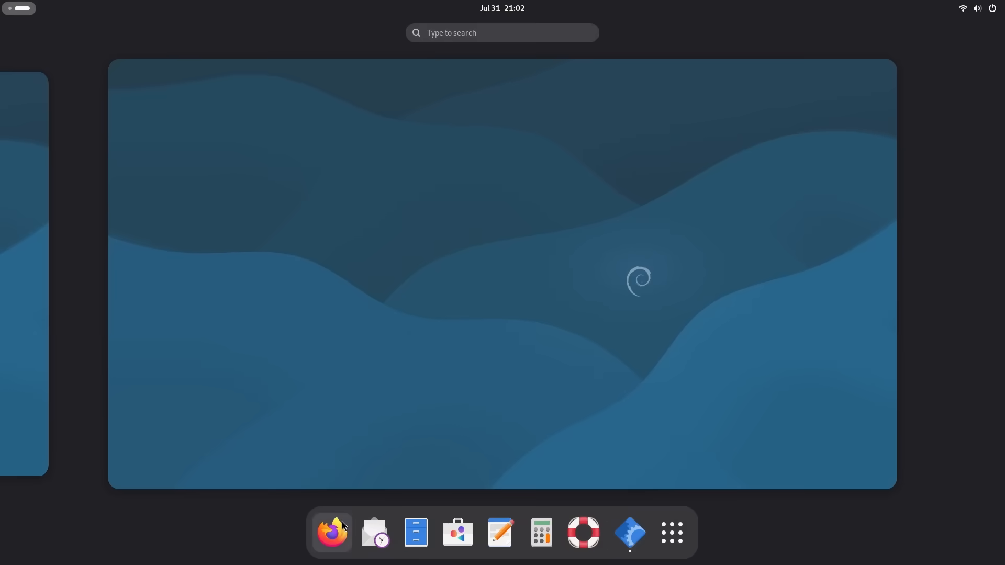
Step: Launch Mail's welcome setup and a new Text Editor document, then return to the overview
click(332, 532)
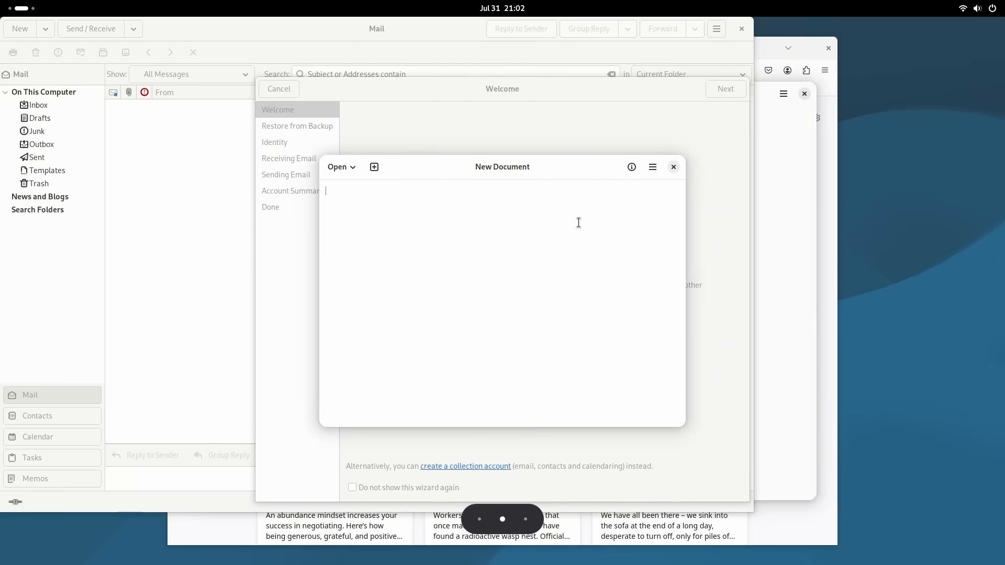
key(Super)
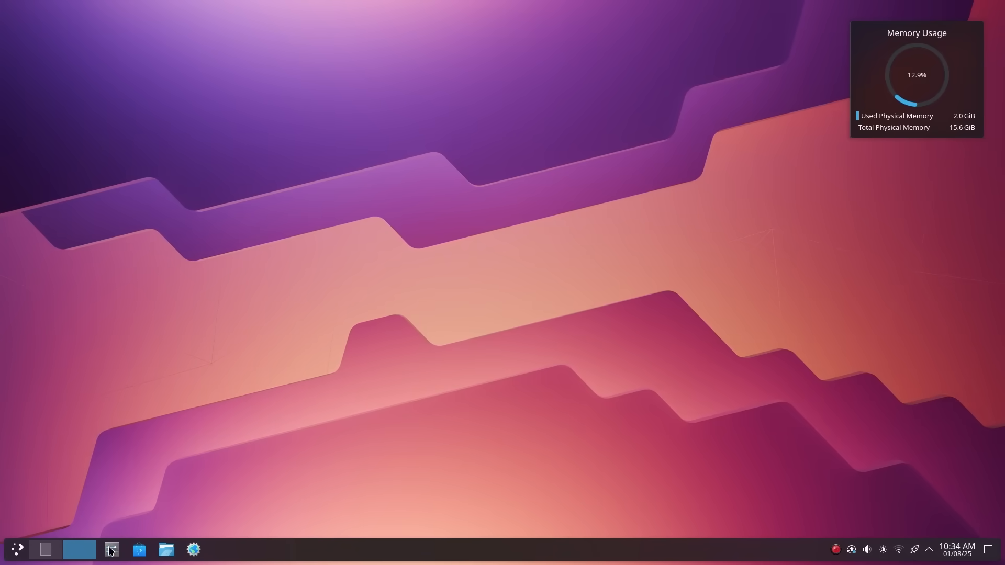
click(956, 549)
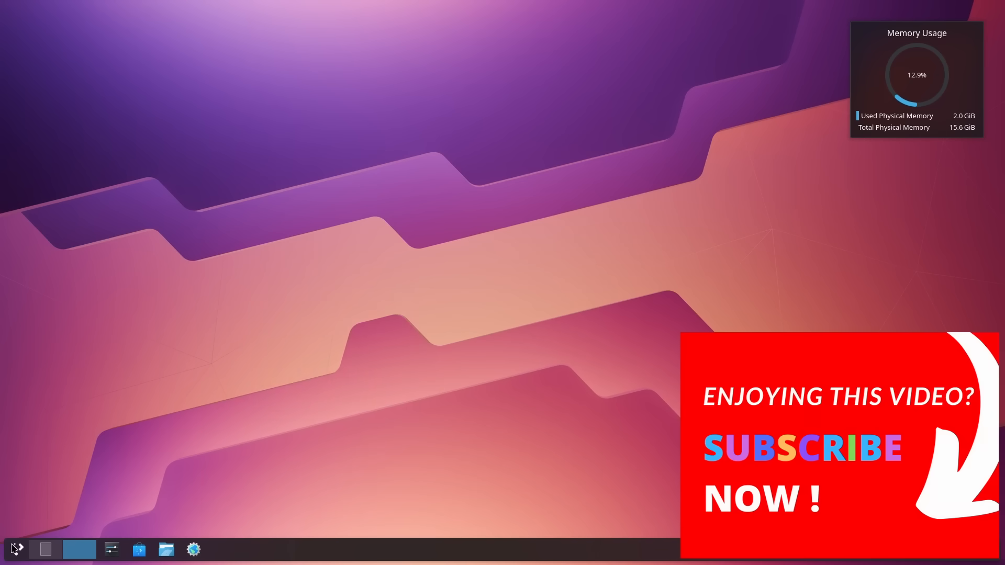
click(16, 550)
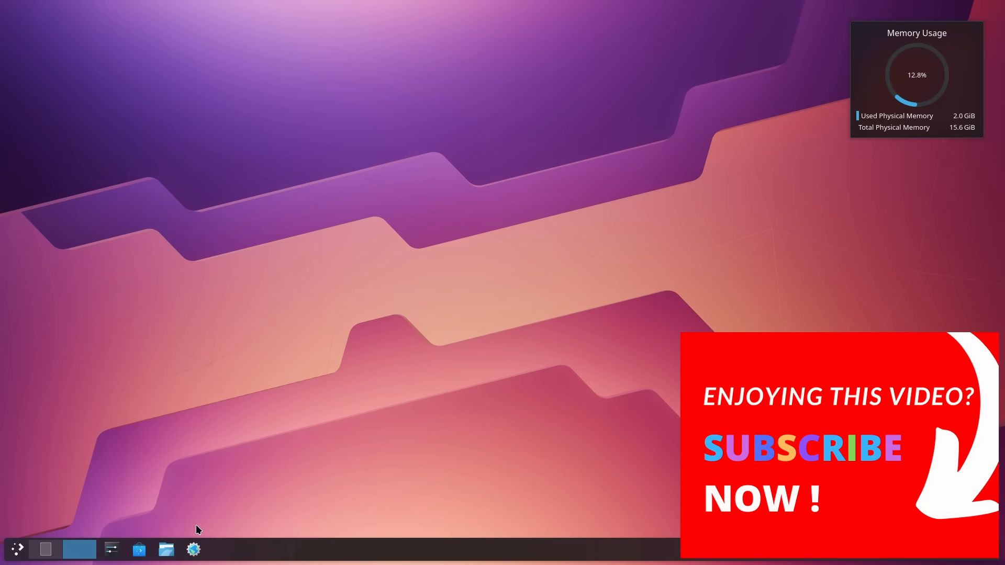
click(167, 549)
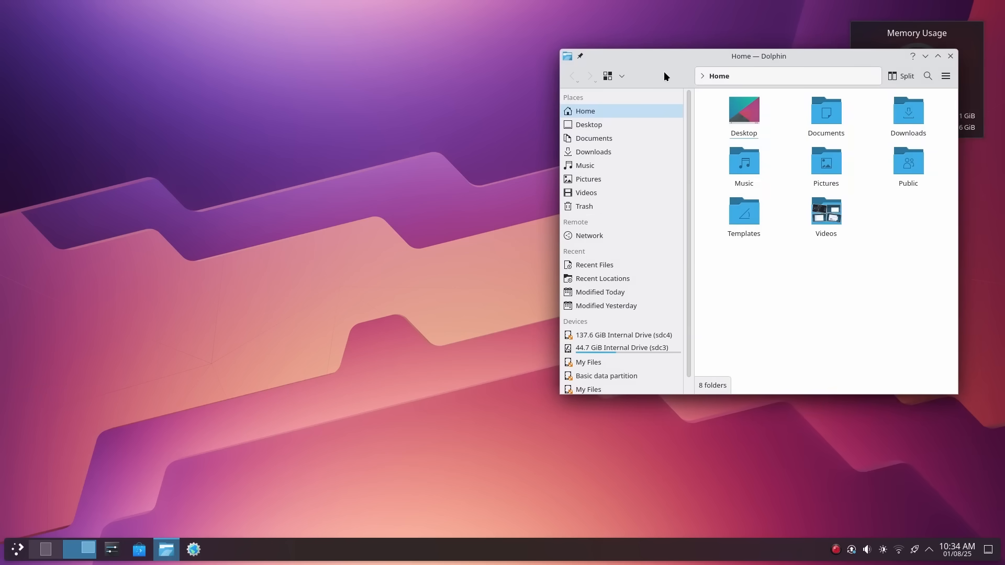
drag(758, 55, 558, 218)
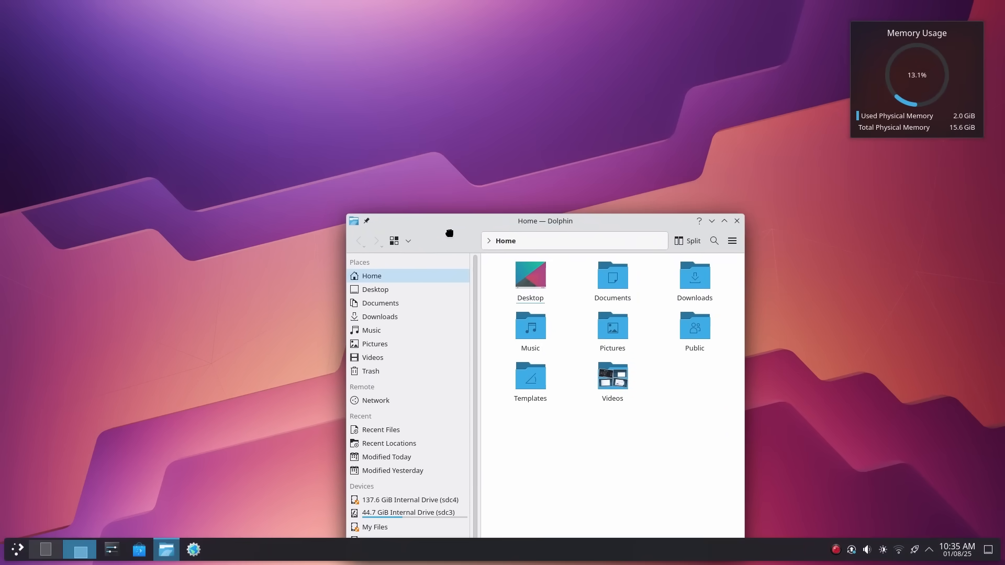
click(725, 221)
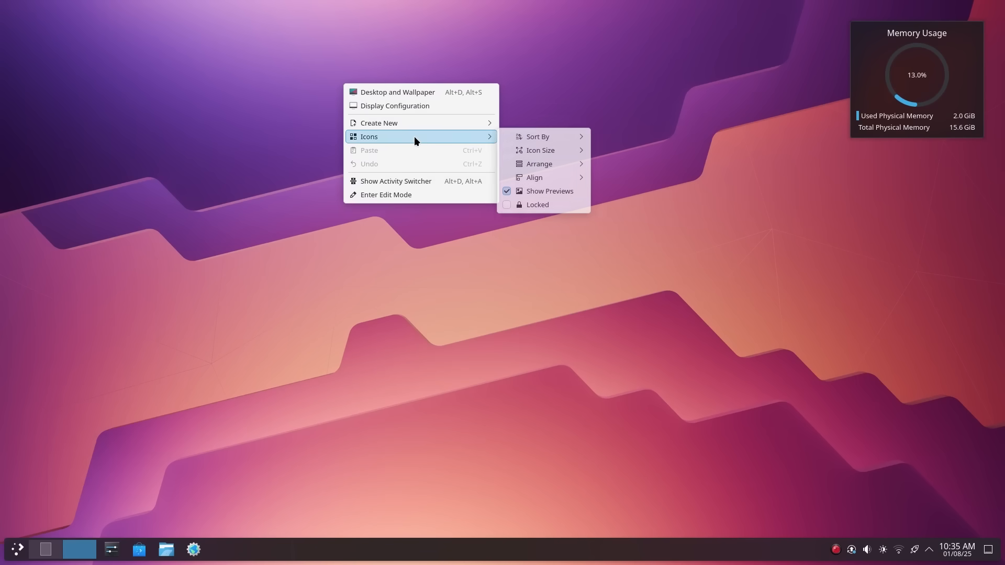
click(294, 227)
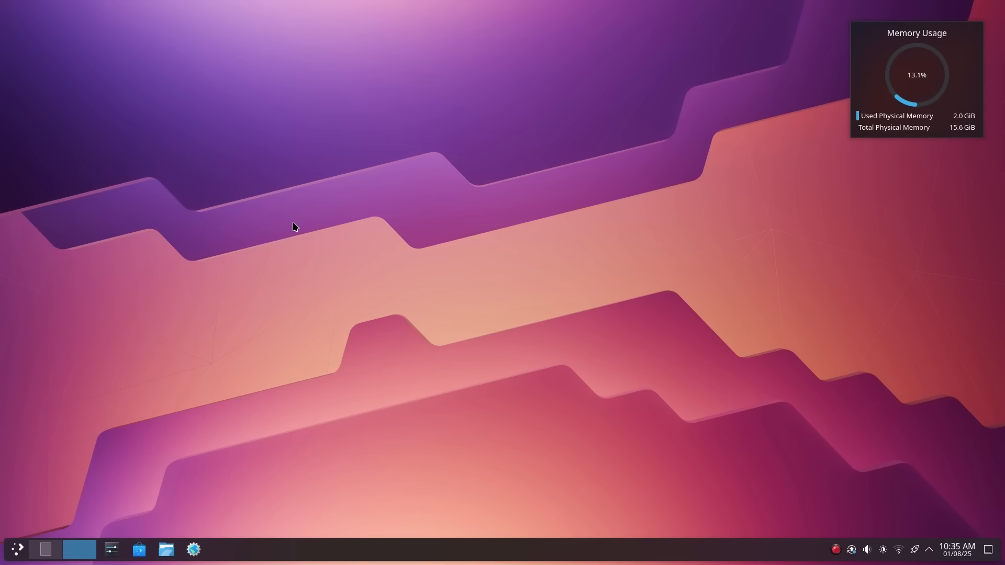
mouse_move(112, 550)
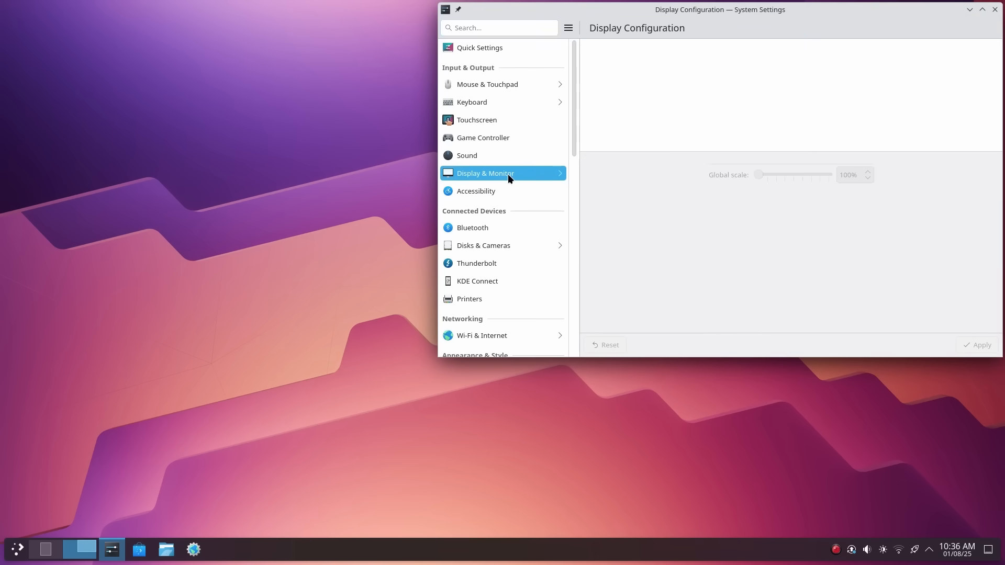
Step: In Display & Monitor, try a 125% global scale and revert to 100%
click(485, 173)
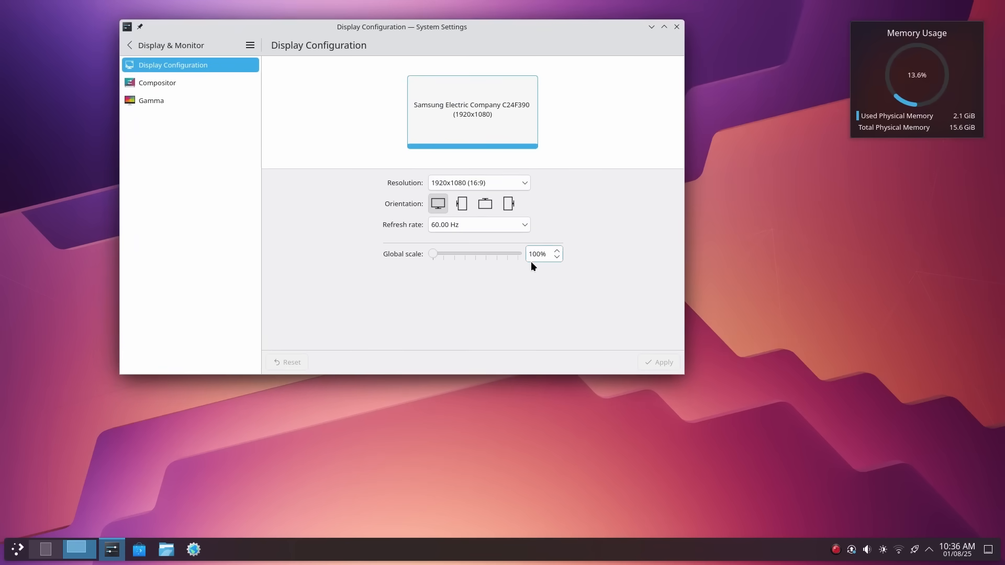
drag(434, 253, 446, 253)
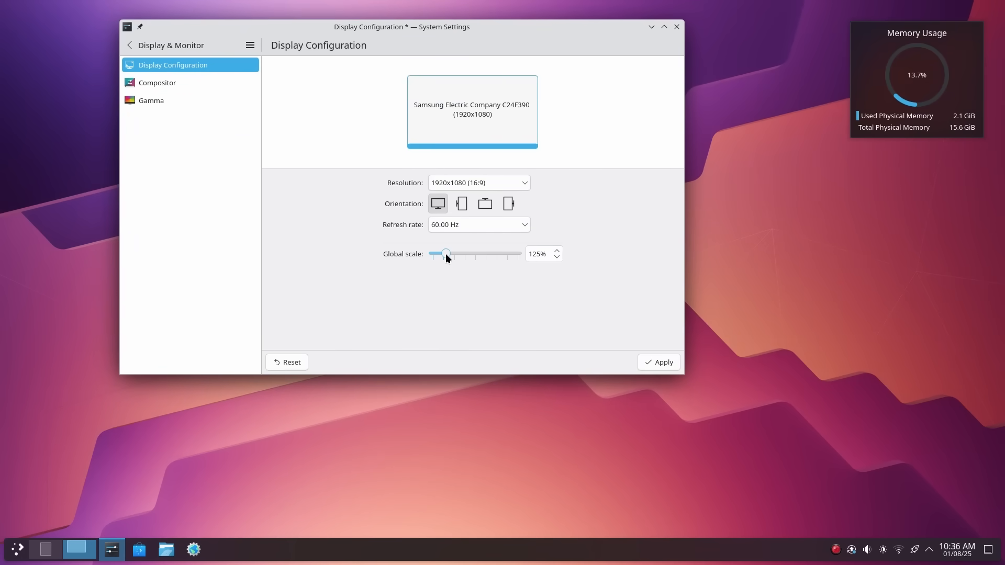
drag(446, 253, 432, 253)
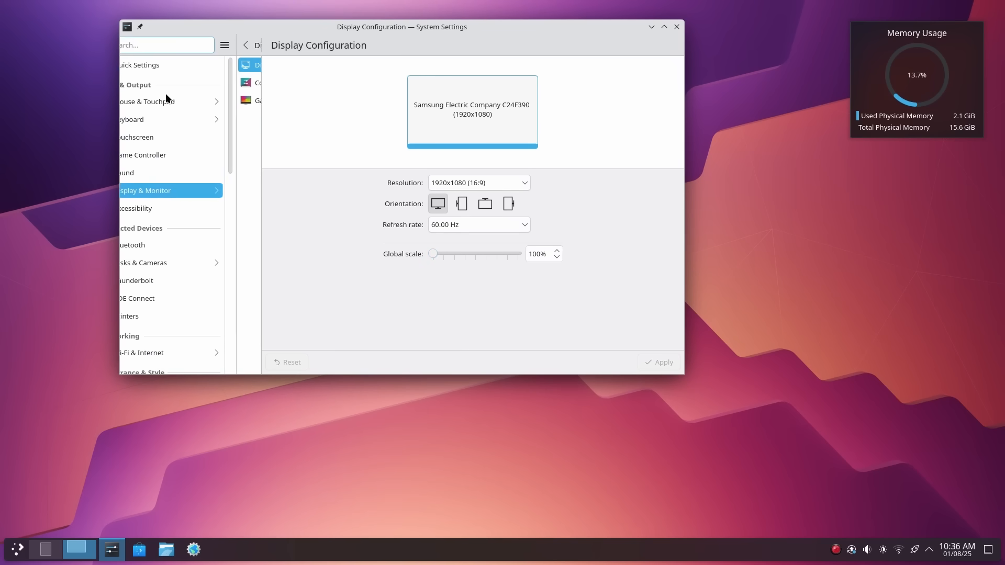
scroll(down, 3)
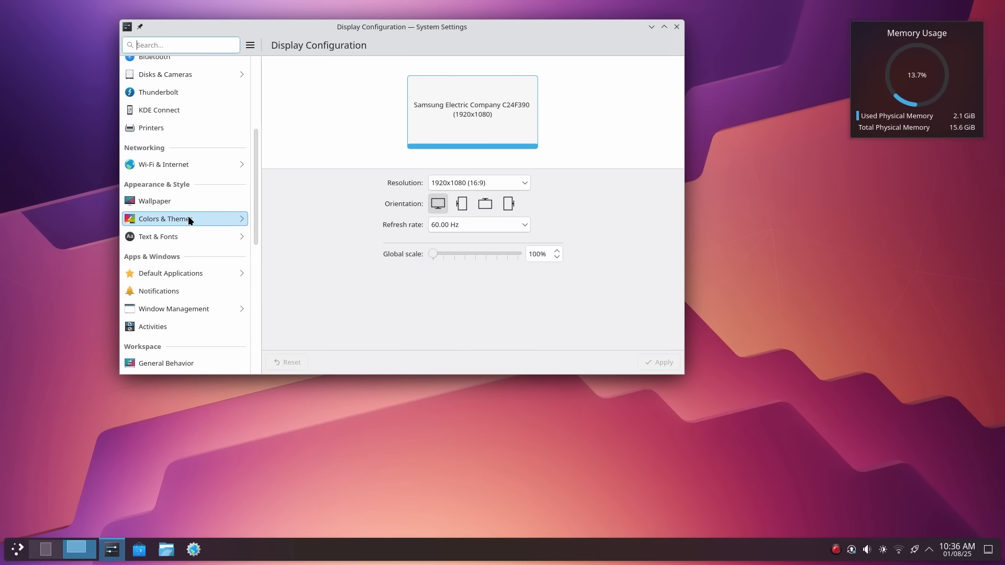
Step: Bring up the Night Light page under Colors & Themes with the filter always off
click(164, 219)
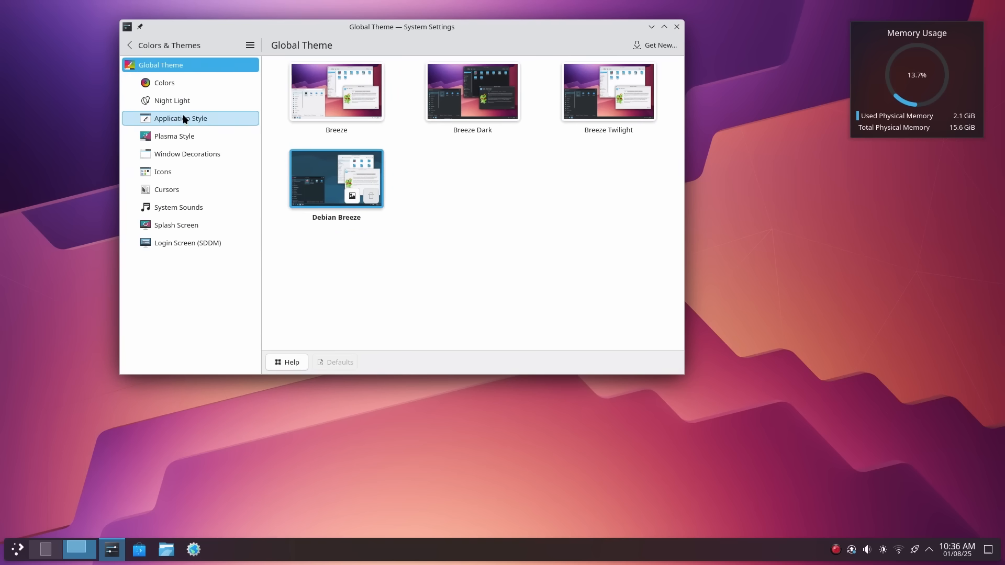
click(172, 100)
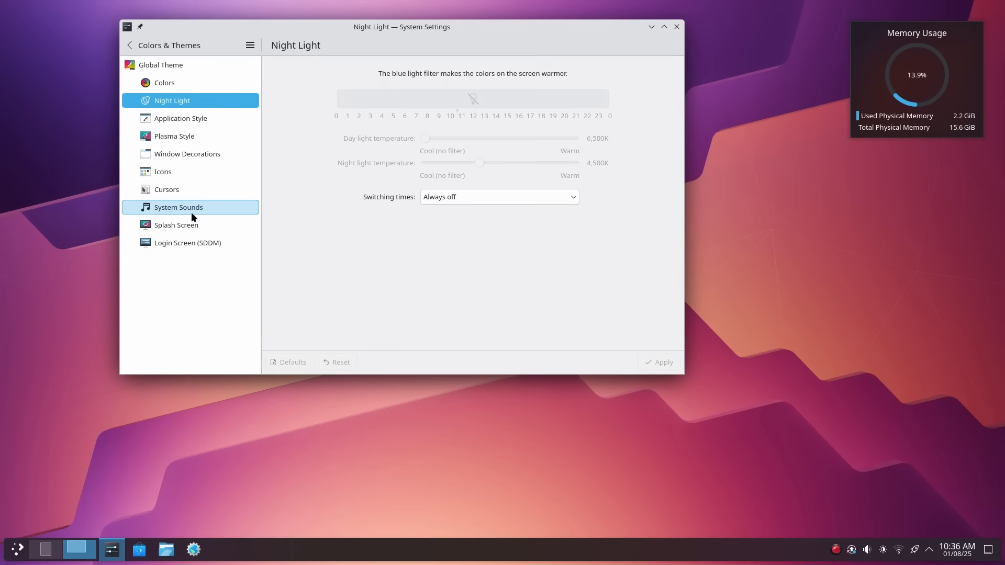
mouse_move(227, 290)
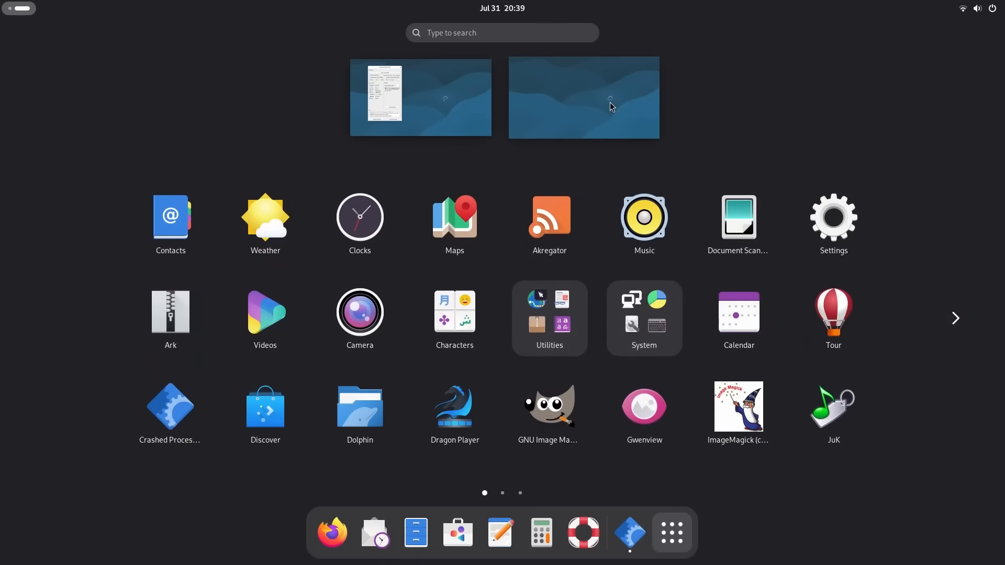
Step: Show the About page reporting Debian GNU/Linux 13 (trixie)
right_click(583, 97)
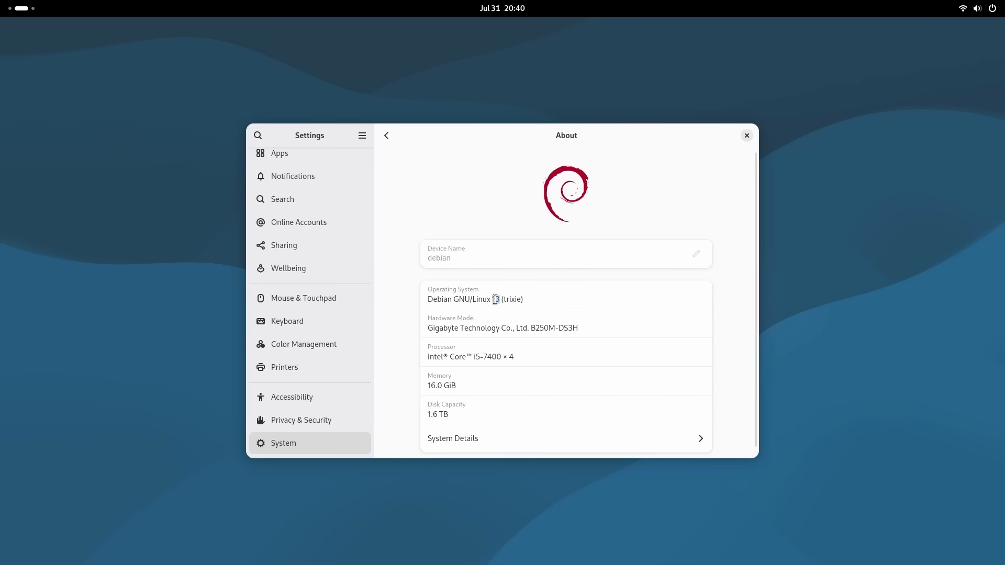
click(452, 439)
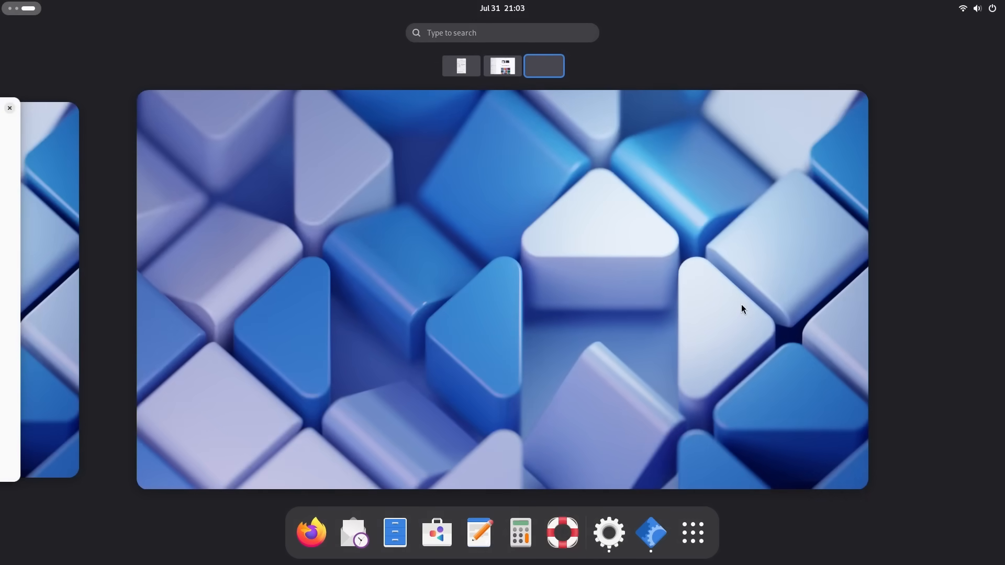
Step: Switch workspaces to view the new wallpapers and bring up the quick settings dark style toggle
click(608, 533)
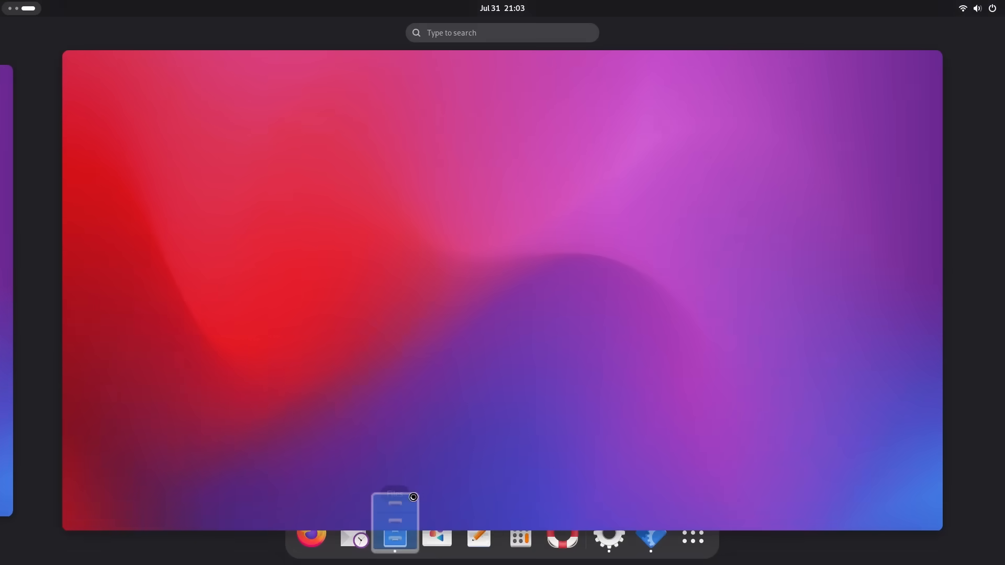
click(395, 537)
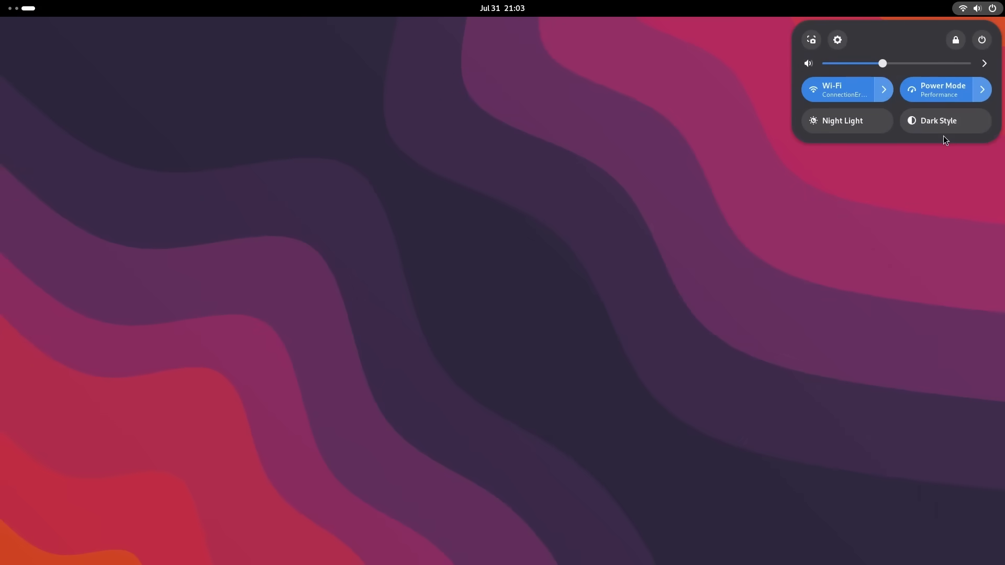
click(939, 120)
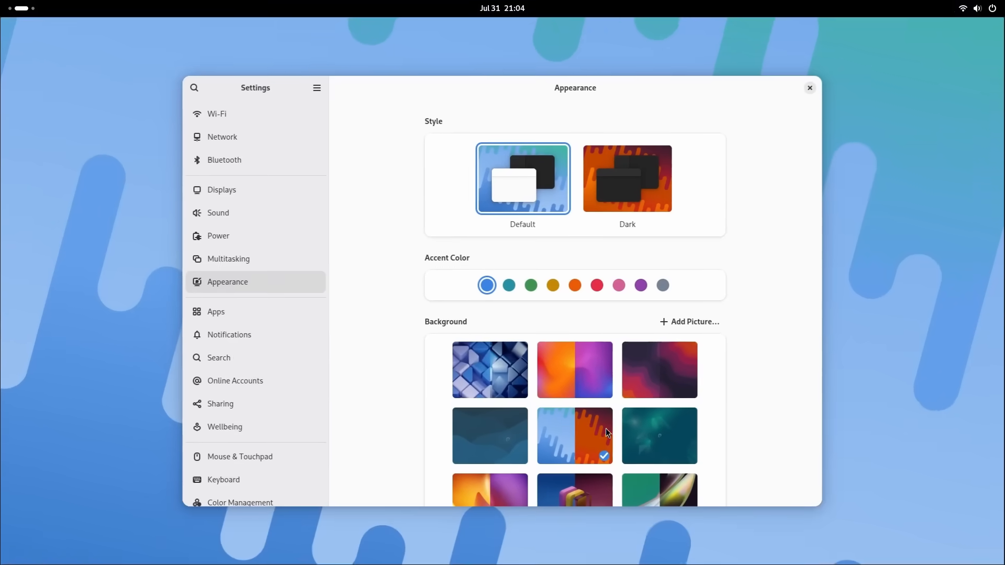
Step: Show the glass shapes wallpaper in dark style and back to default
scroll(down, 3)
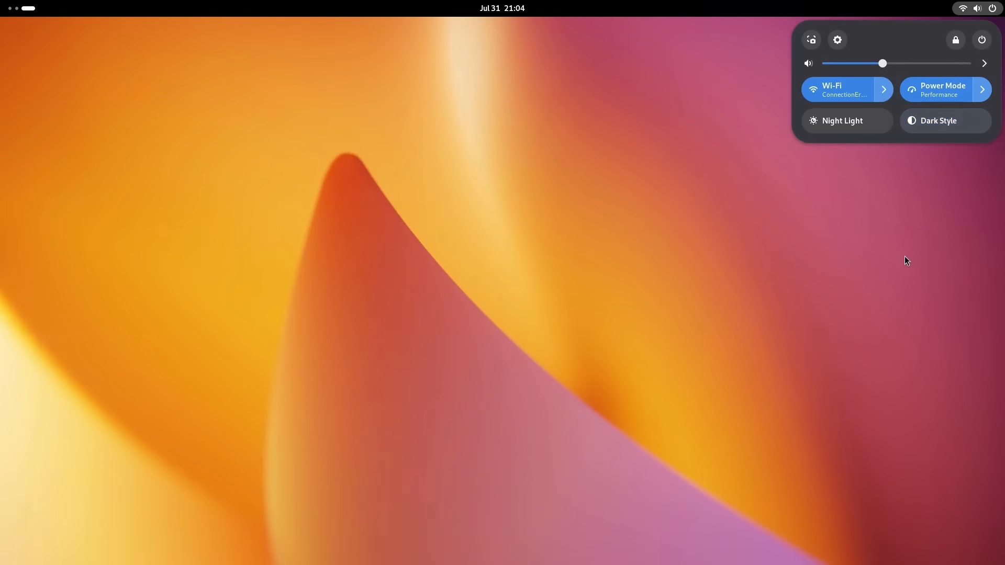
click(837, 39)
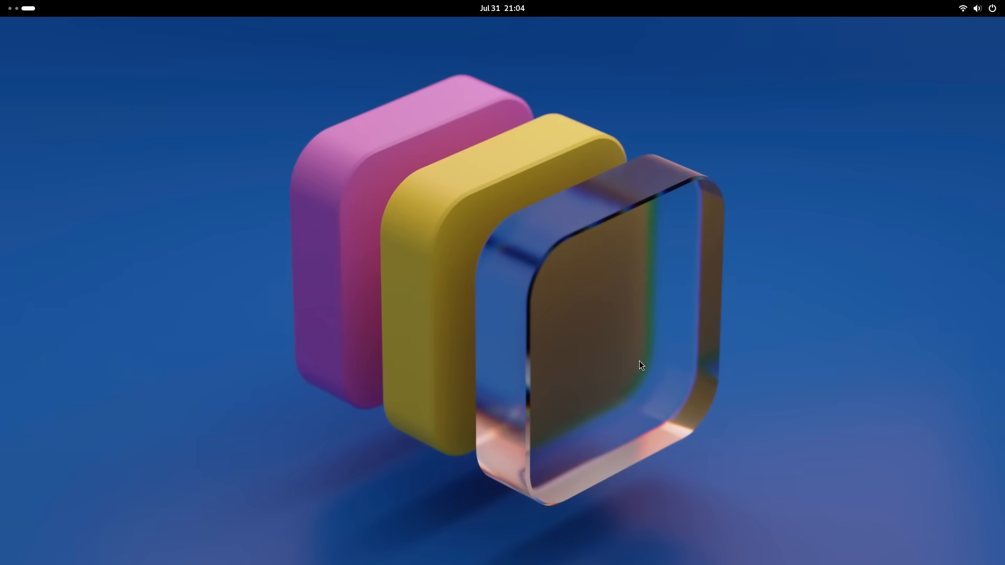
click(977, 8)
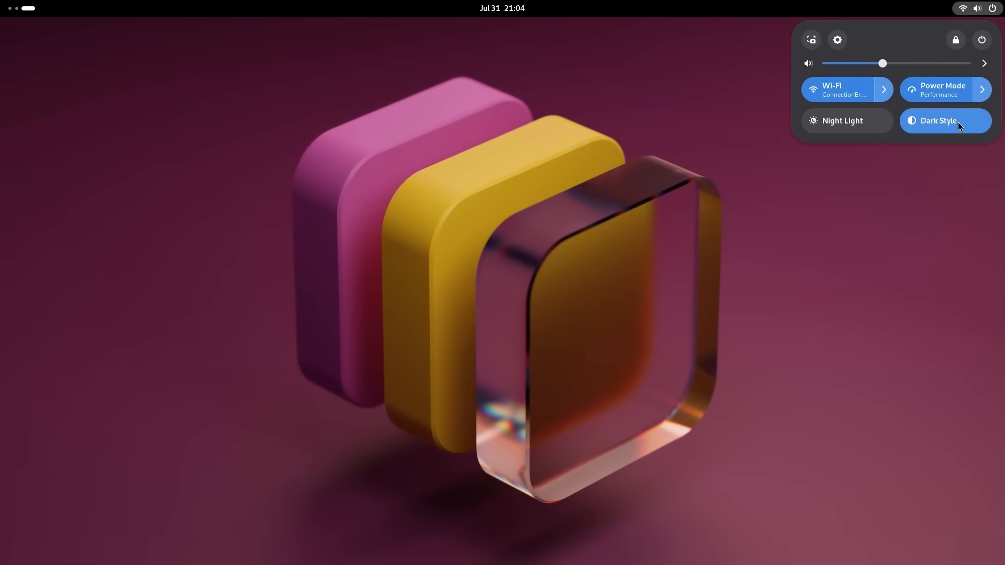
click(938, 120)
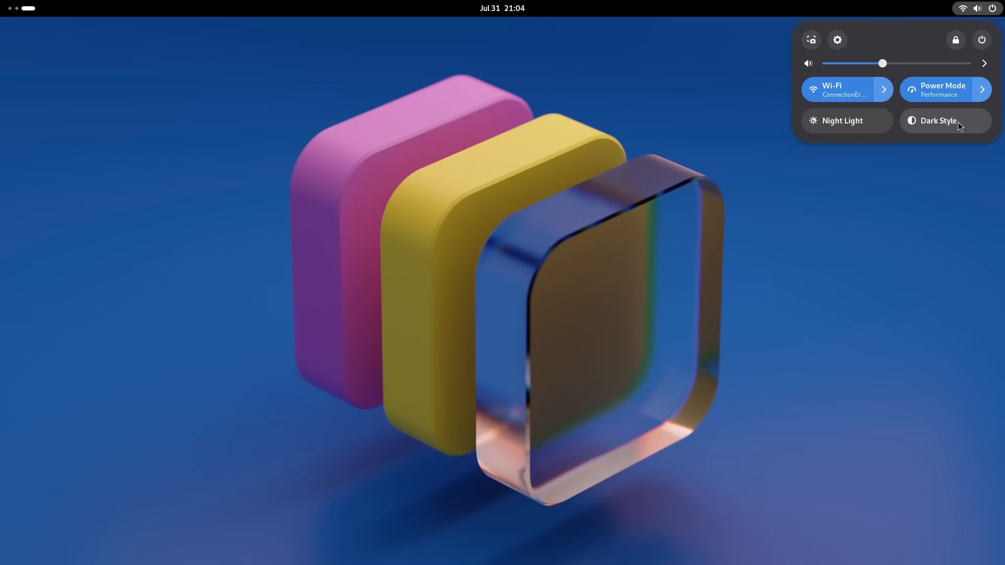
Step: Pick further new backgrounds, ending with the ring wallpaper in dark style
click(837, 310)
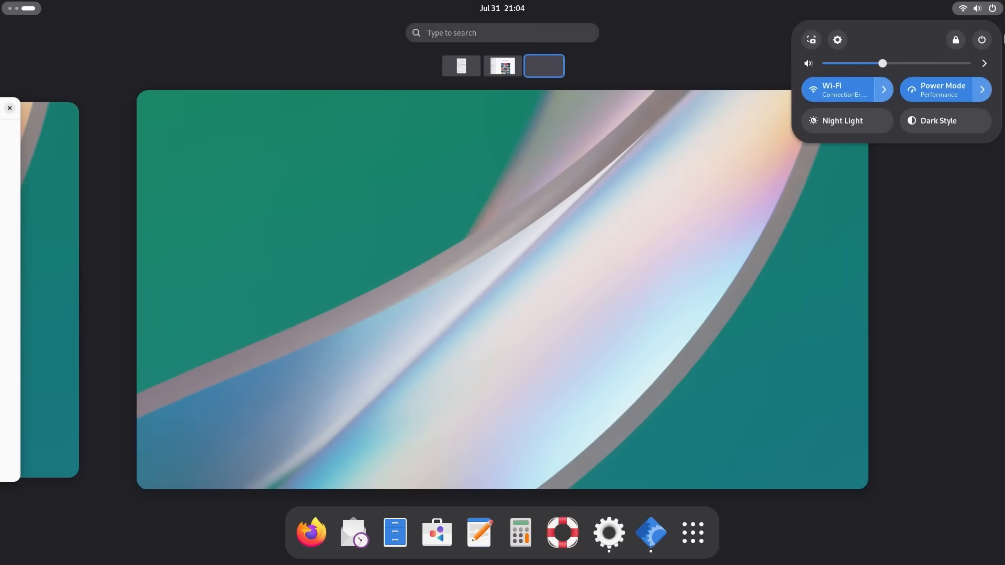
click(944, 120)
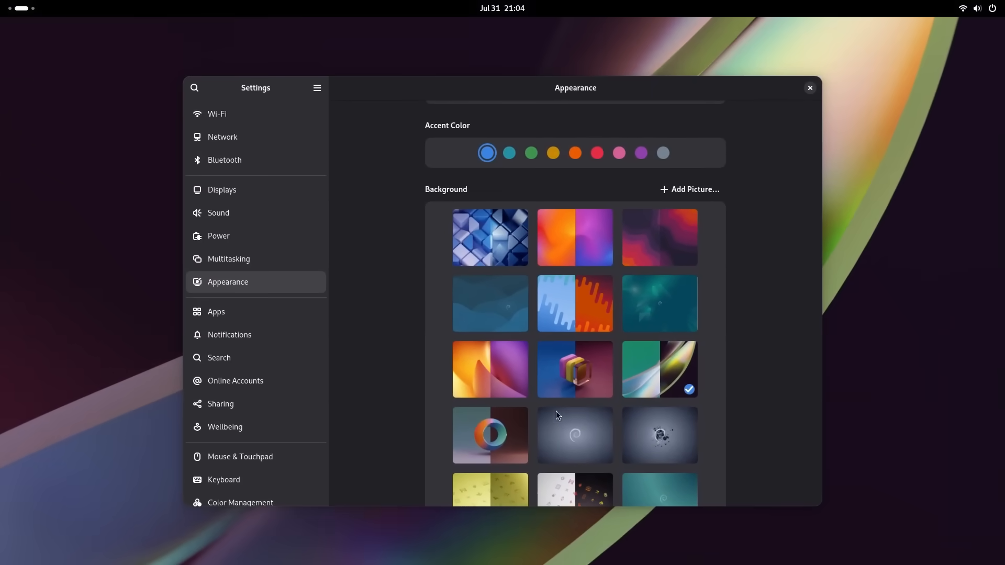
click(491, 435)
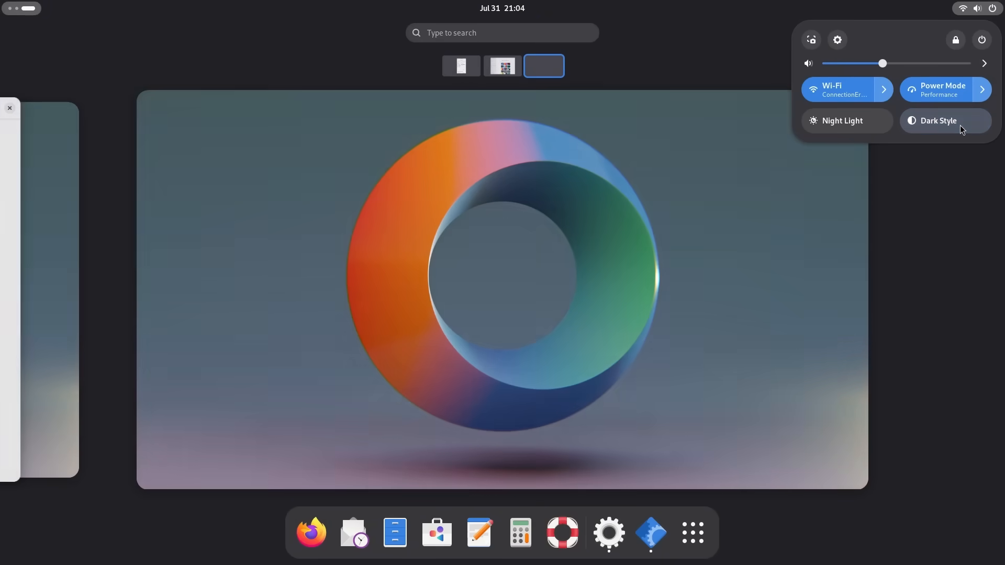
click(945, 120)
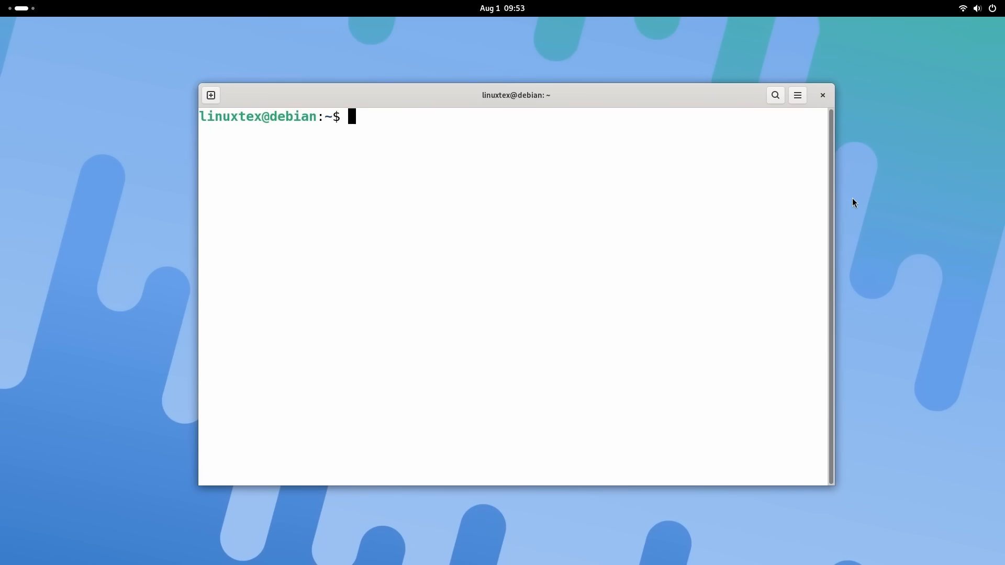
Step: Run gcc --version and highlight version 14.2.0
text(gcc)
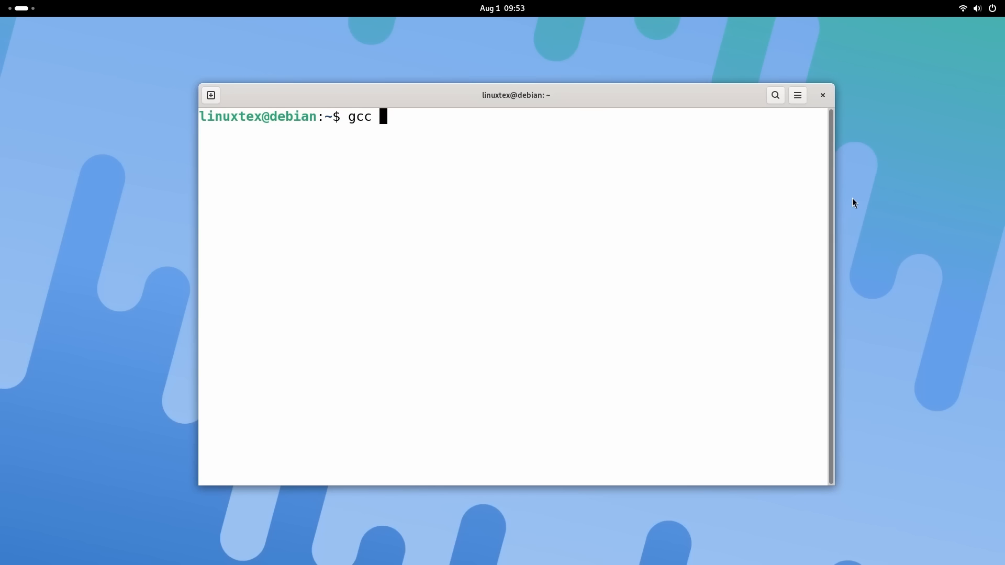
text(--version)
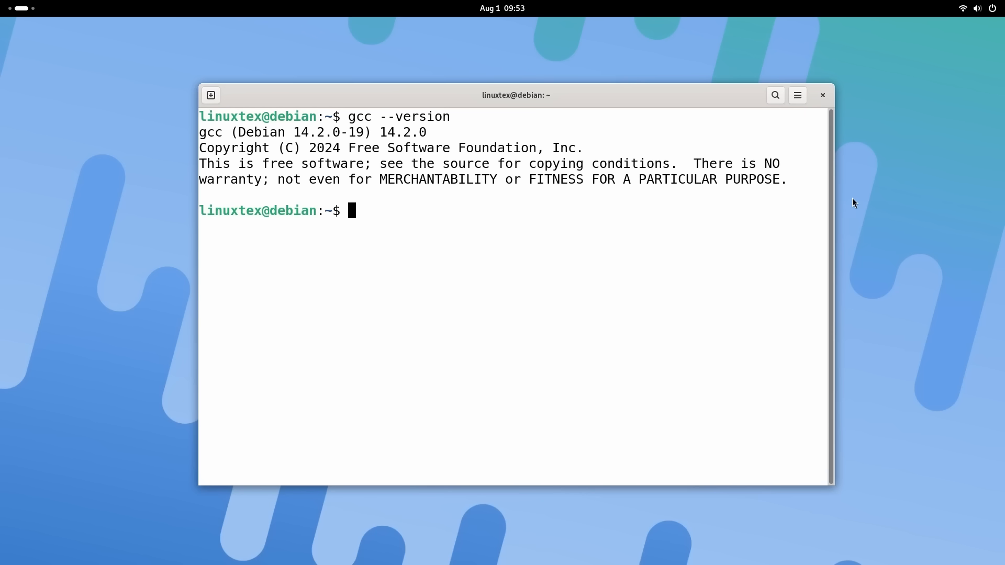
double_click(399, 132)
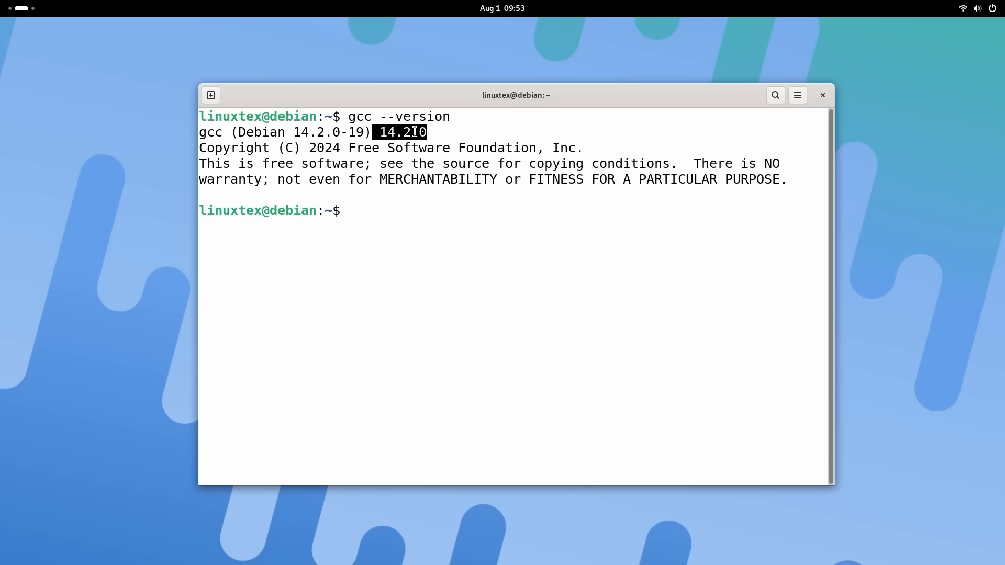
Step: Run python3 --version and perl --version, highlighting 3.13.5 and 5.40.1
text(python3 --version)
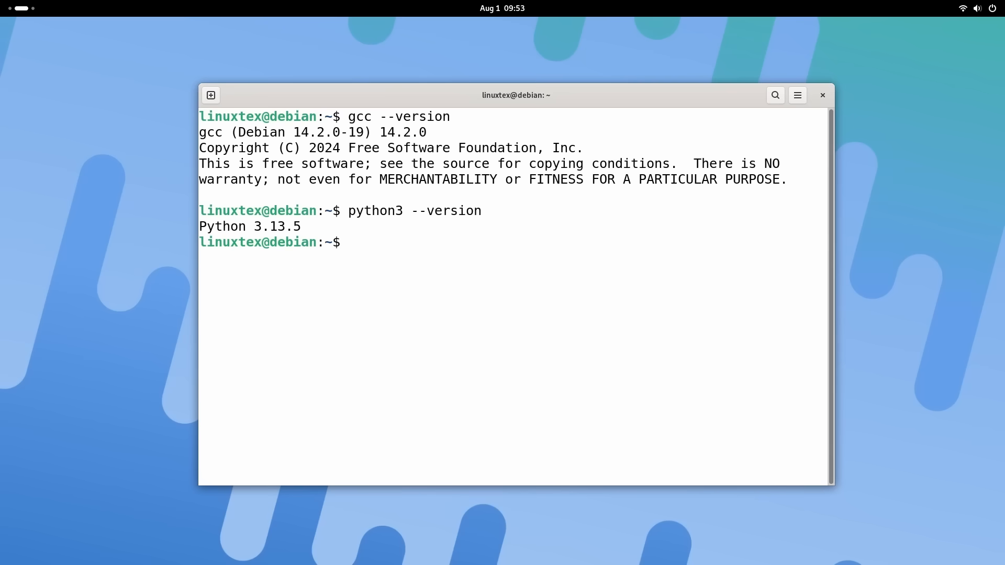
double_click(263, 226)
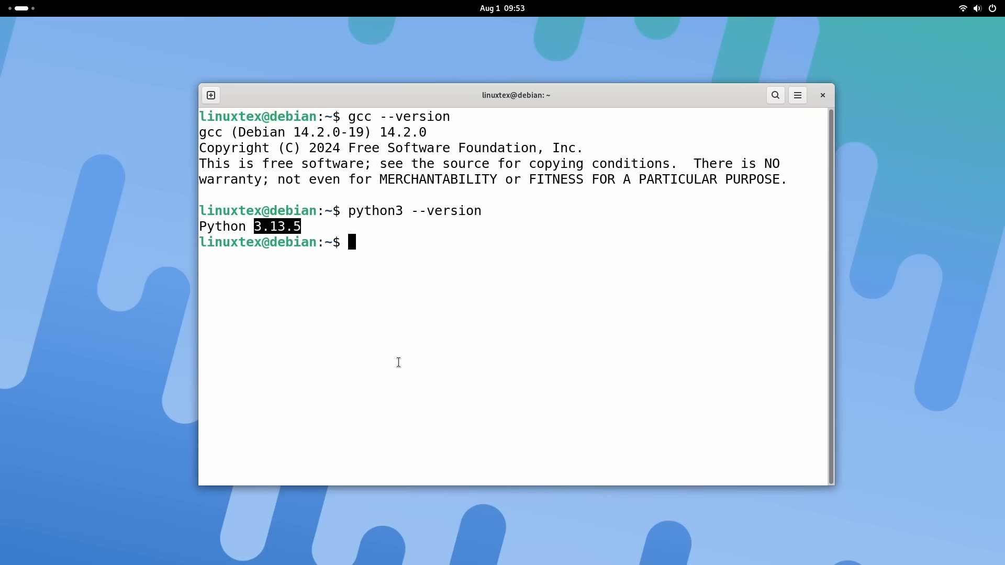
text(perl --version)
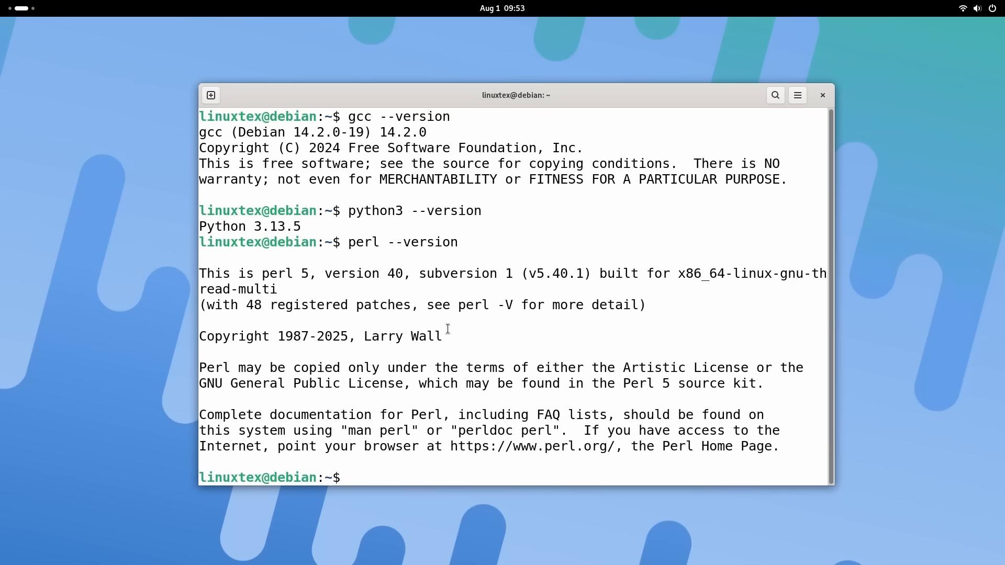
double_click(559, 273)
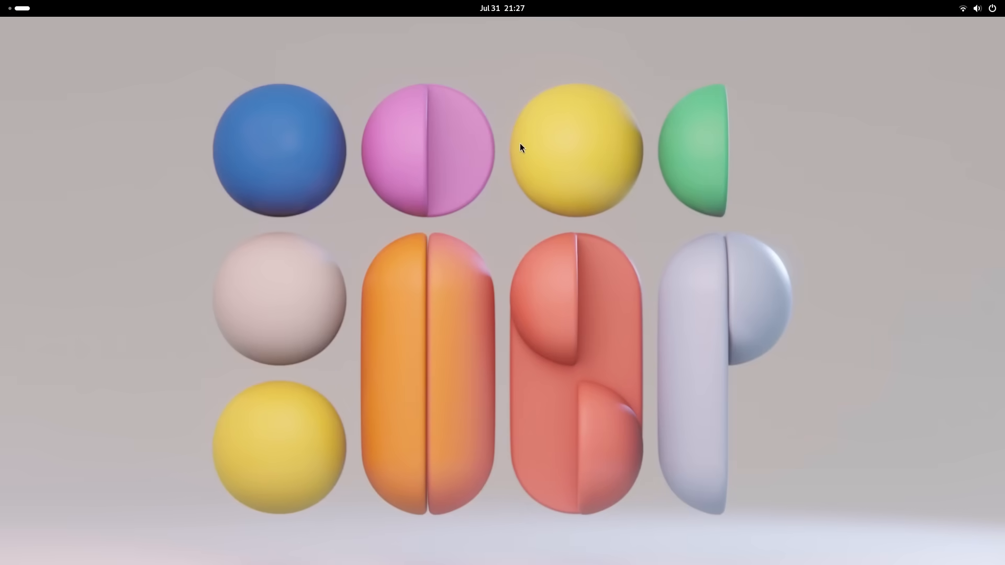
mouse_move(737, 249)
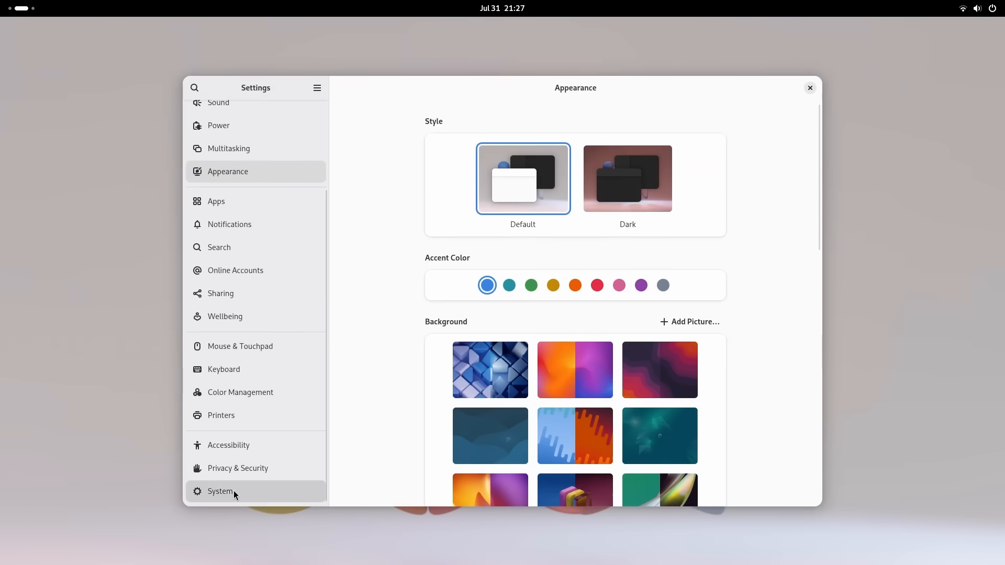
Step: Show About reporting Debian GNU/Linux 13 (trixie), then launch a fresh terminal
click(221, 491)
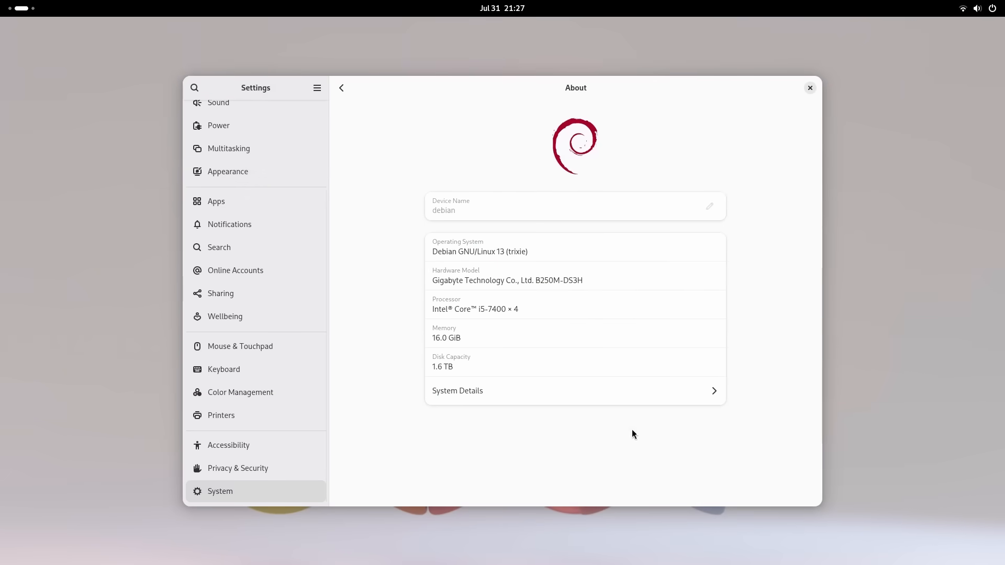
click(575, 391)
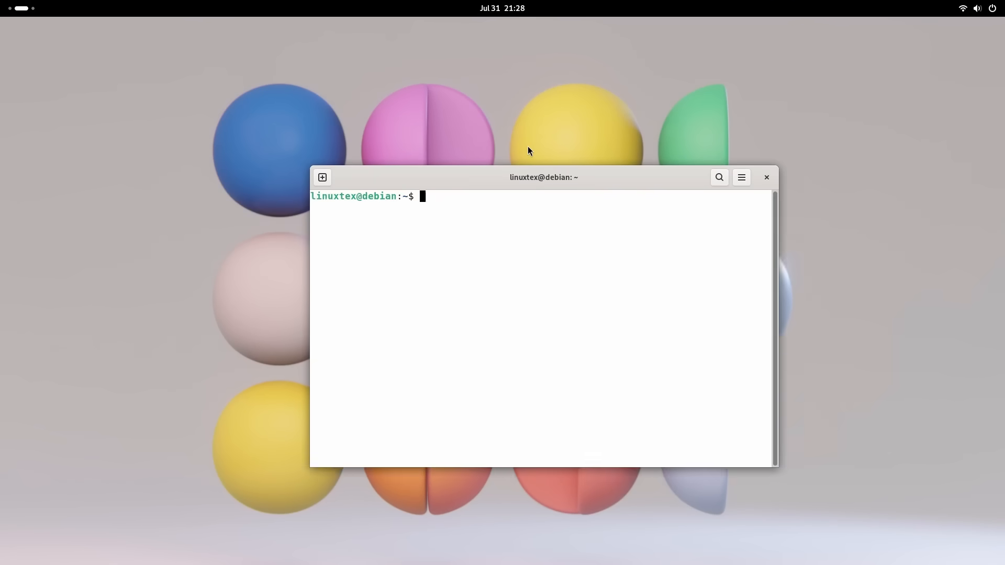
Step: Run cat /proc/version and highlight kernel 6.12.38+deb13-amd64 built with gcc 14.2.0
drag(543, 178, 526, 122)
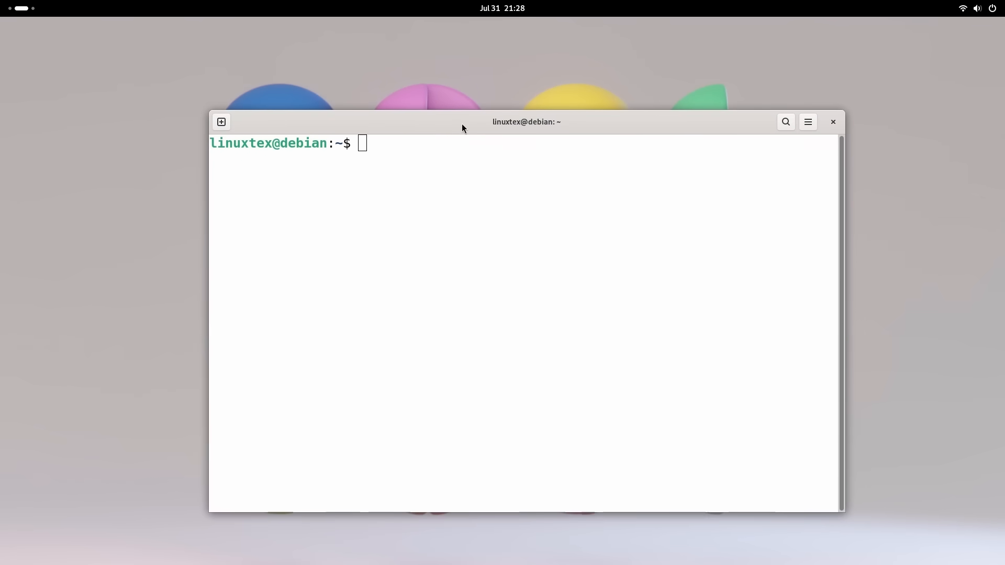
text(cat /)
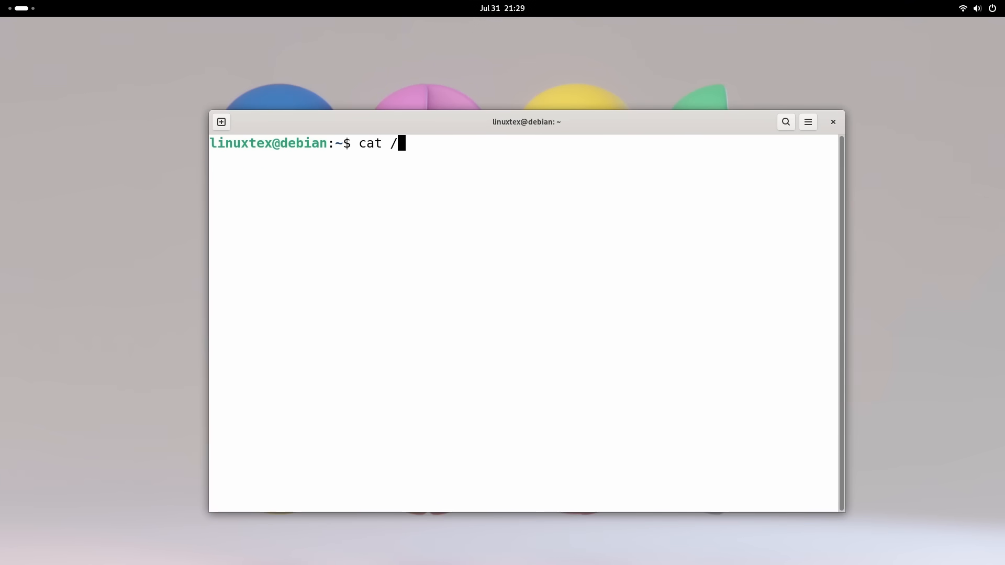
text(proc/)
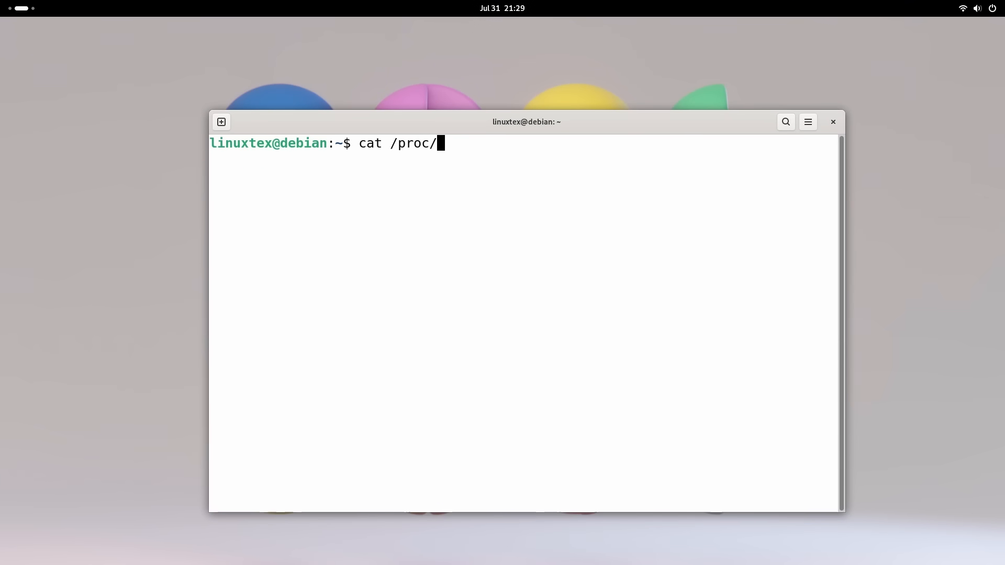
text(version)
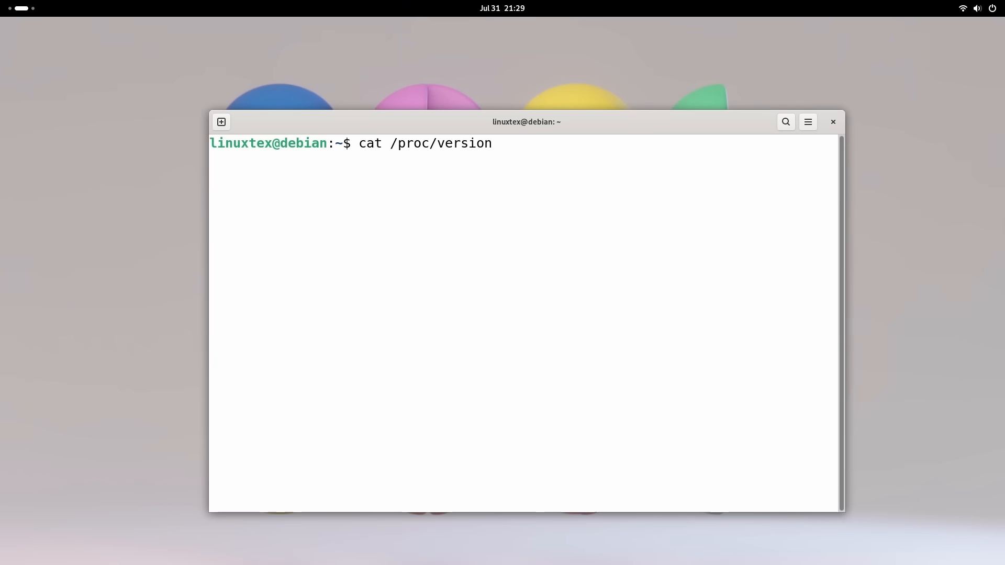
key(Return)
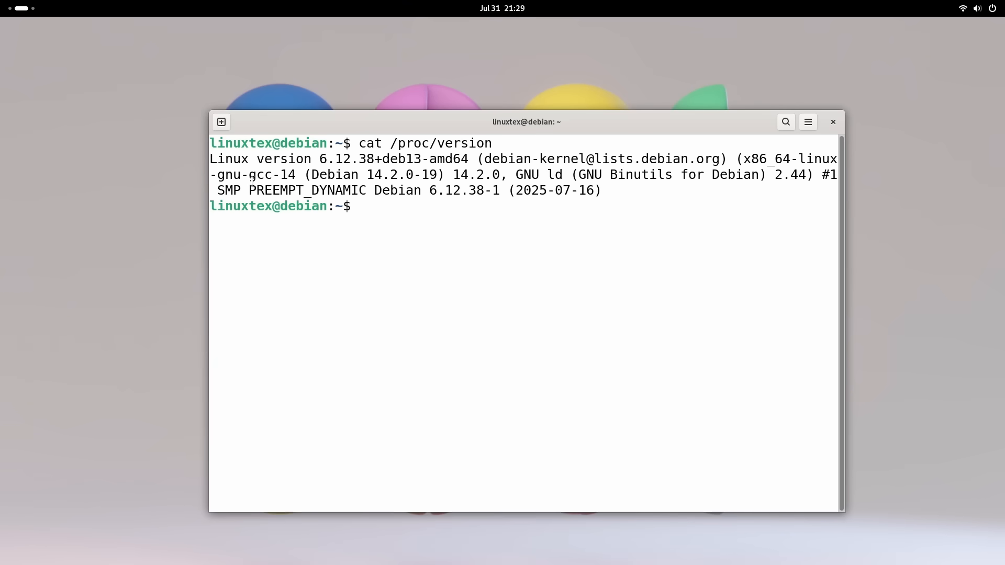
double_click(307, 190)
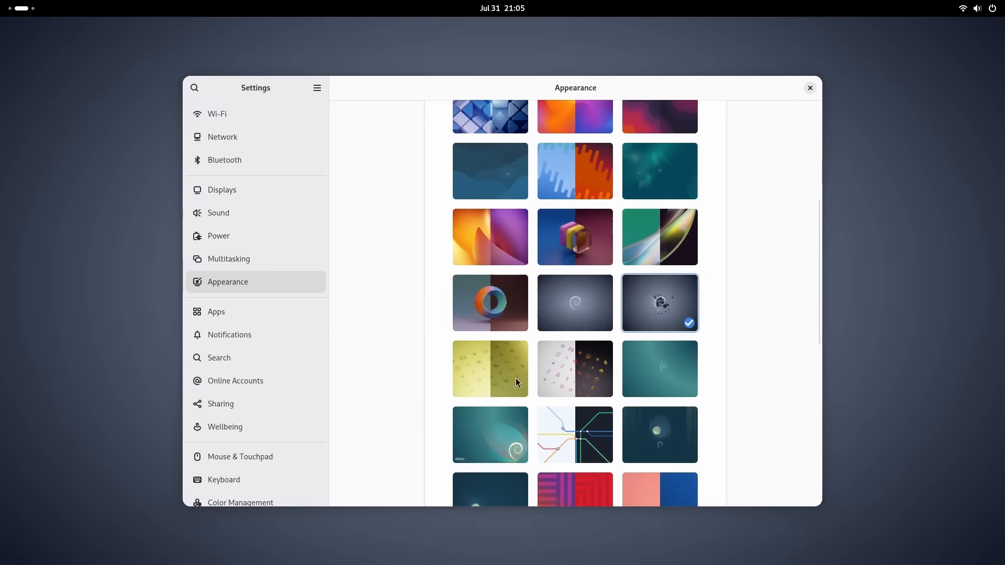
Step: Turn Dark Style on and back off from quick settings, then reach Appearance in Settings
click(490, 369)
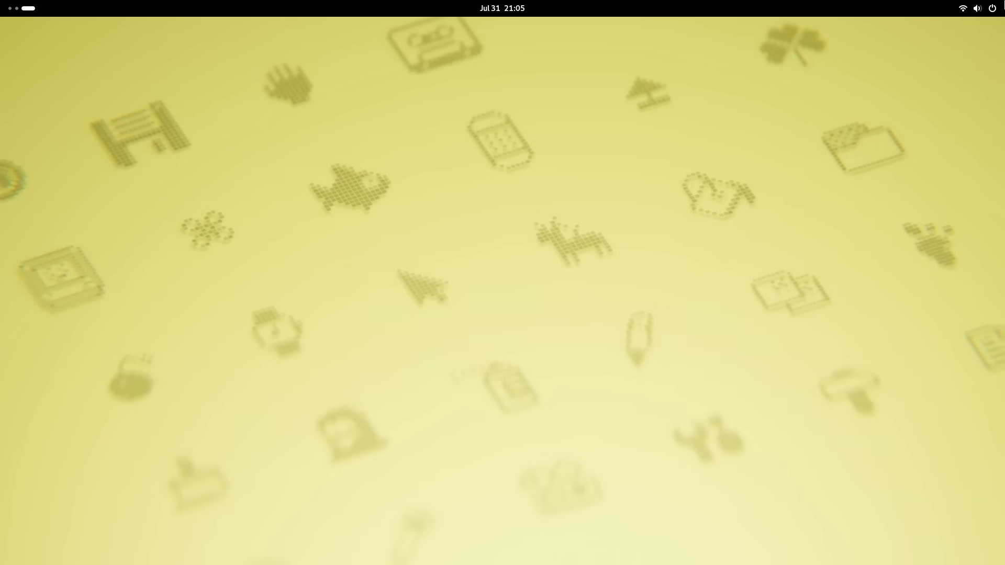
click(990, 8)
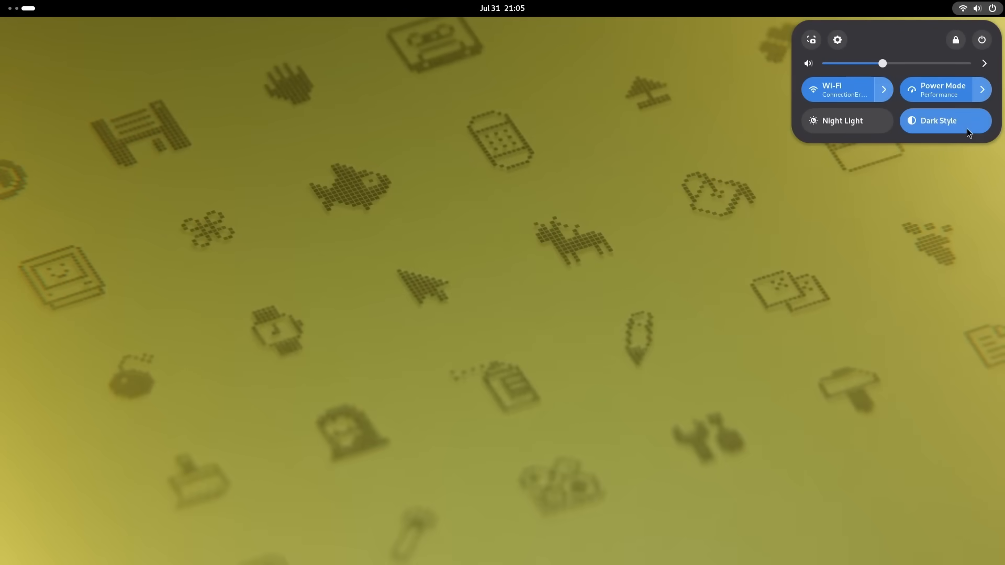
click(836, 38)
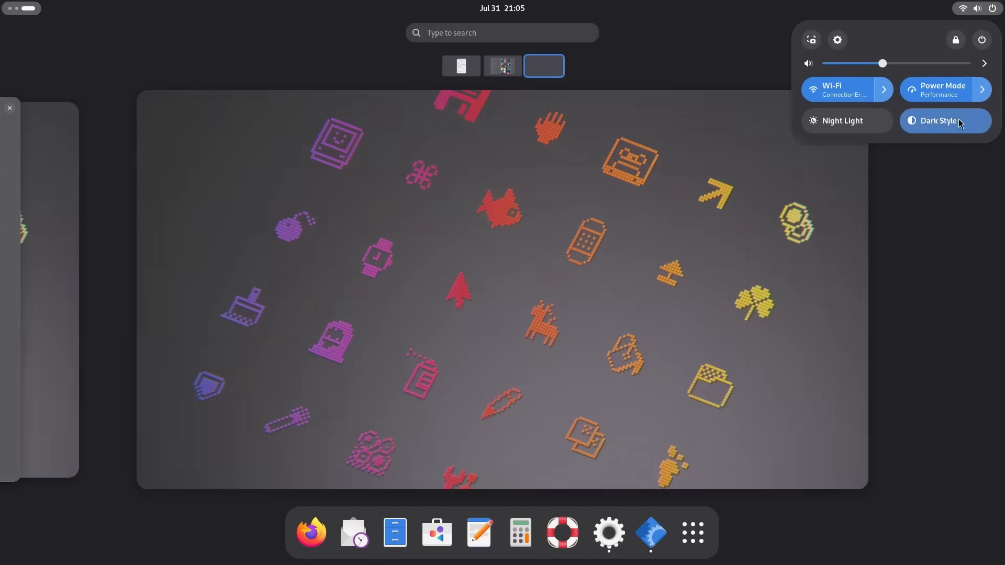
click(945, 120)
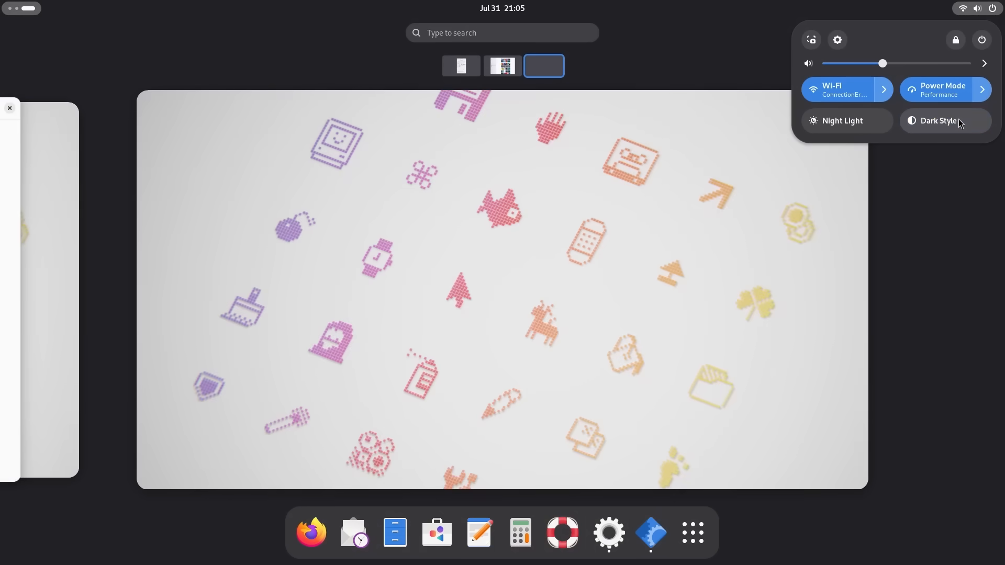
click(939, 120)
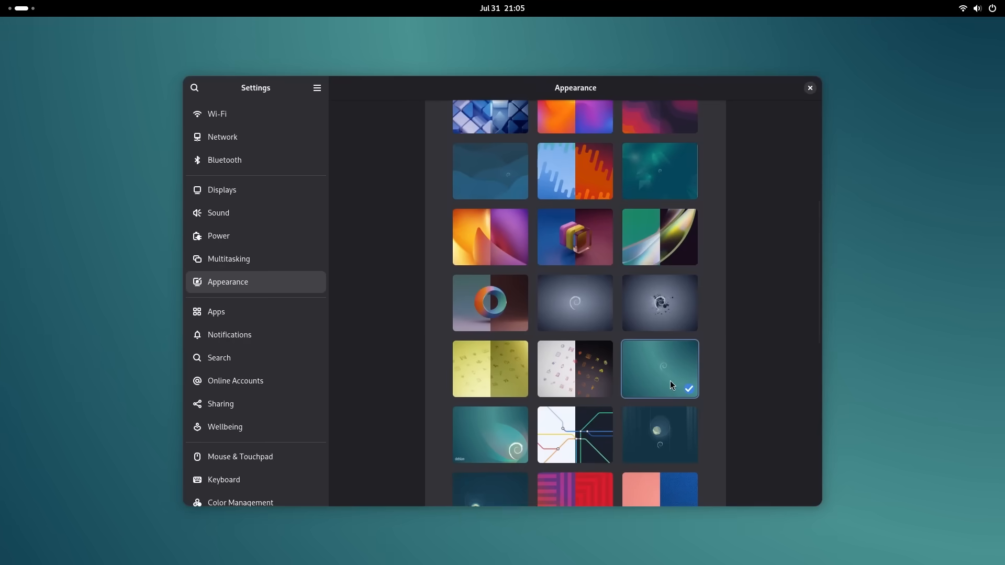
Step: Try the metro-lines wallpaper, turn dark style off, and end on the Debian swirl wallpaper
click(810, 88)
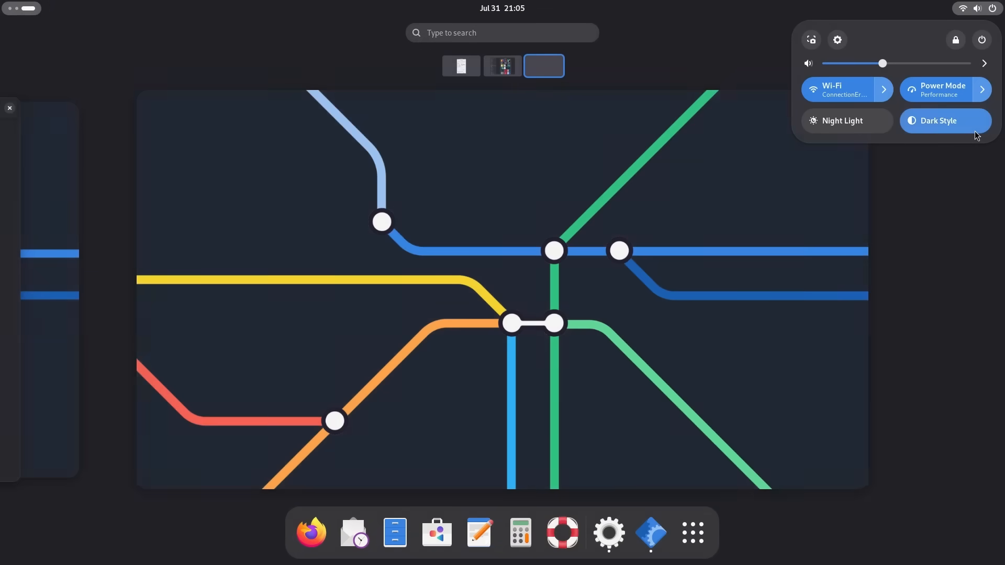
click(502, 65)
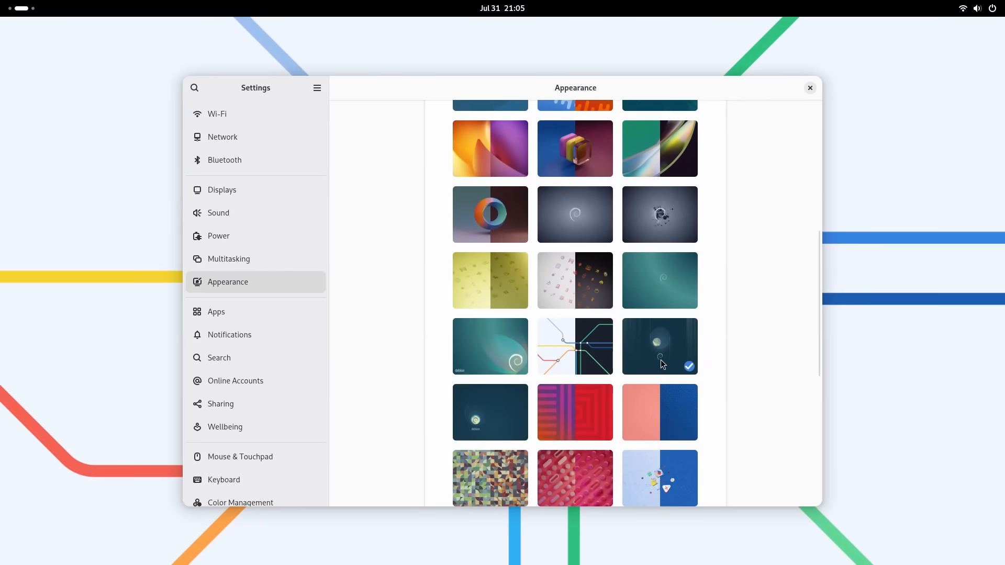
key(Super)
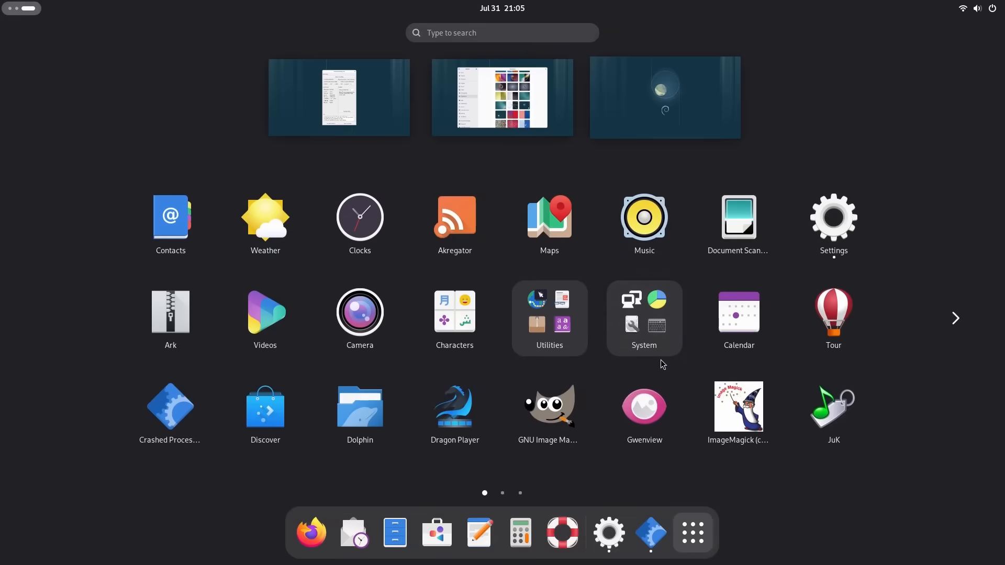
click(832, 216)
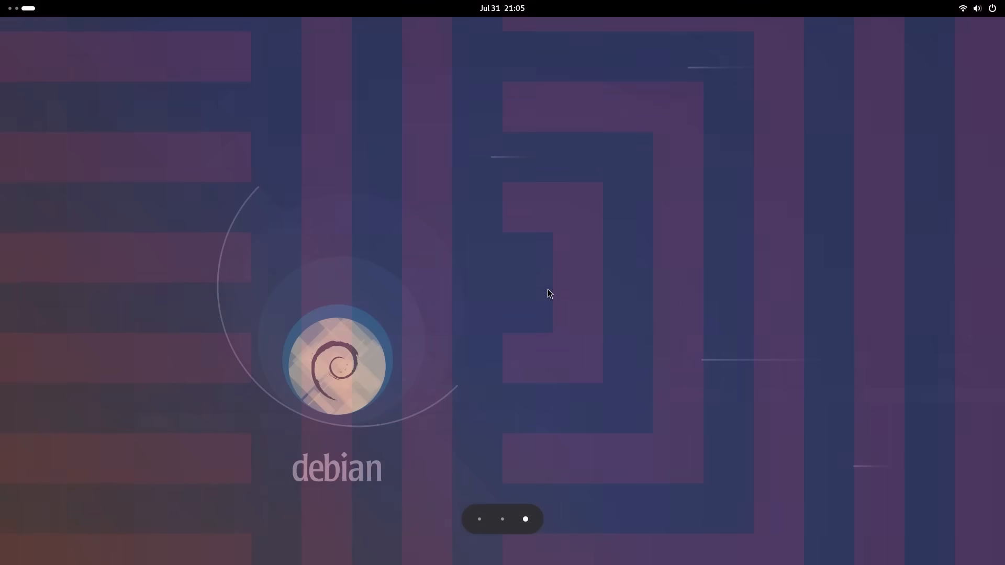
click(977, 7)
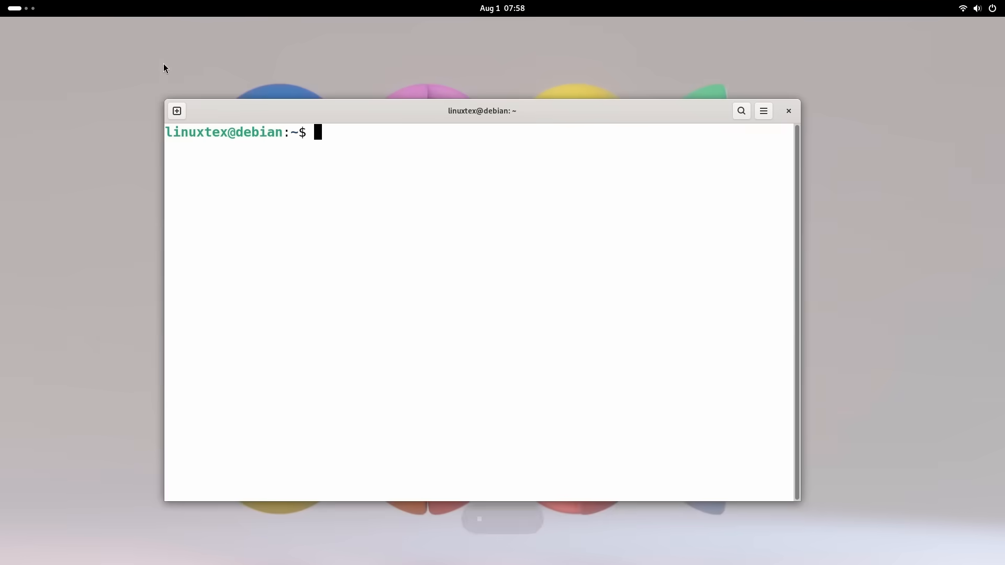
Step: Run df -h and highlight /tmp showing it is mounted as tmpfs
text(df -h)
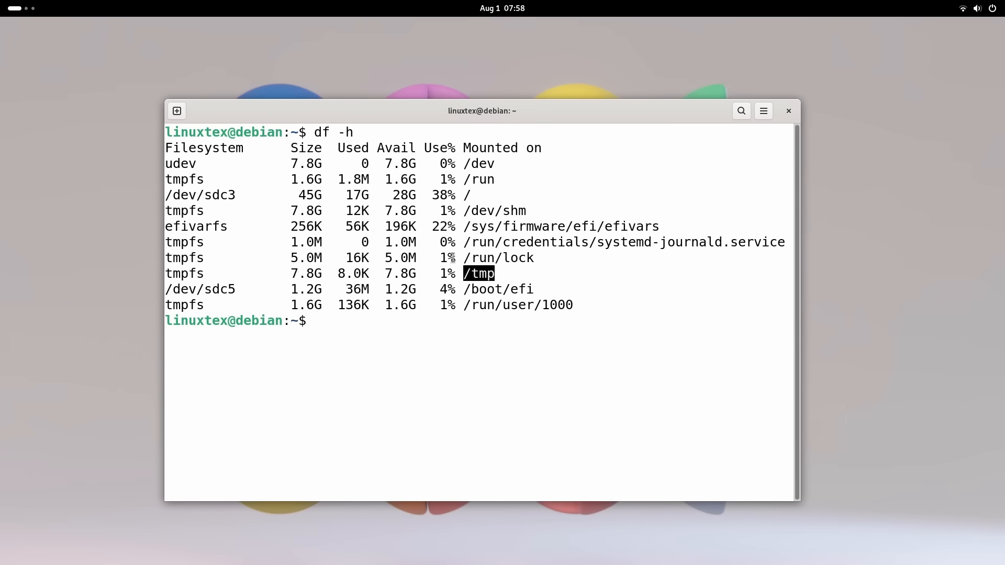
double_click(185, 273)
text(su)
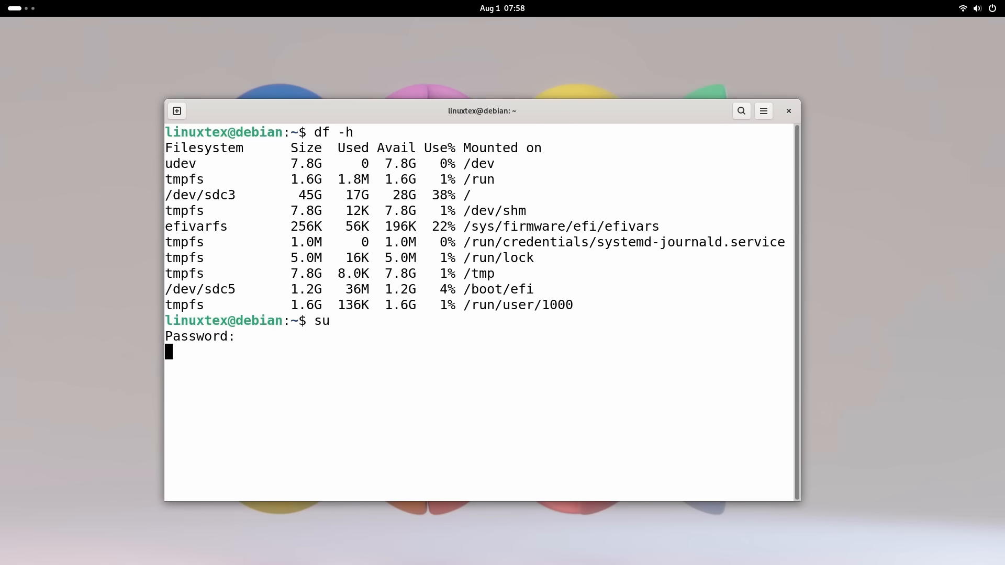
Step: As root, attempt apt install neofetch, then install fastfetch instead, confirming with y
text(apt inst)
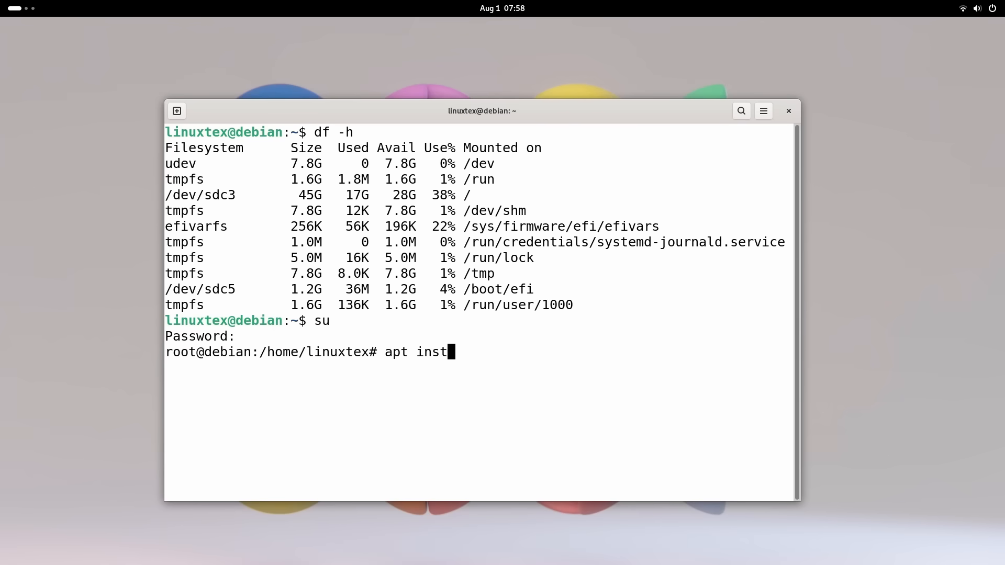
text(all neofetr)
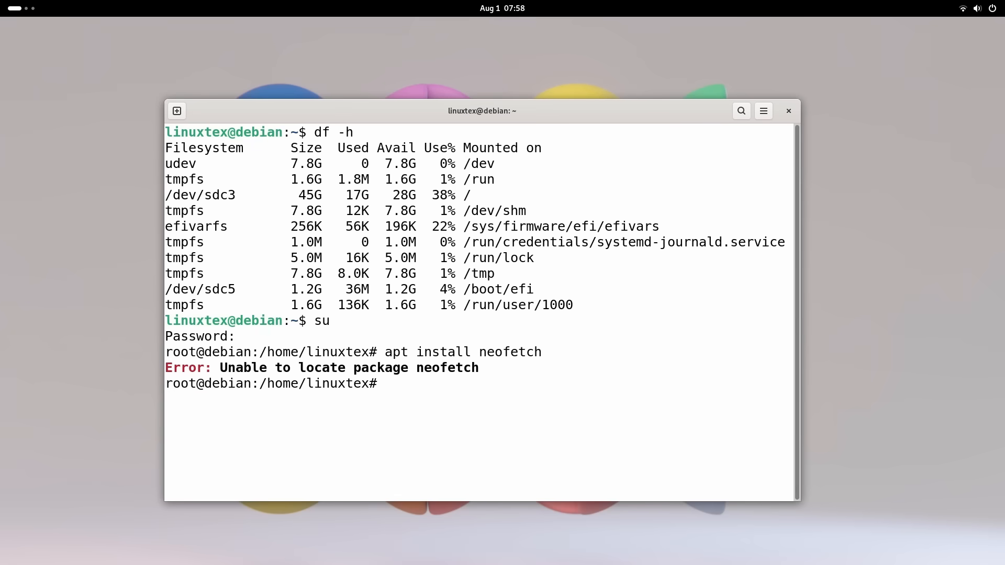
text(apt install neof)
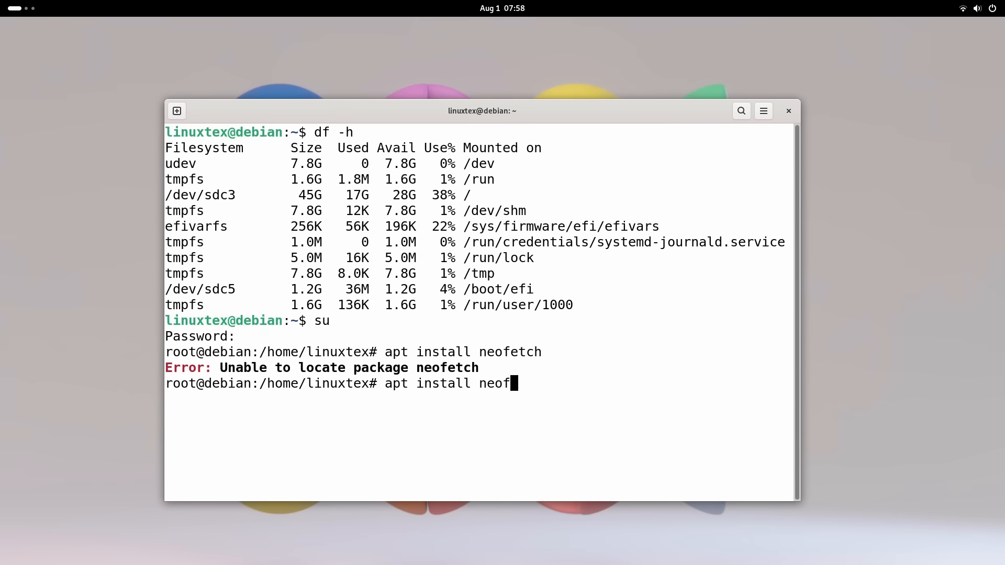
text(fastfetch)
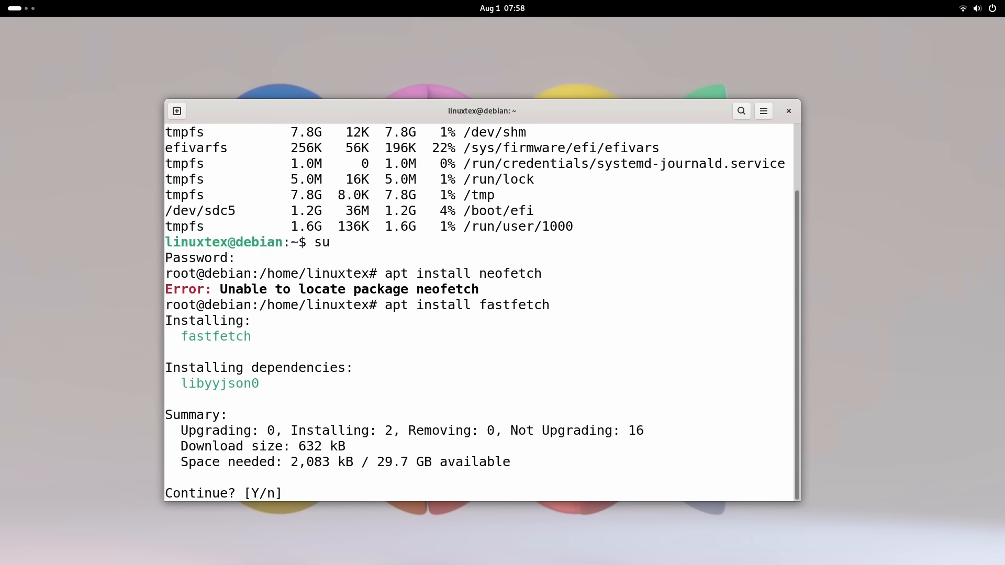
text(y)
text(exit)
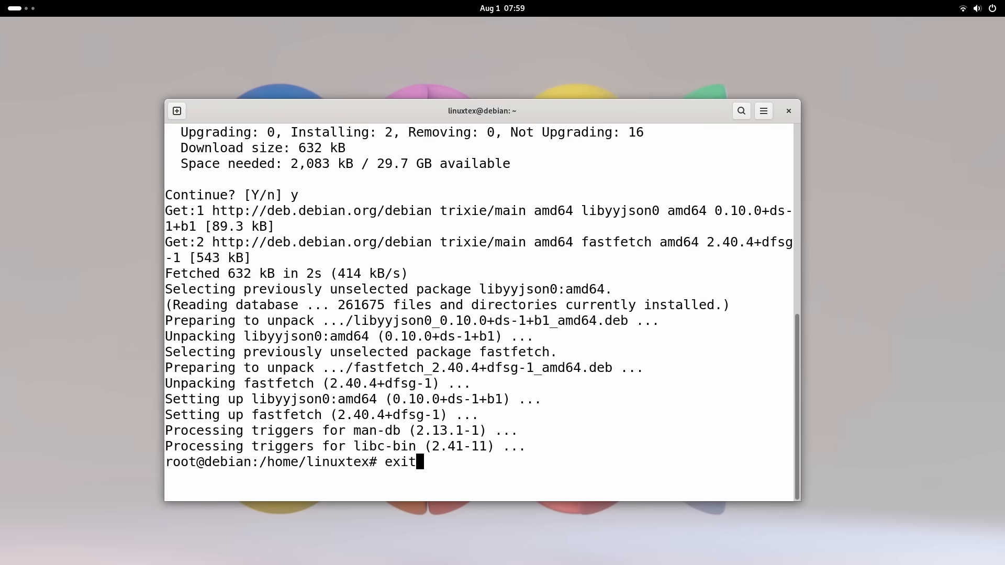
Step: Run fastfetch to show the Debian 13 / GNOME 48.3 summary, then clear the terminal
text(fastfetch)
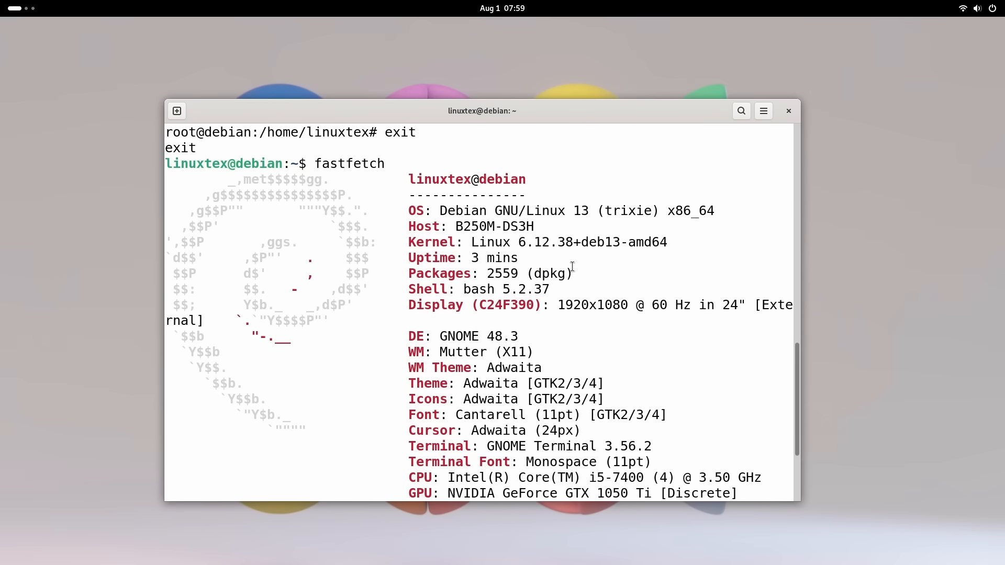
mouse_move(565, 226)
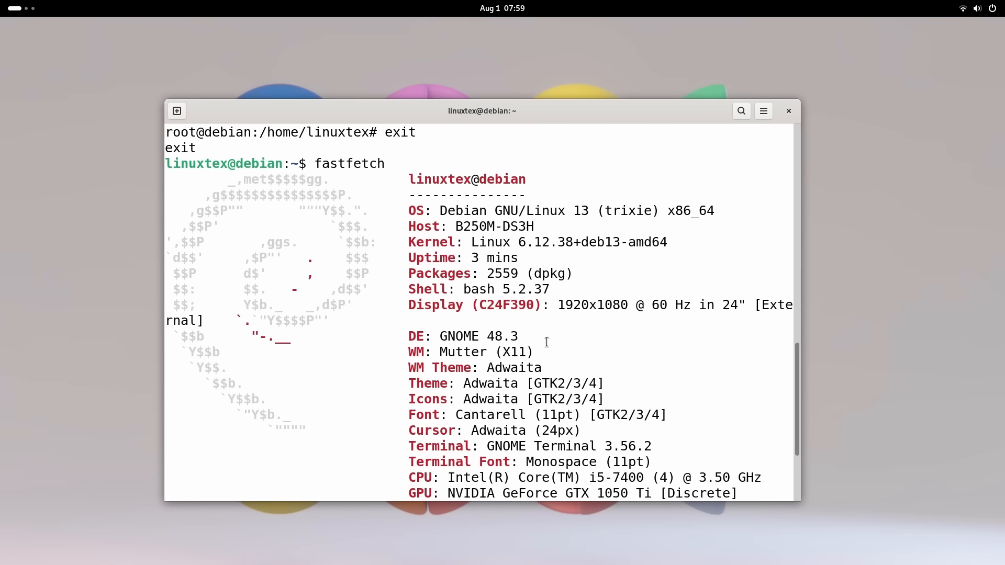
scroll(down, 3)
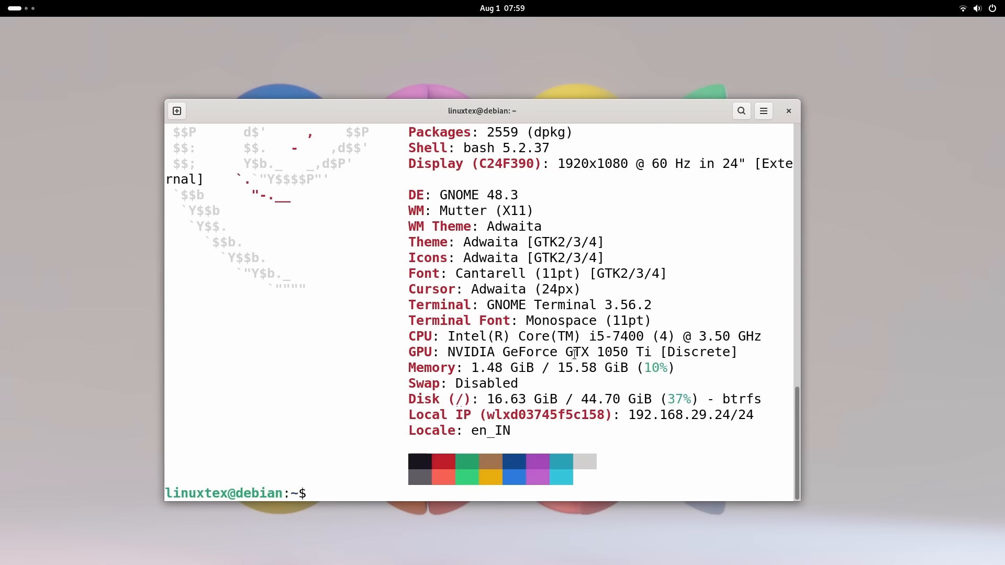
mouse_move(474, 297)
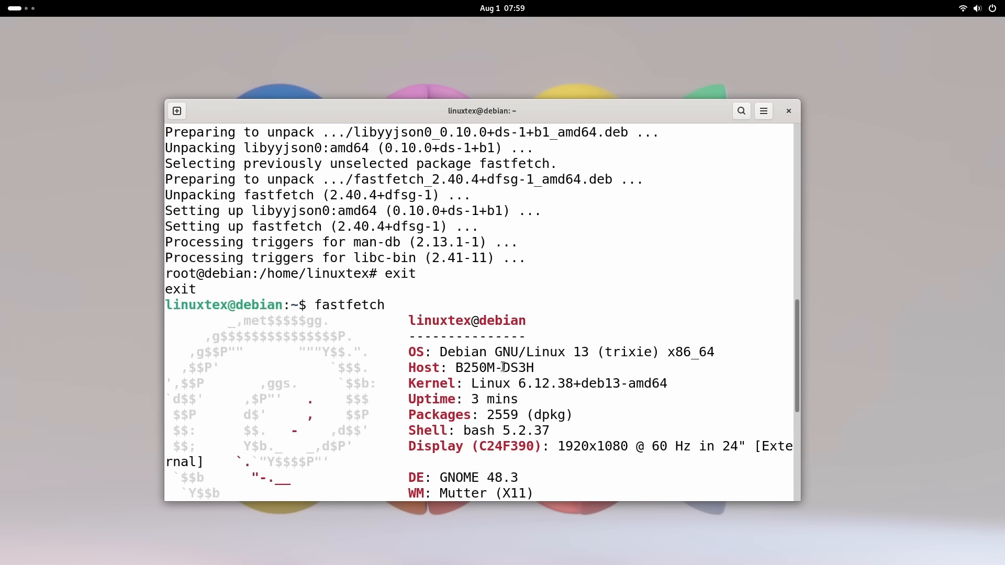
scroll(down, 3)
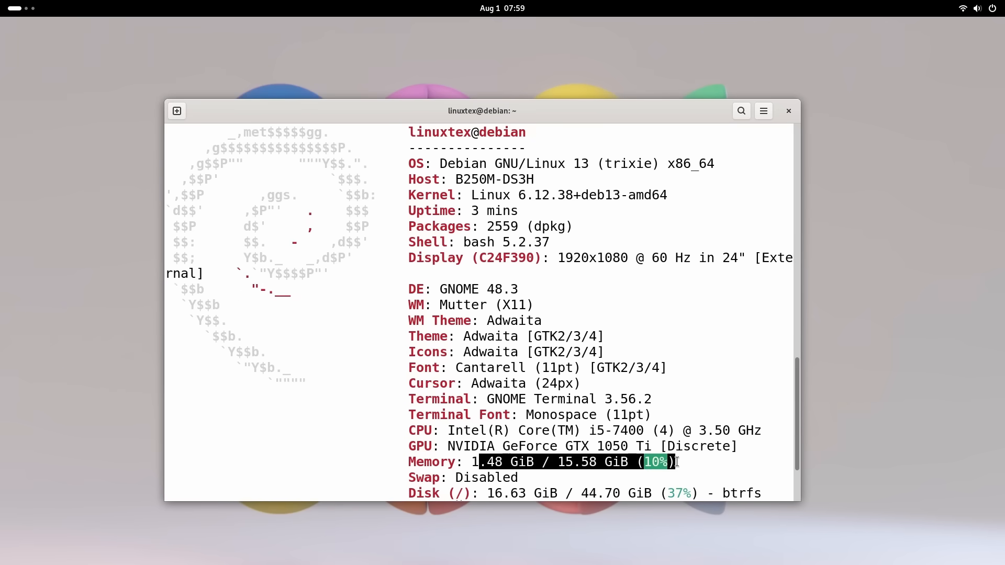
text(cl)
text(su)
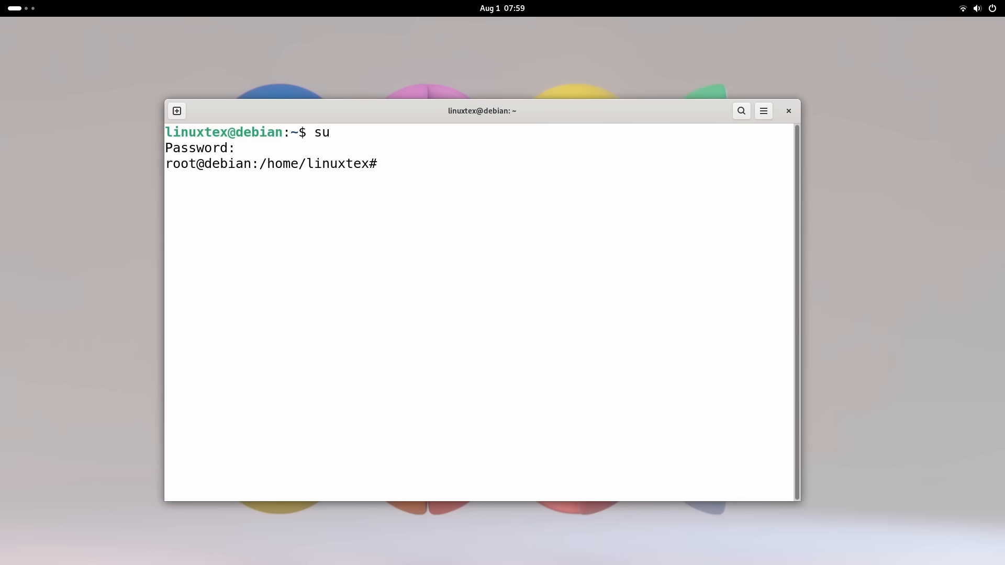
Step: Run systemctl edit tmp.mount as root to open the unit override in nano
text(systemc)
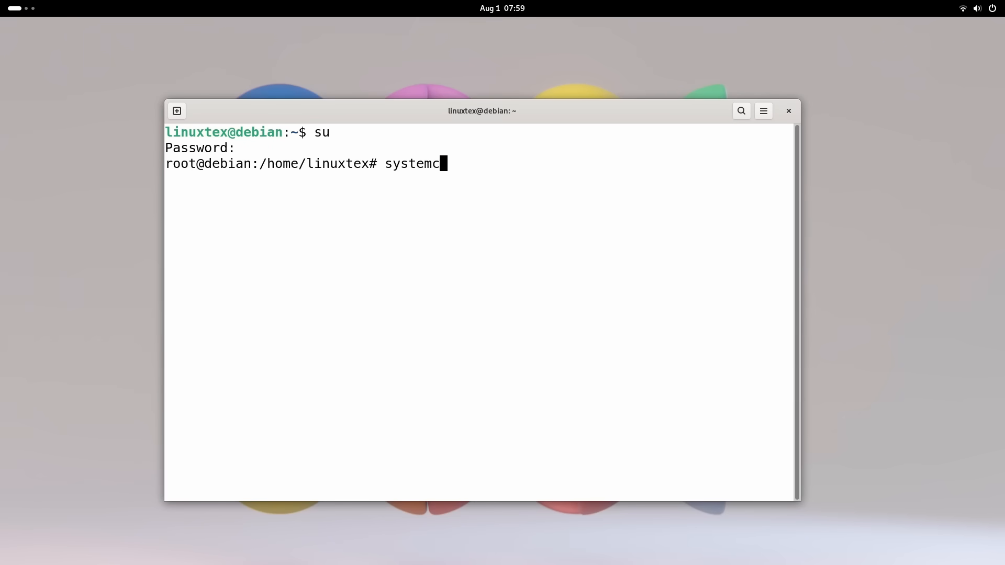
text(tl edi)
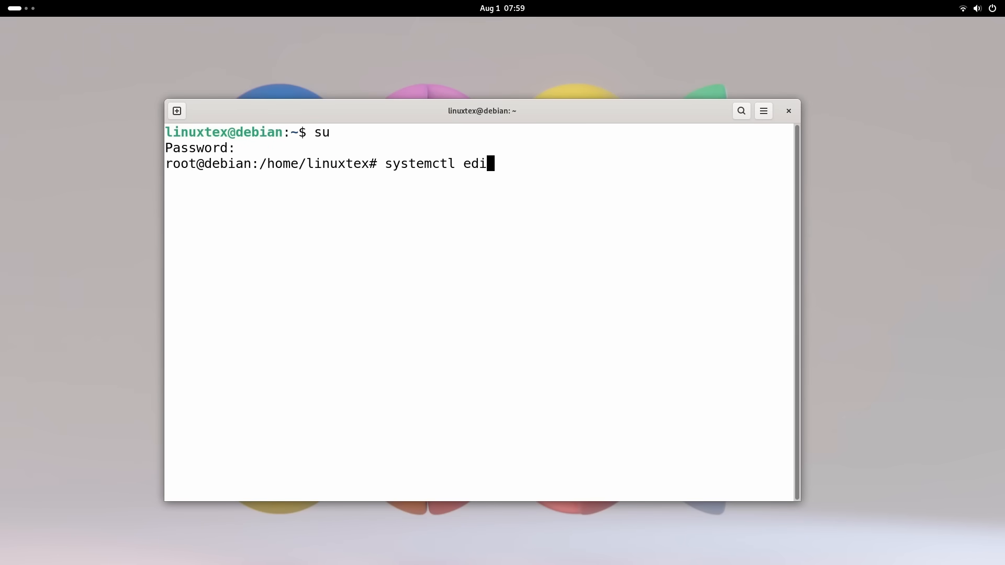
text(t tmp.moun)
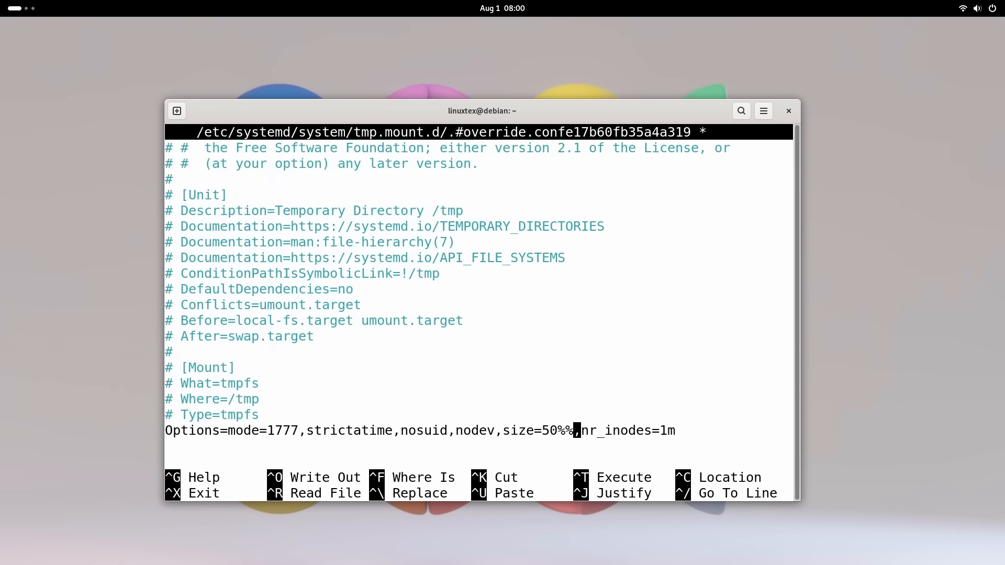
Step: Change the tmpfs size option from 50% to 2G, exit nano, and highlight the not-writing-file message
key(BackSpace)
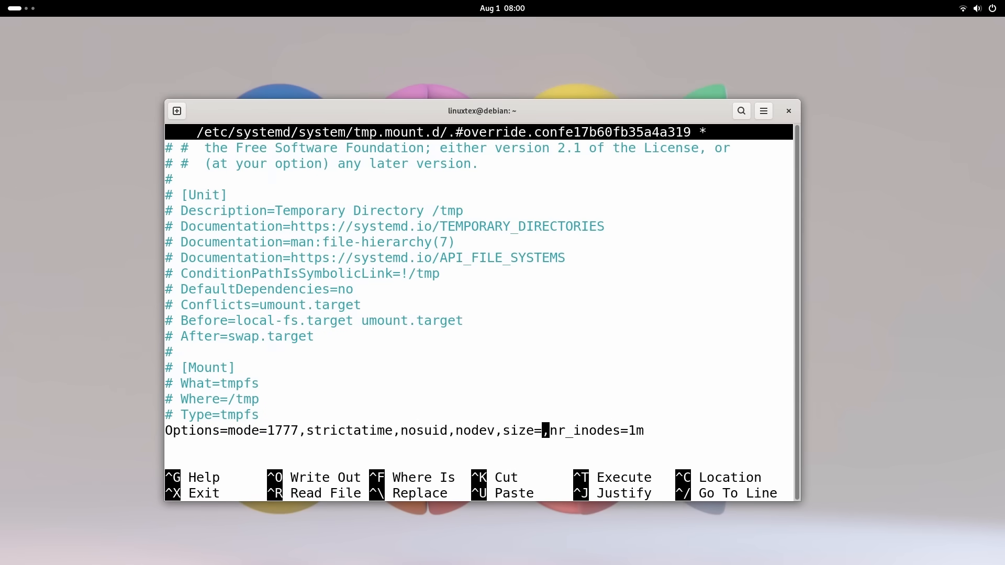
text(2)
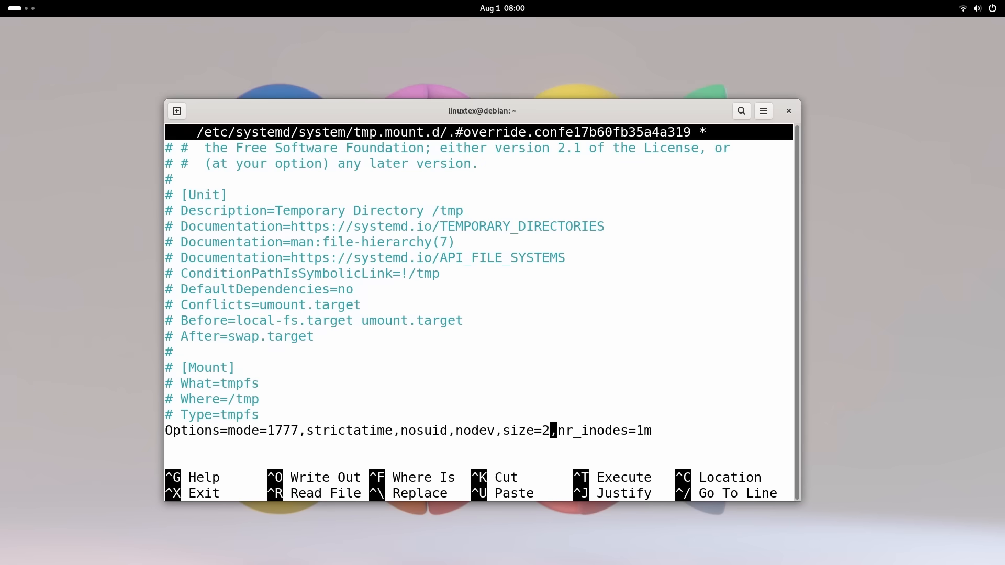
text(G)
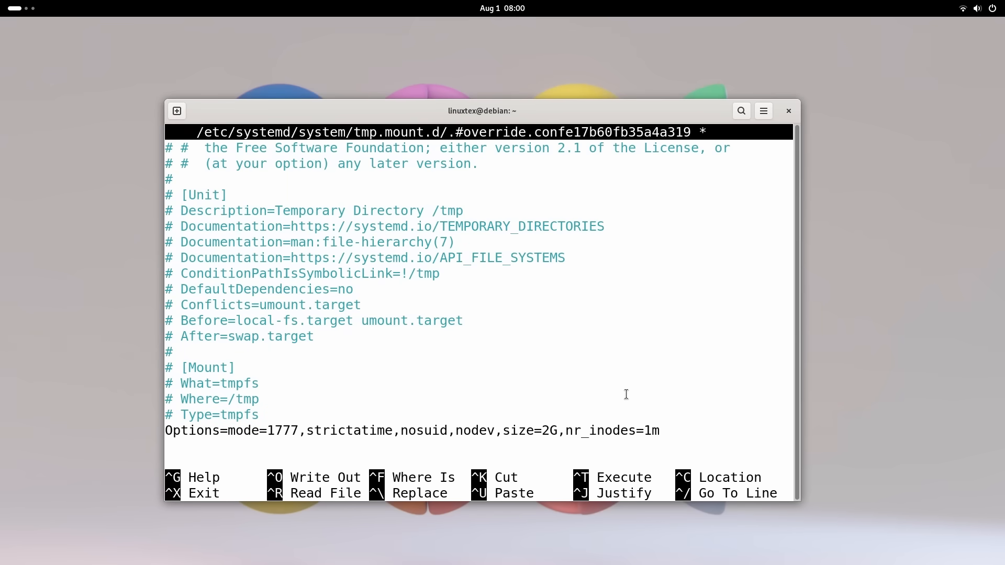
key(ctrl+x)
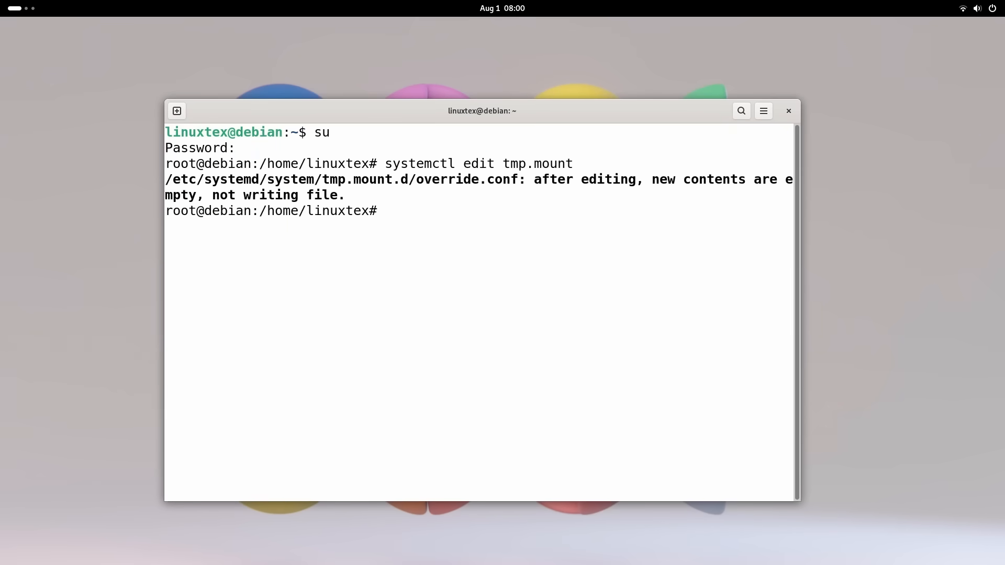
text(systemctl edit tmp.mount)
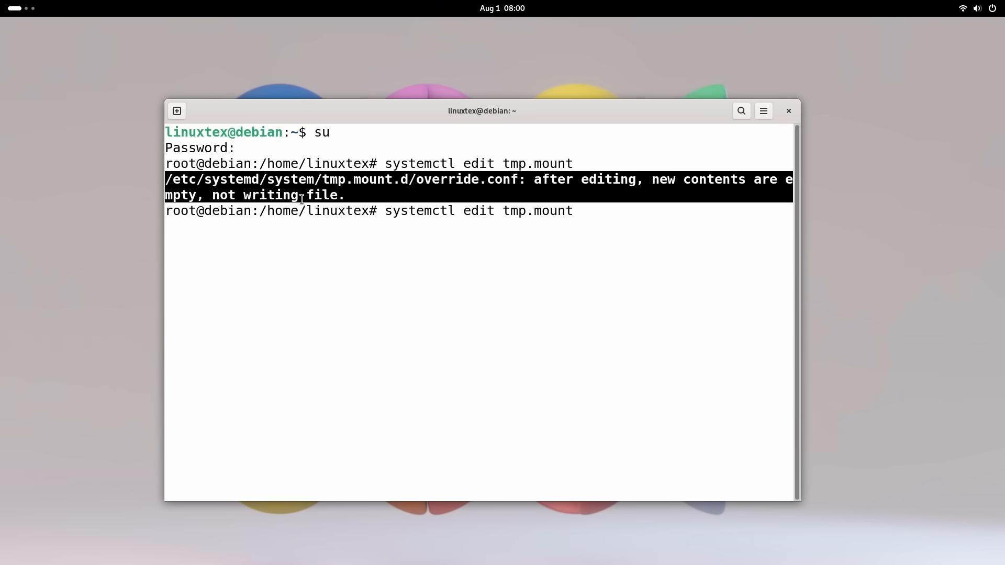
click(788, 110)
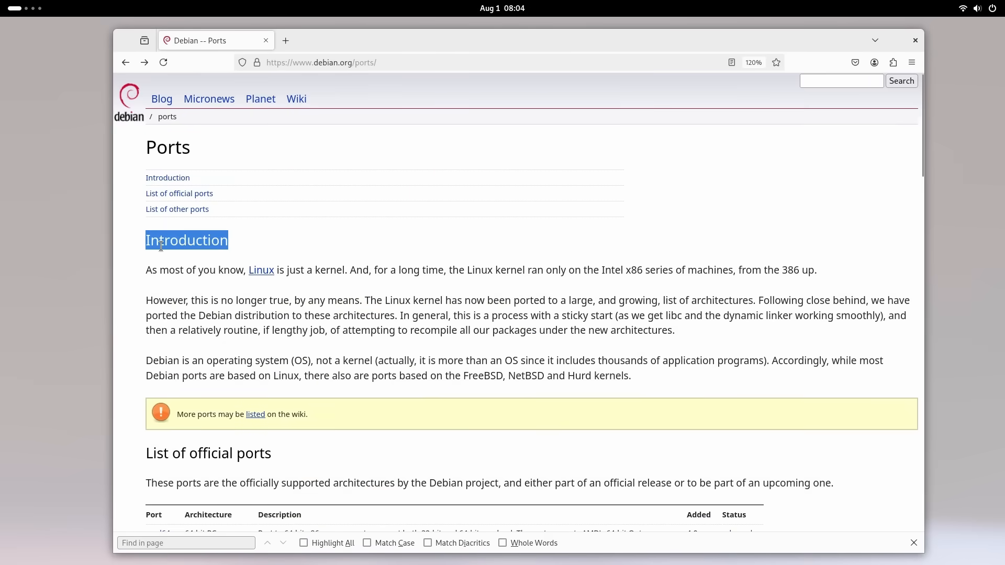
Step: In the list of official ports, select the riscv64 64-bit little endian entry and open its wiki page
scroll(down, 3)
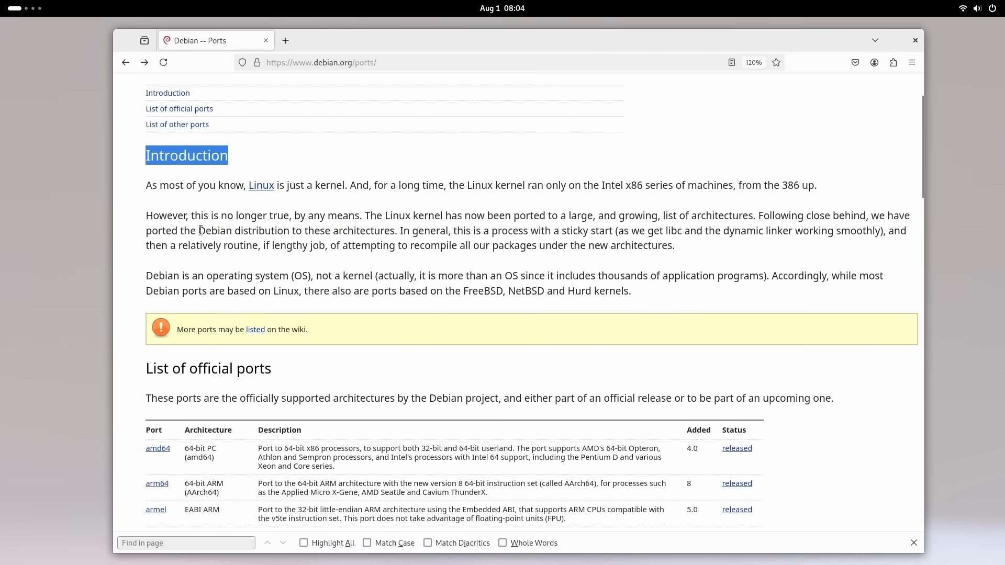
scroll(down, 3)
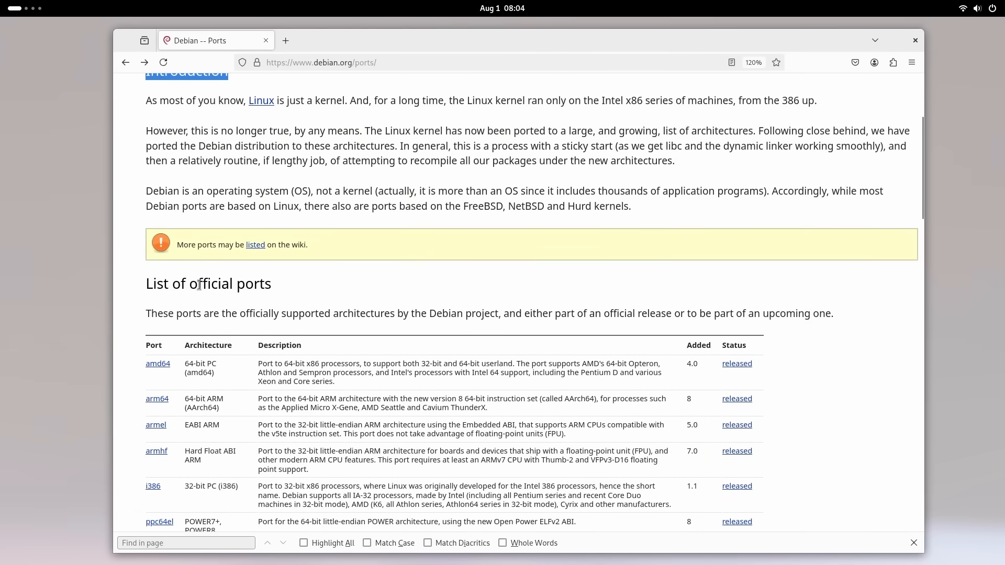
scroll(down, 3)
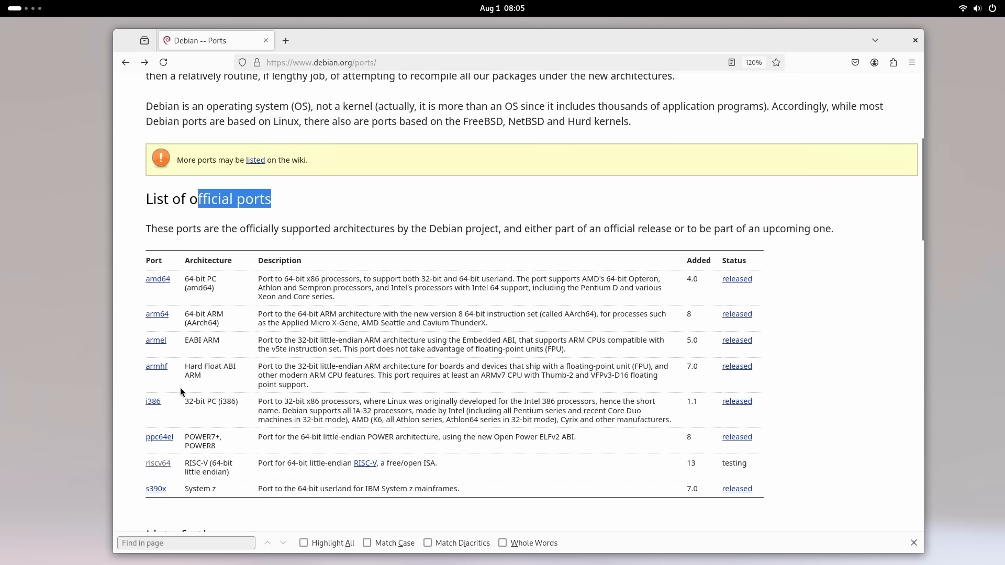
double_click(199, 463)
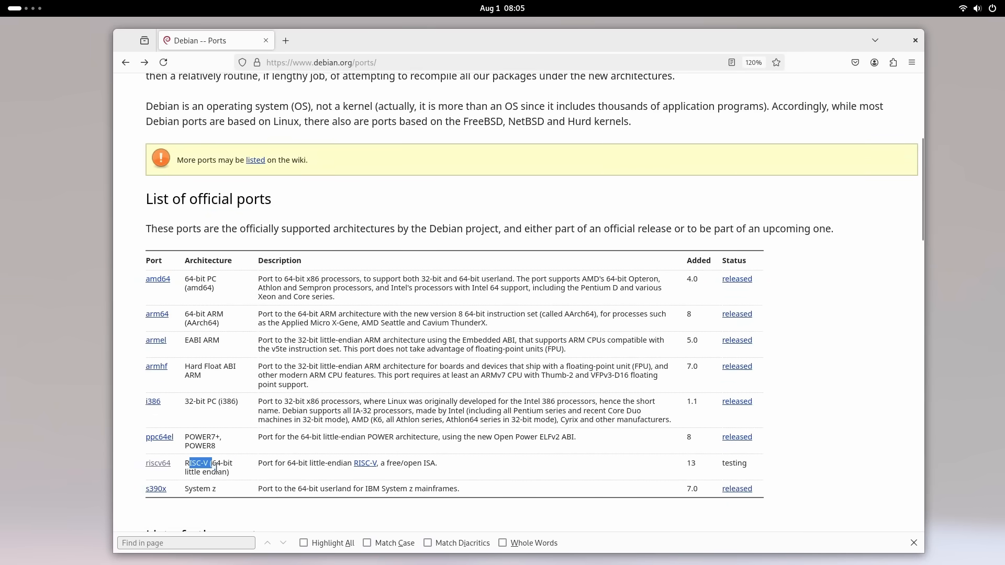
drag(199, 463, 232, 473)
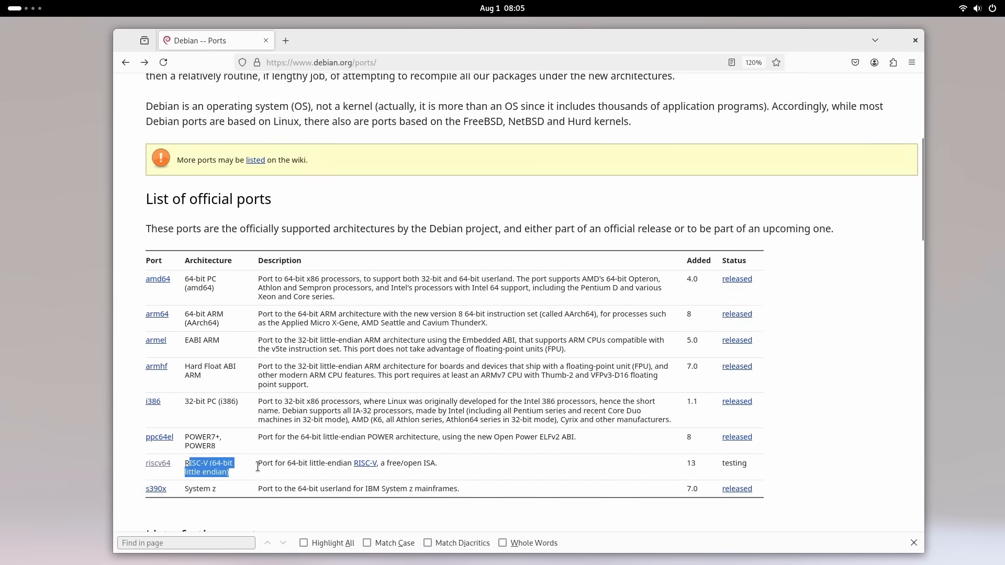
double_click(734, 463)
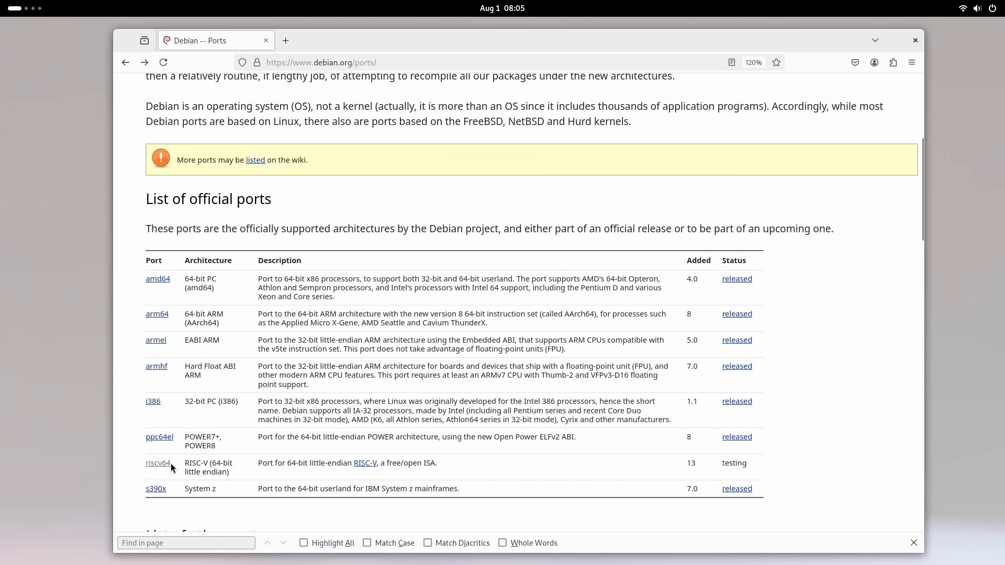
click(156, 463)
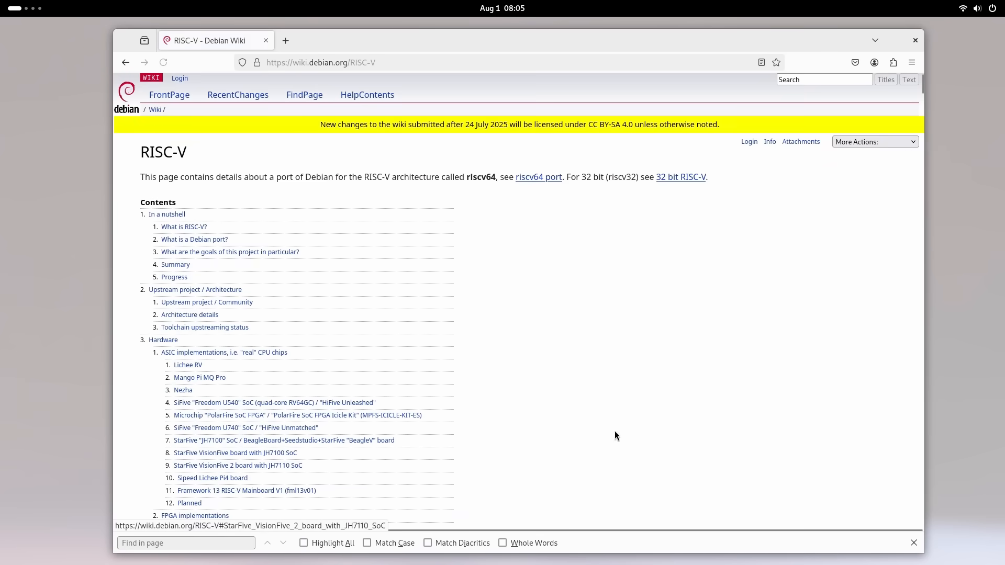
Step: Scroll the RISC-V wiki page to the Qemu section and select the sentence about qemu package support
scroll(down, 3)
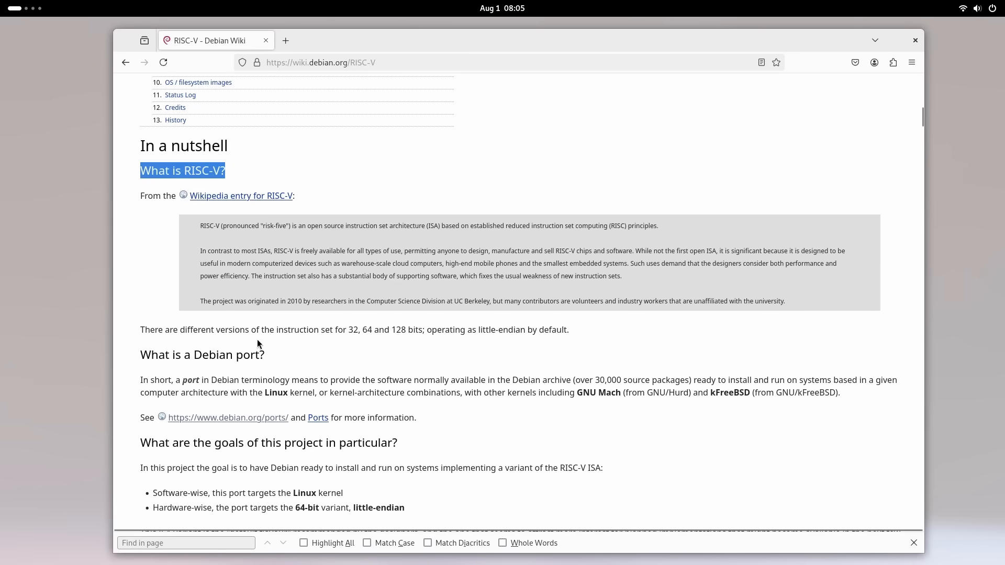
scroll(down, 3)
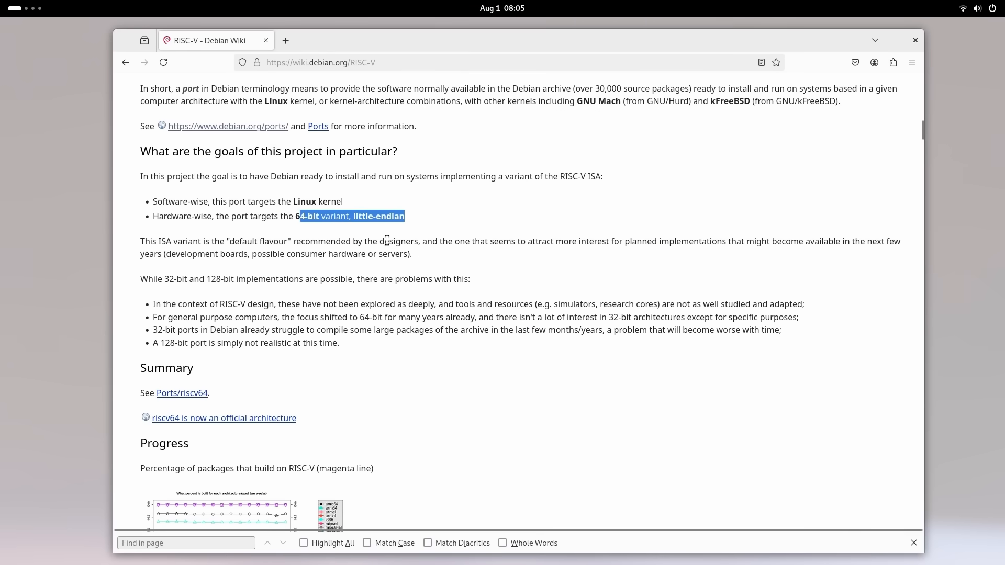
scroll(down, 3)
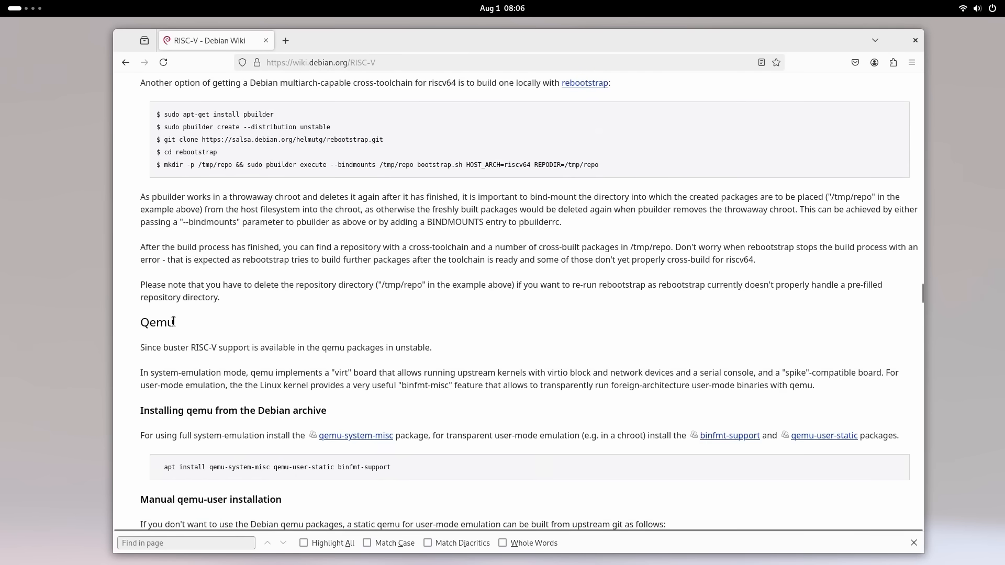
double_click(234, 347)
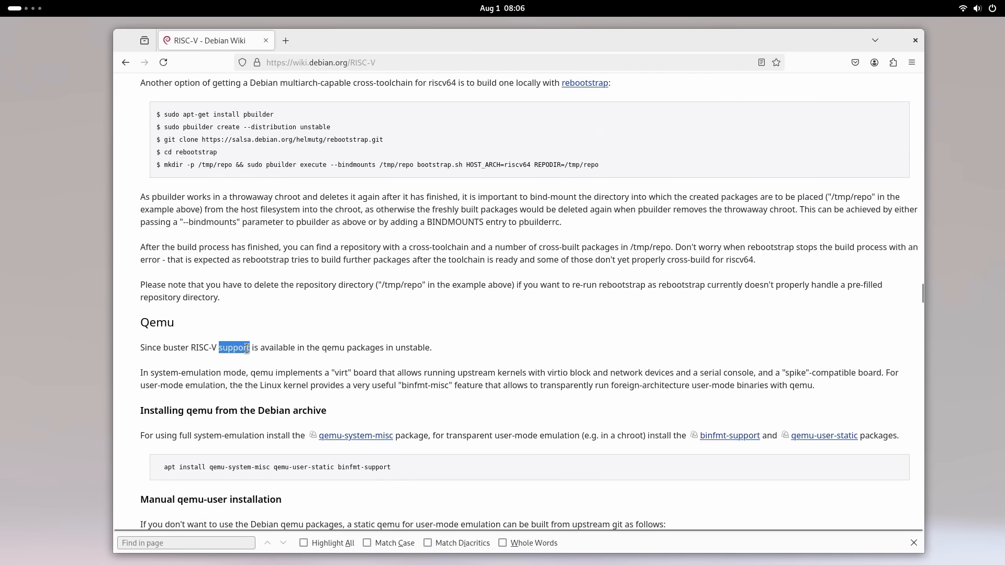
triple_click(286, 348)
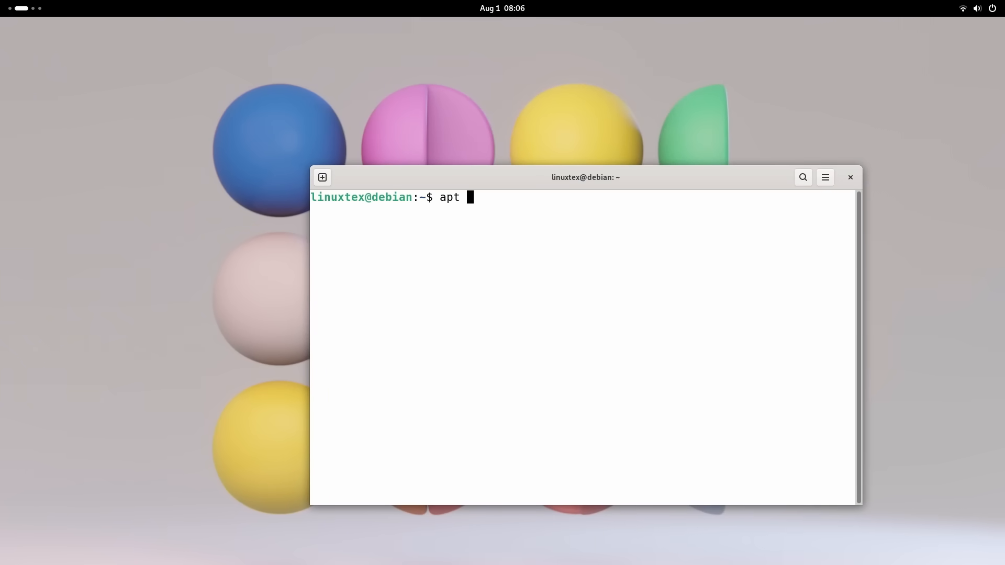
Step: Run apt search qemu-system-riscv to look up the RISC-V emulator package
text(search qem)
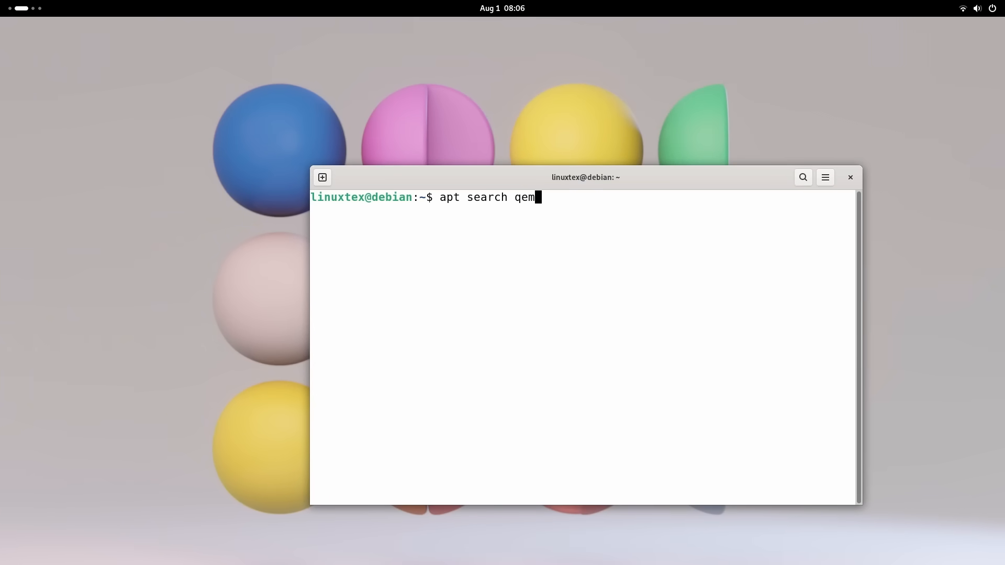
text(u-system)
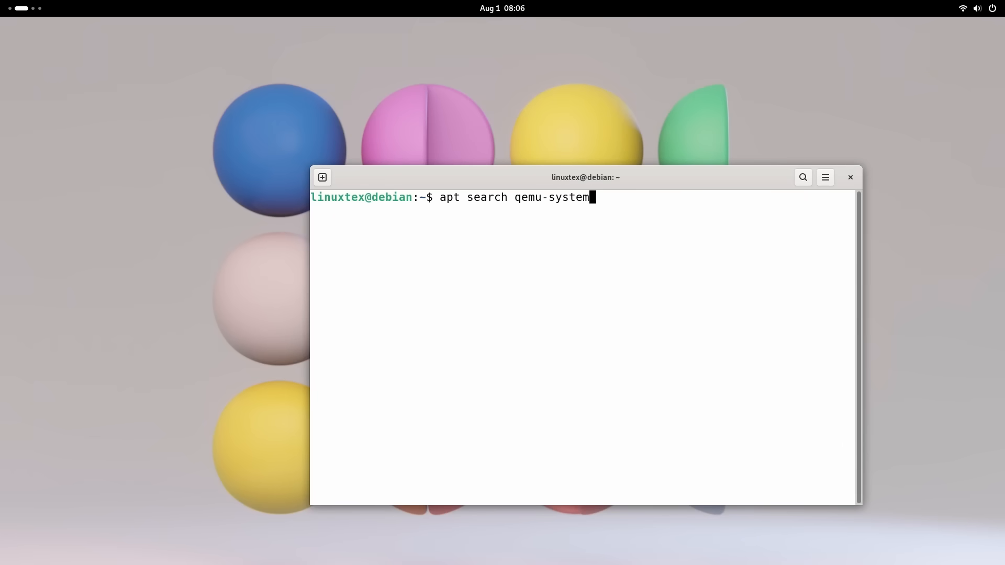
text(-ri)
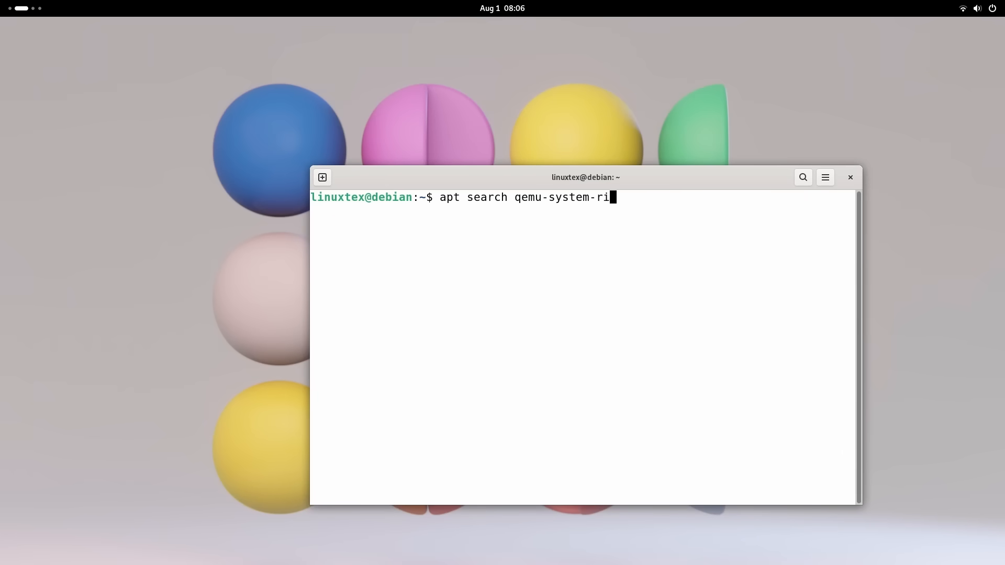
text(scv)
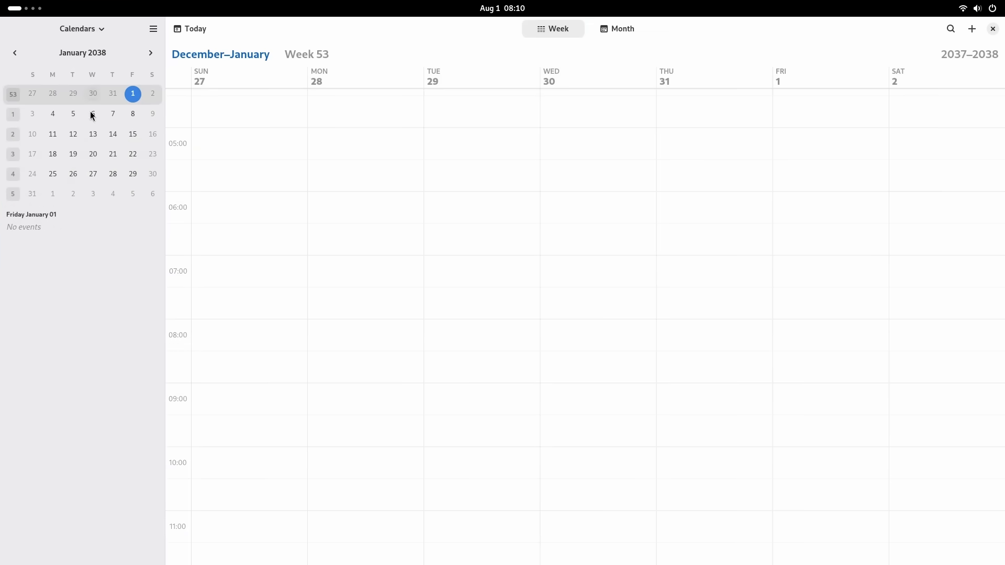
Step: Show the week of 19 January 2038 and start a new event titled Doomsday on Tuesday 19
click(73, 154)
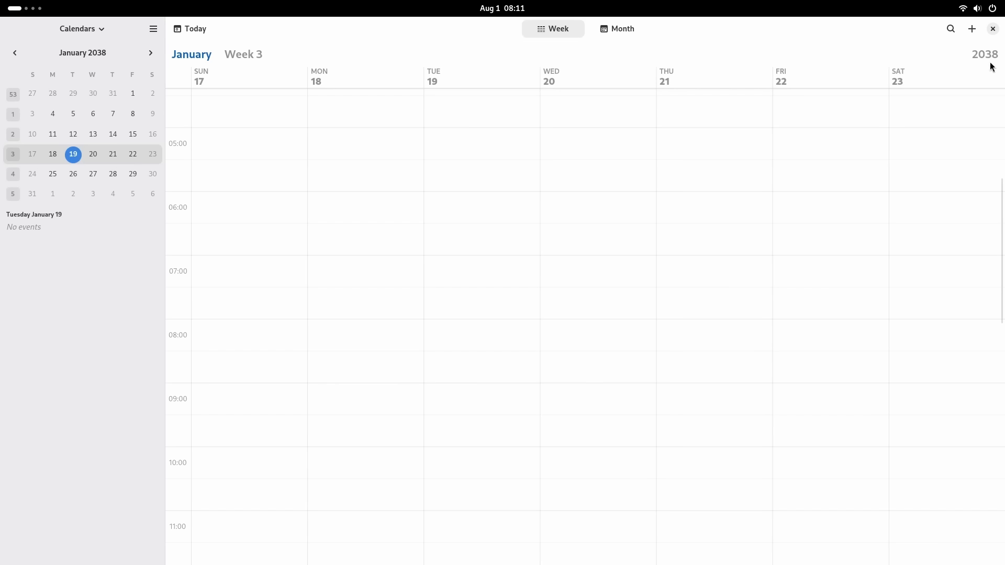
mouse_move(618, 29)
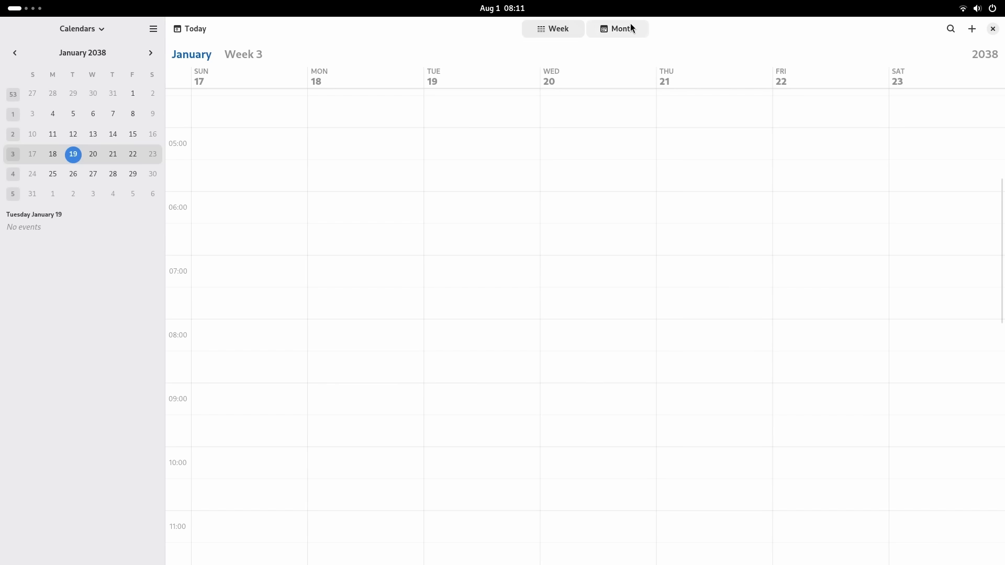
click(617, 29)
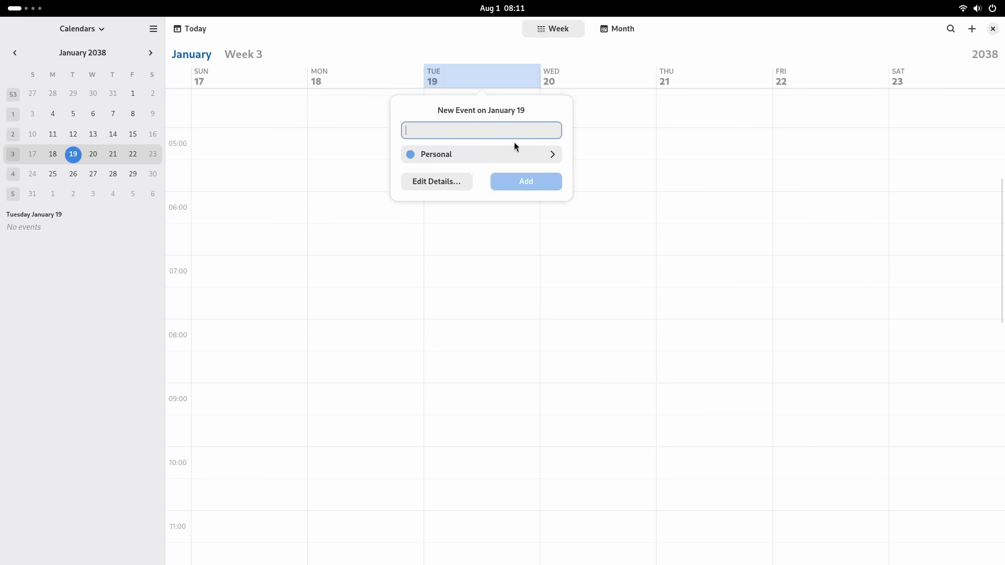
text(Doomsday)
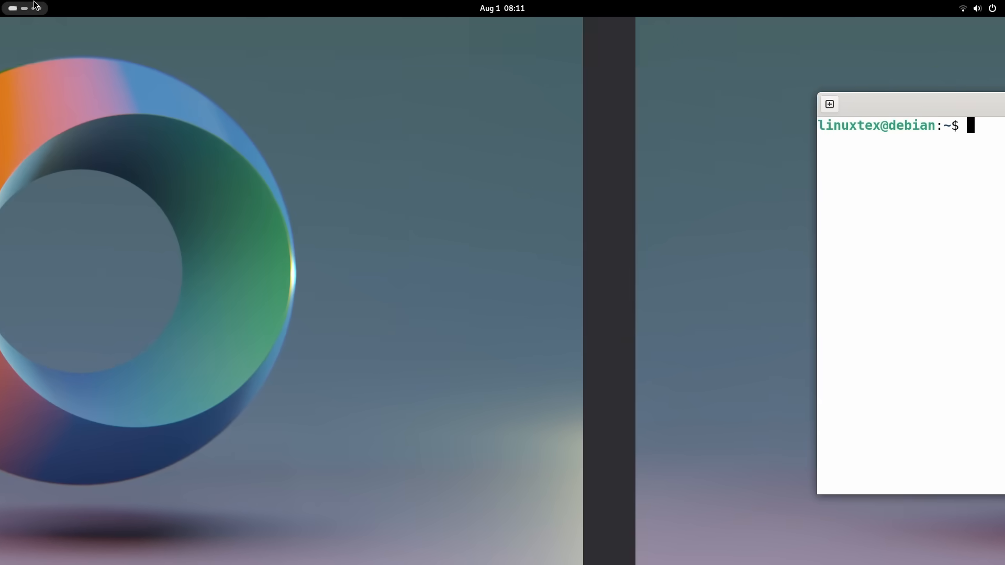
Step: Run getconf LONG_BIT, highlight the 64 result, then run apt list --installed
text(getconf LONG_BIT)
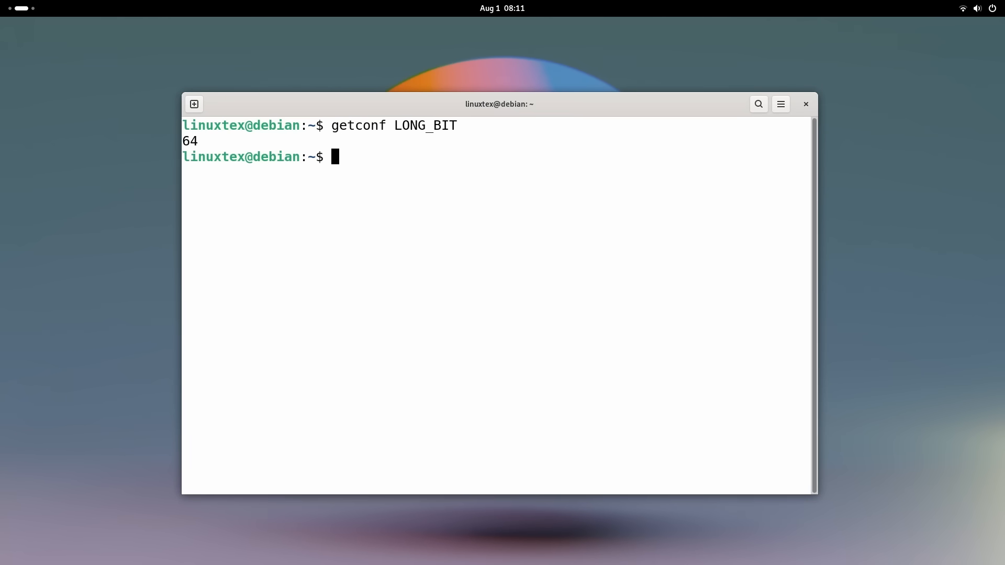
double_click(190, 140)
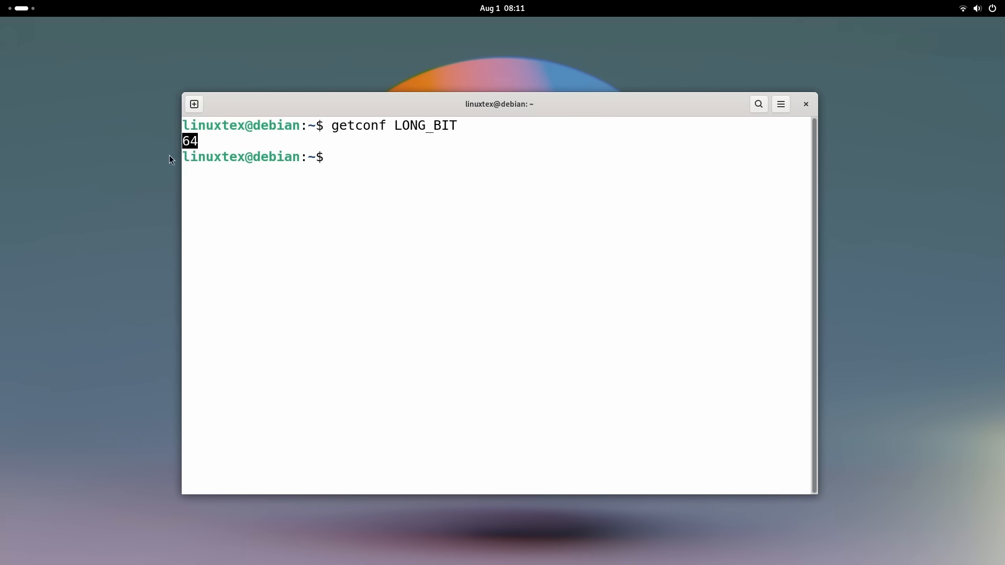
text(apt li)
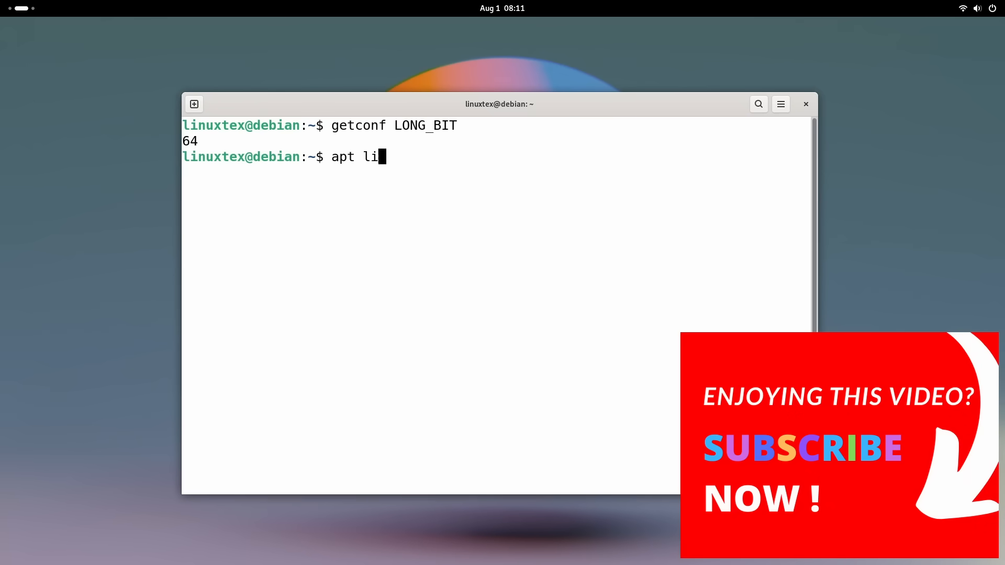
text(st --installed)
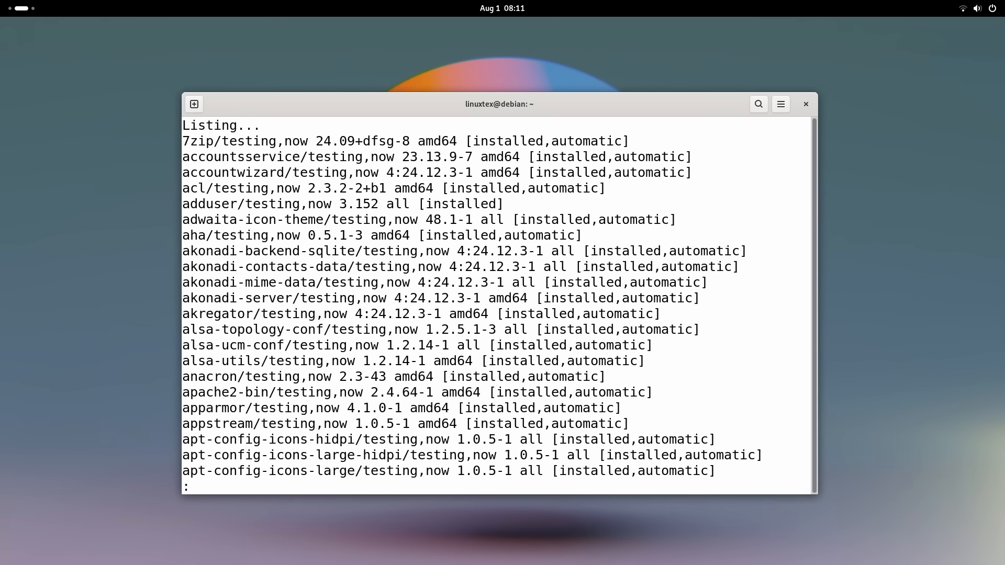
Step: Page through the installed package listing, selecting the akonadi-mime-data entry along the way
double_click(295, 282)
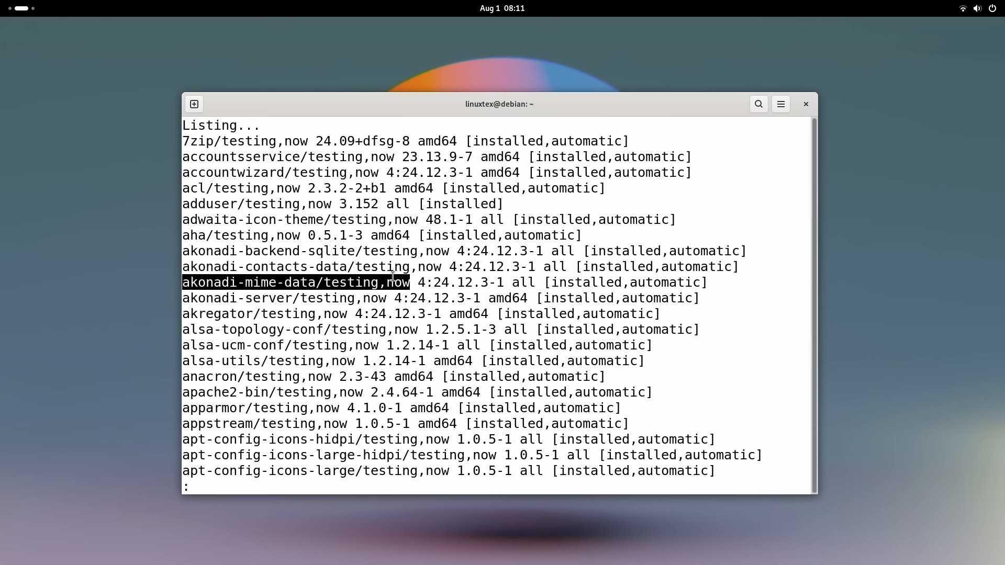
key(Up)
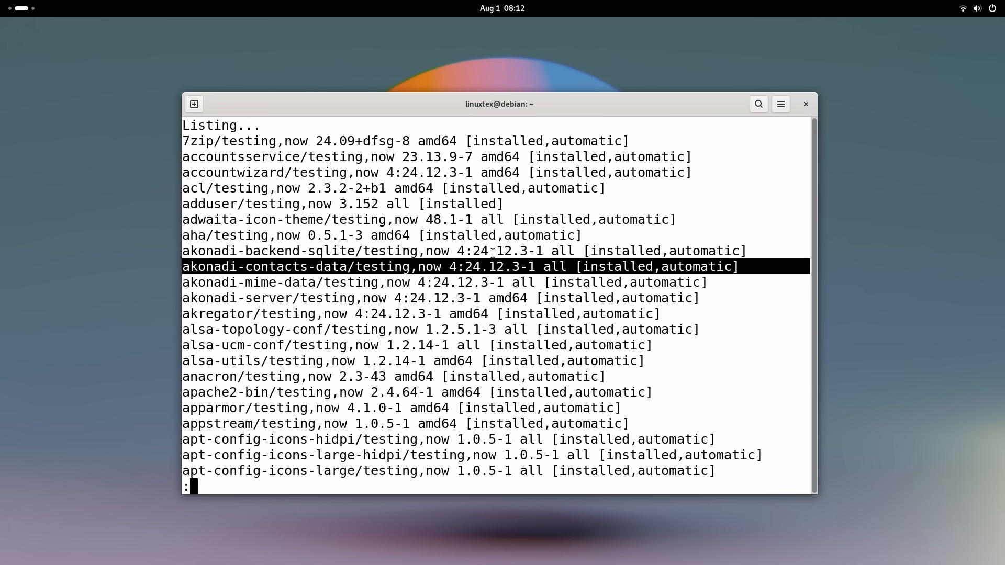
scroll(down, 3)
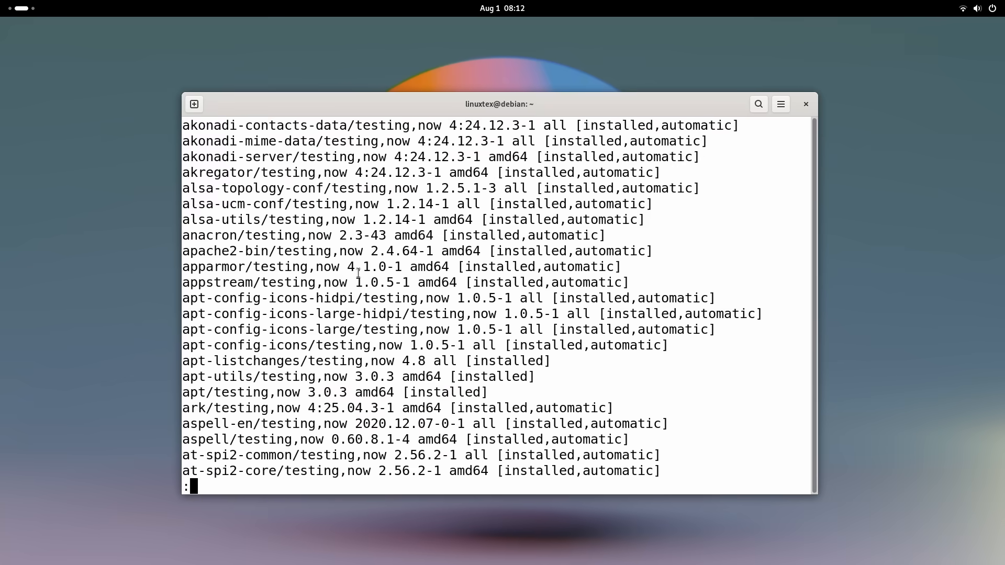
scroll(down, 3)
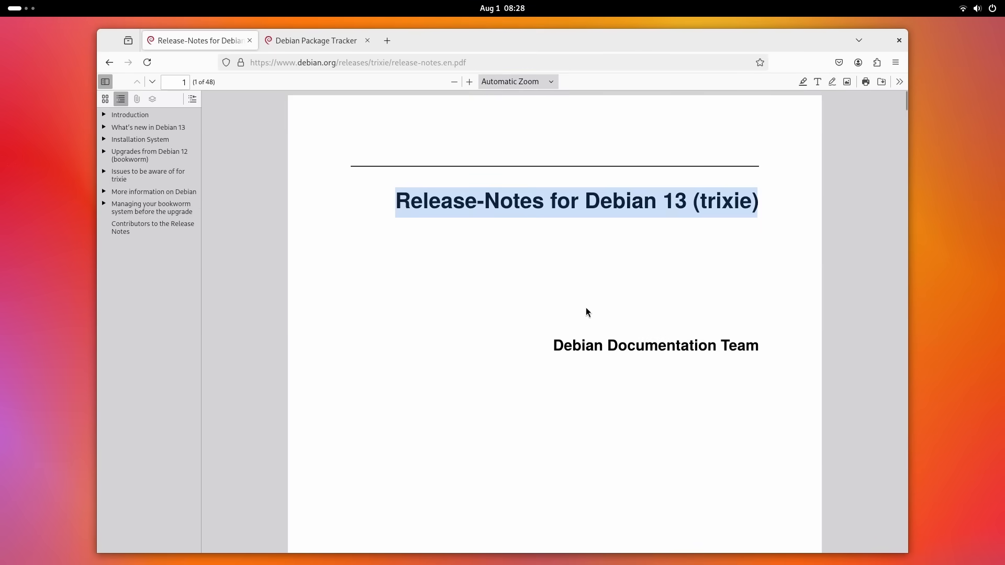
Step: Search the release-notes PDF for "cet" and highlight the ROP/COP-JOP hardening text in section 2.2.2
key(Ctrl+f)
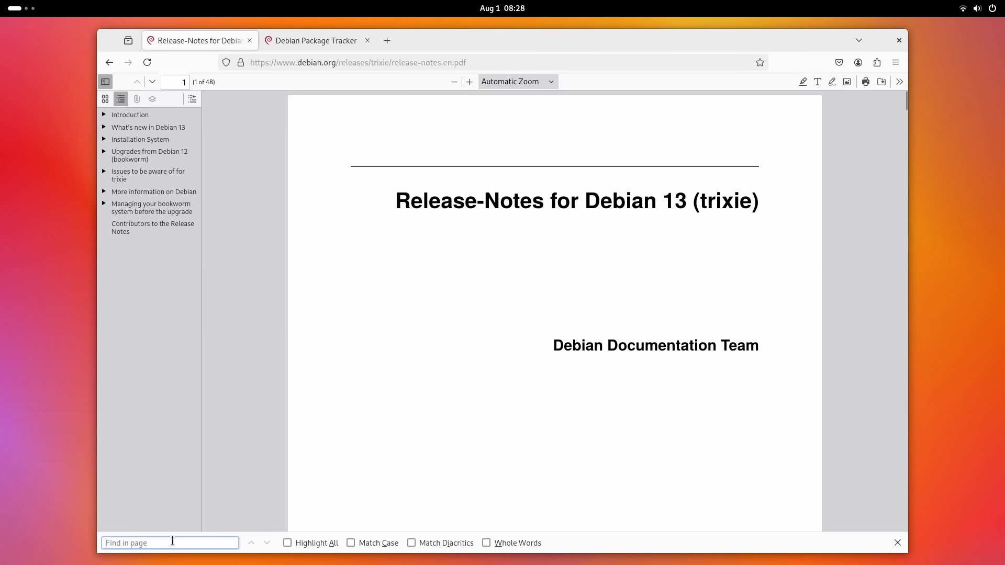
text(cet)
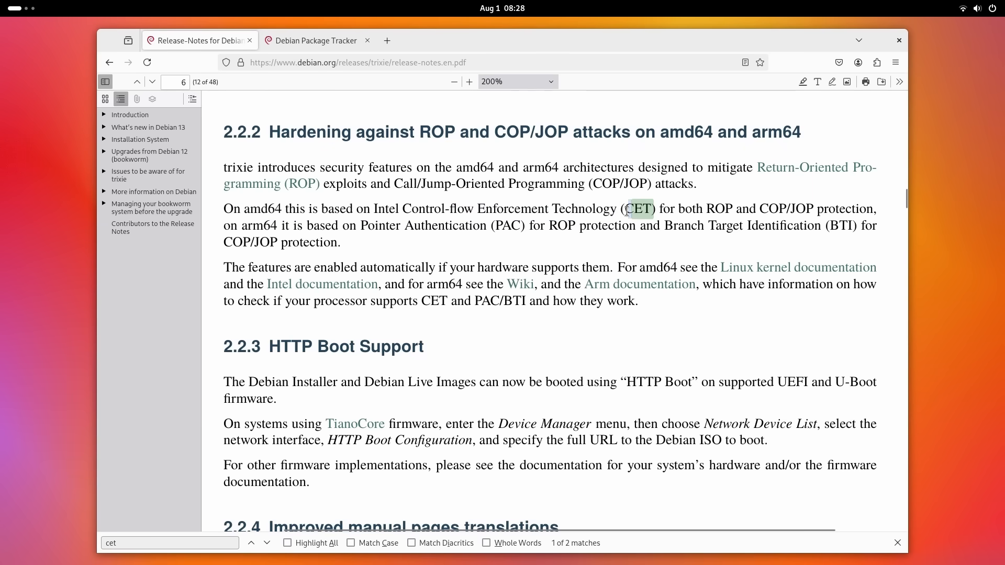
drag(627, 209, 840, 208)
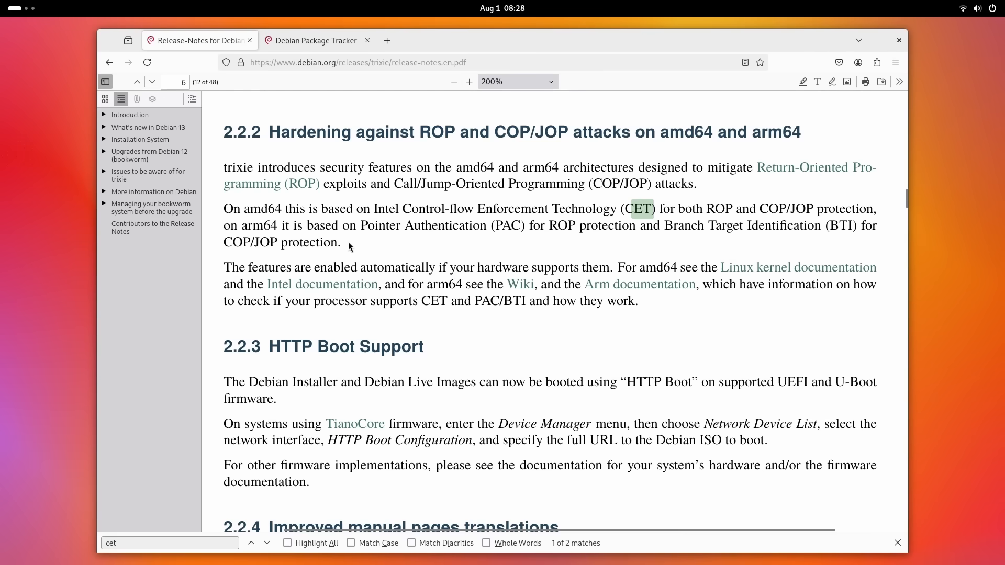
mouse_move(710, 268)
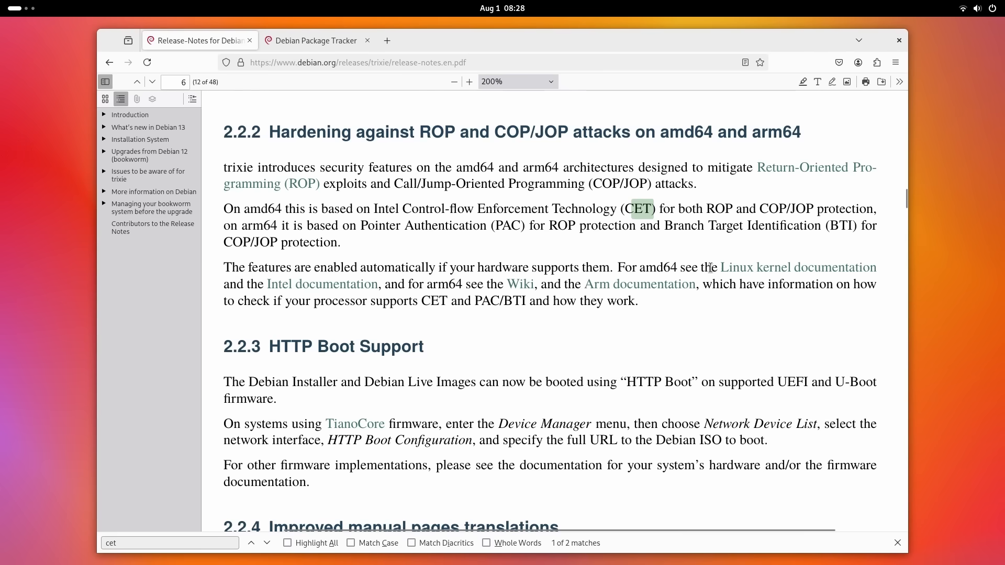
drag(224, 267, 639, 301)
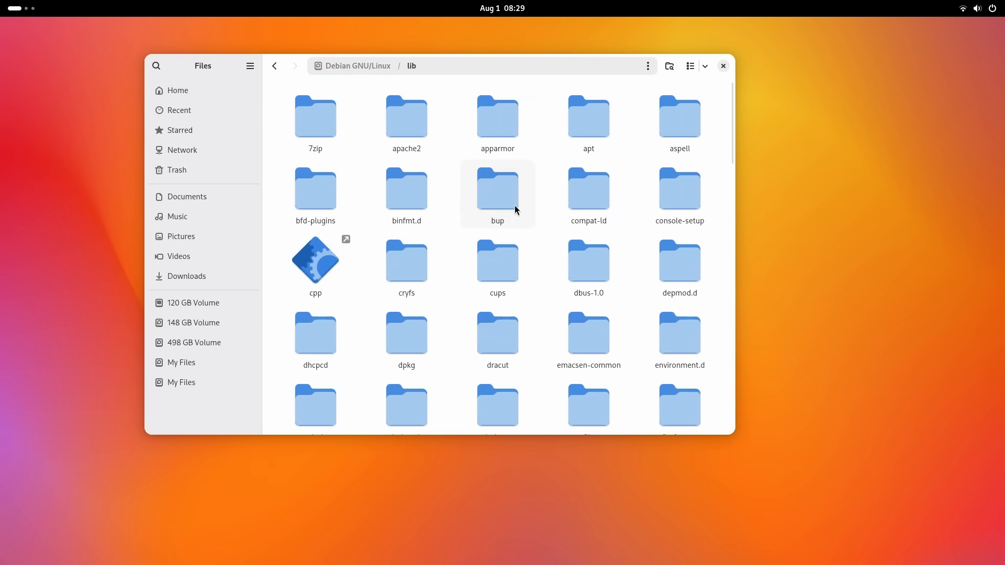
Step: Open lib/systemd/system, search for "ssh" and view the ssh-access.target unit
scroll(down, 3)
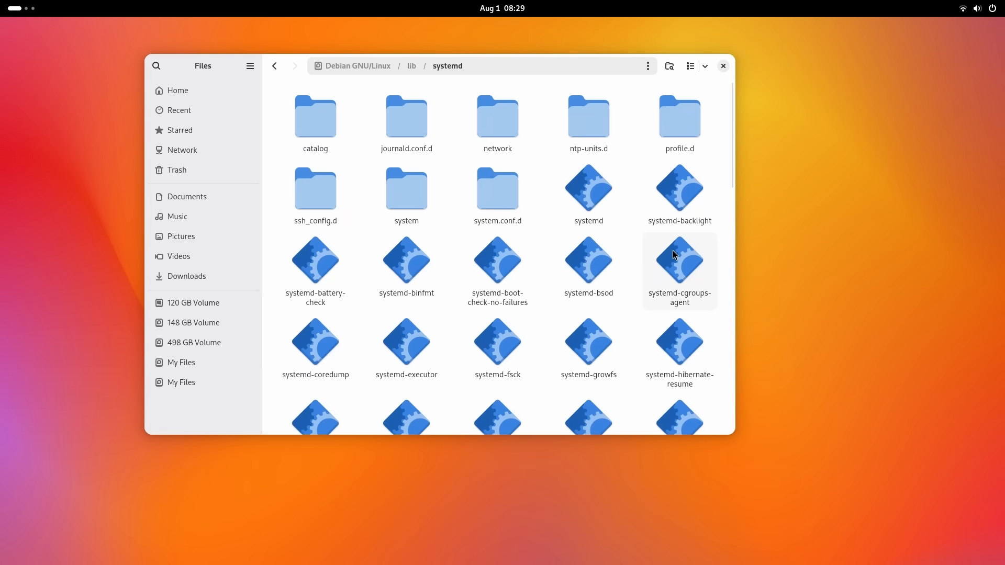
double_click(406, 187)
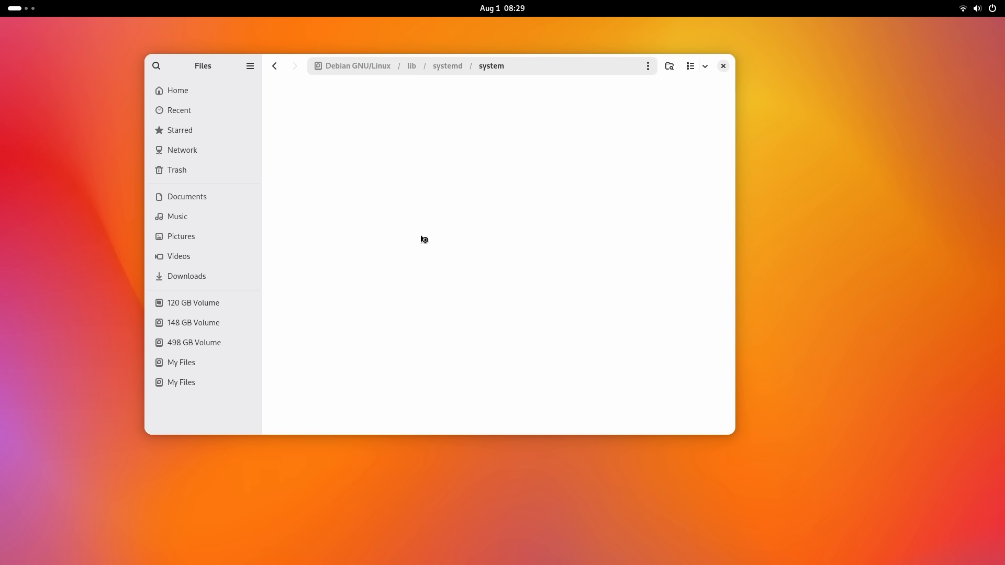
text(ssh)
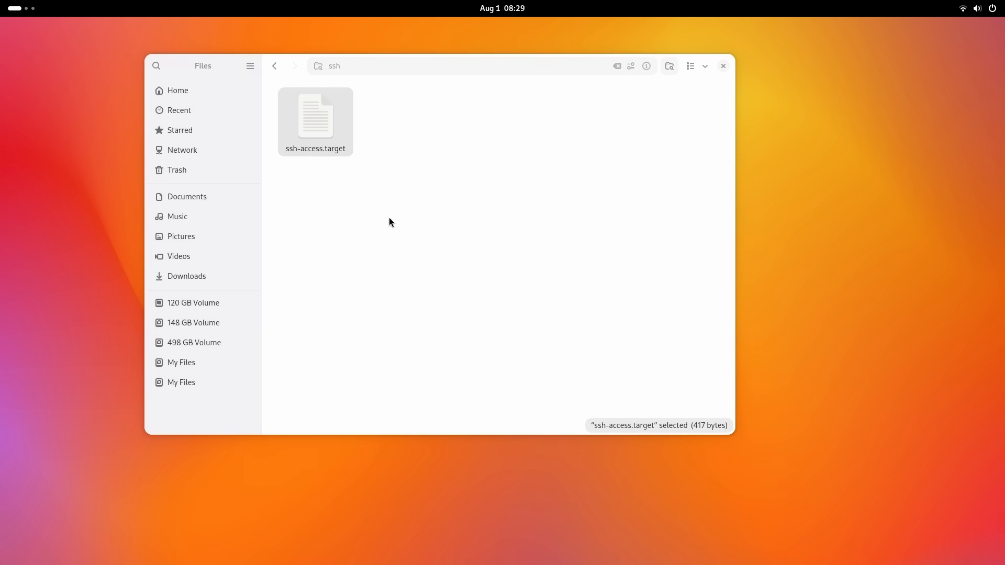
double_click(316, 117)
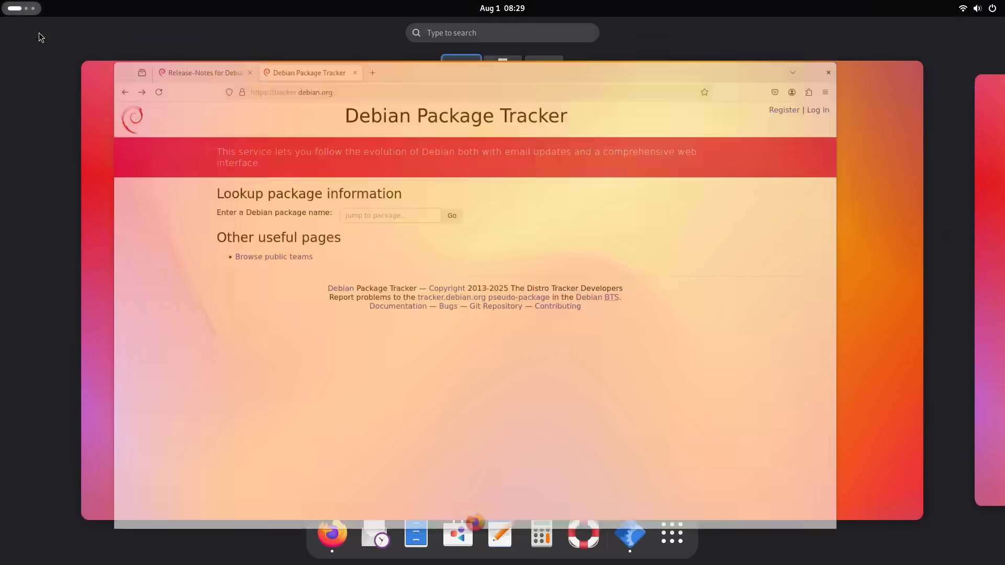
Step: Look up debian-security-support on tracker.debian.org and scroll its package page
text(debian-security-support)
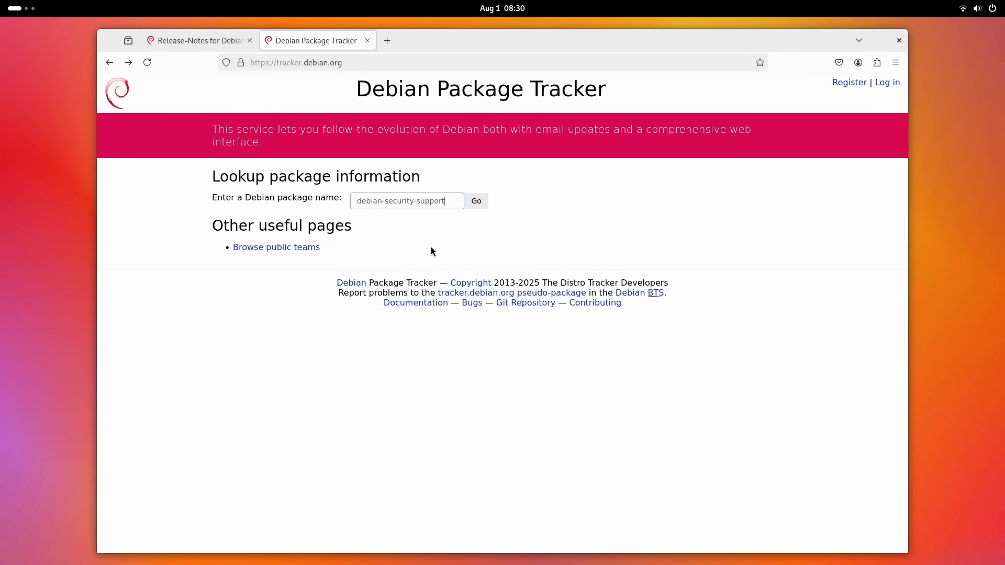
click(475, 201)
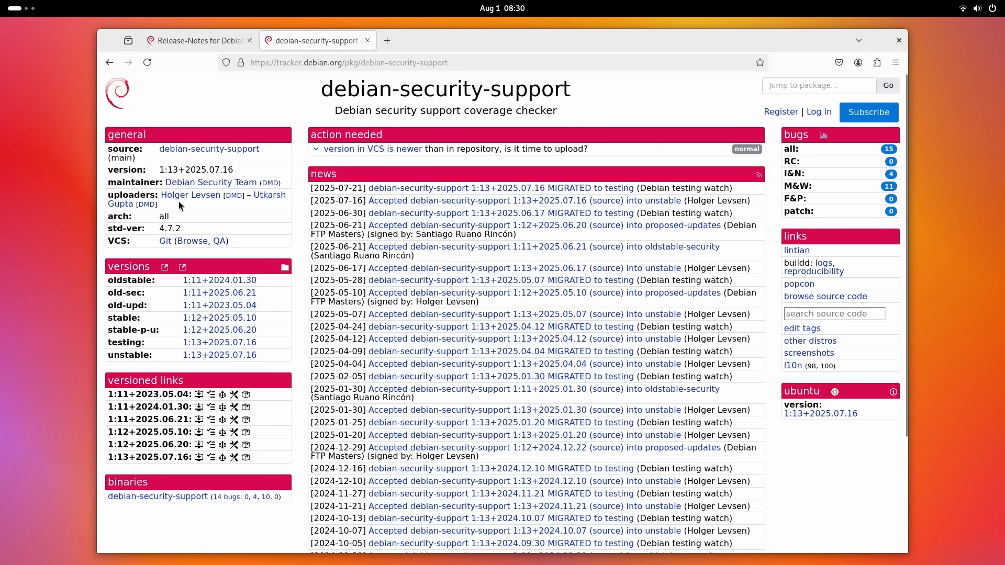
scroll(down, 3)
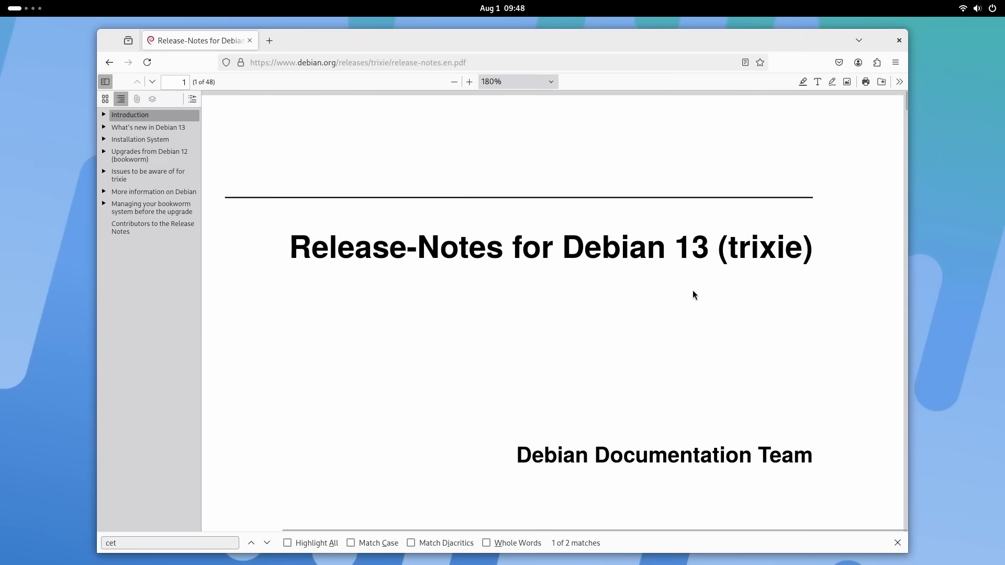
Step: Jump to the 'Issues to be aware of for trixie' chapter and highlight the MIPS removal and reduced i386 support headings
click(148, 175)
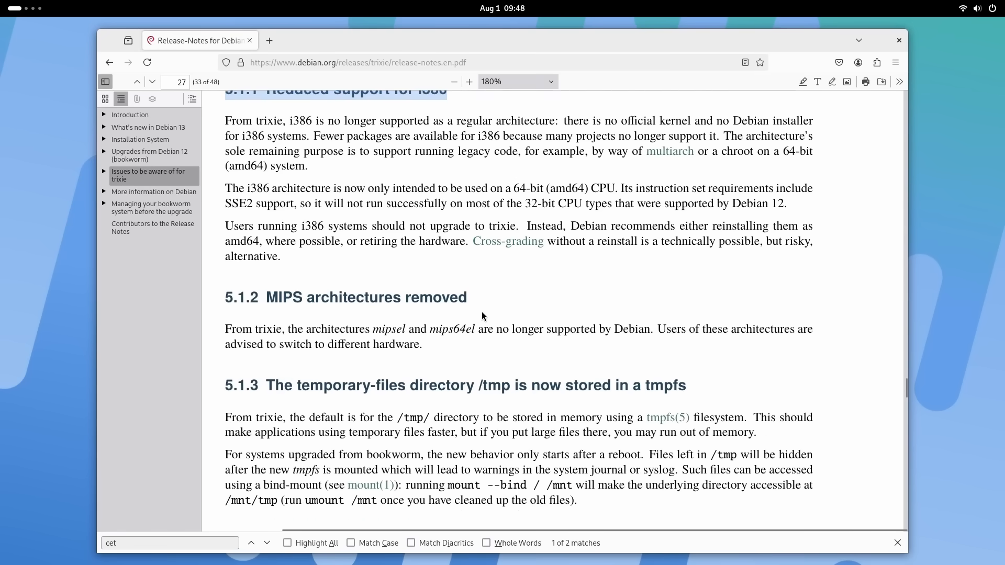
double_click(435, 297)
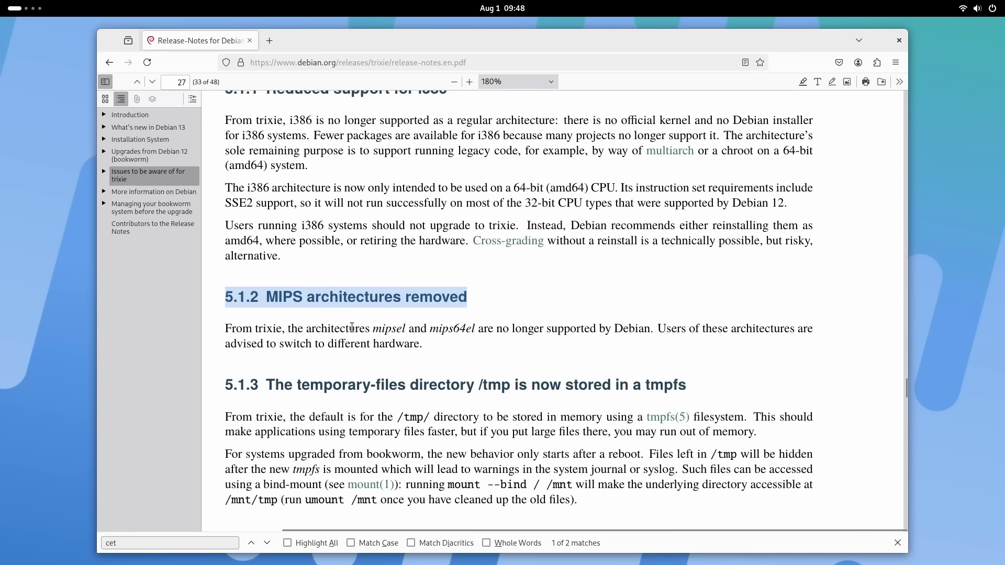
double_click(451, 328)
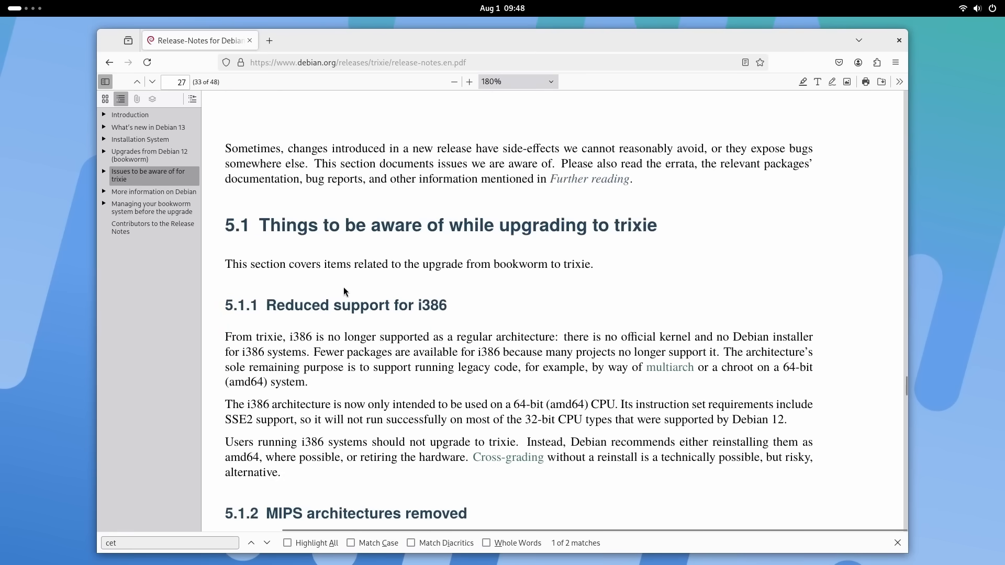
drag(269, 305, 450, 305)
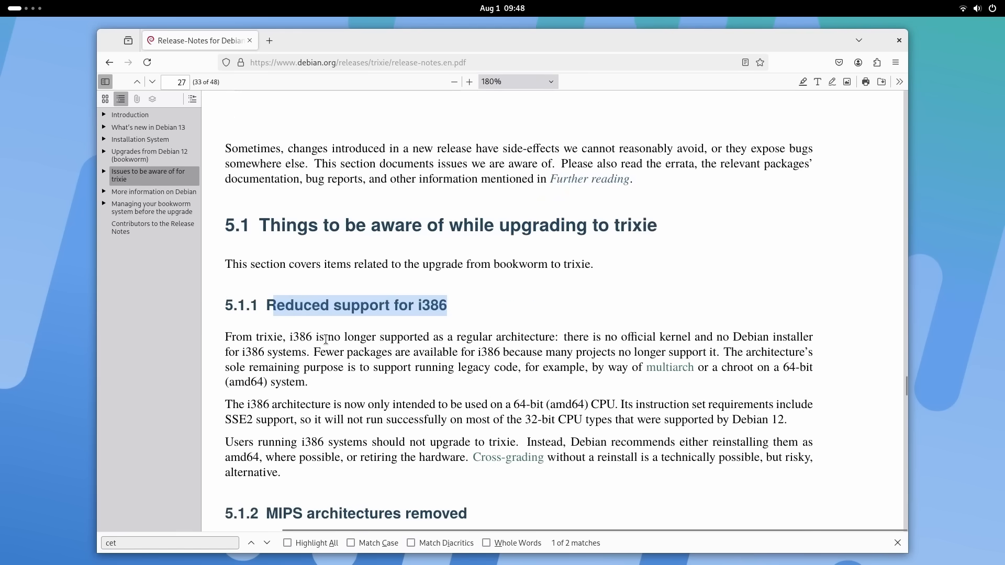
drag(327, 336, 558, 336)
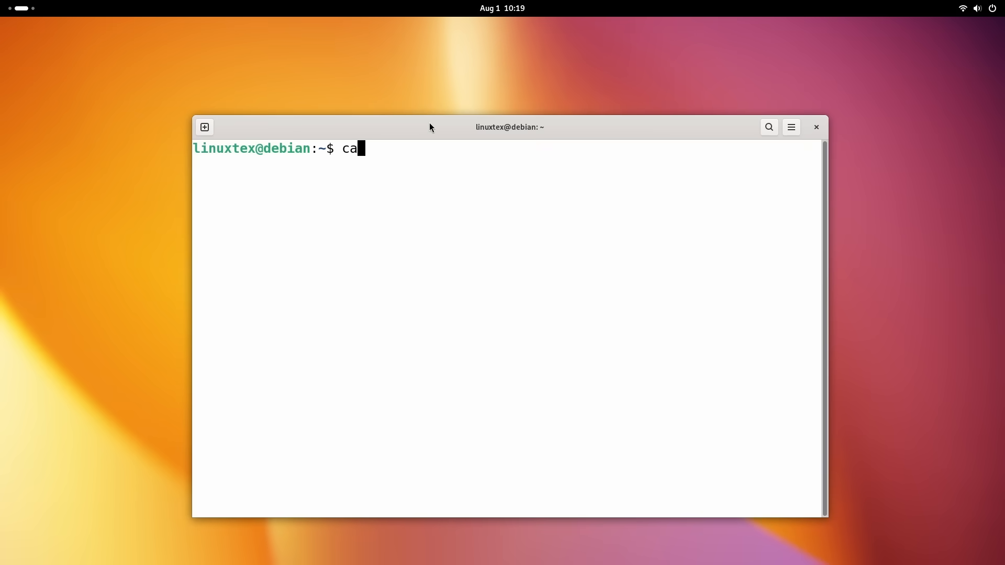
Step: Run cat /etc/apt/sources.list.d/debian.sources and highlight the trixie entry's components line
text(t /etc)
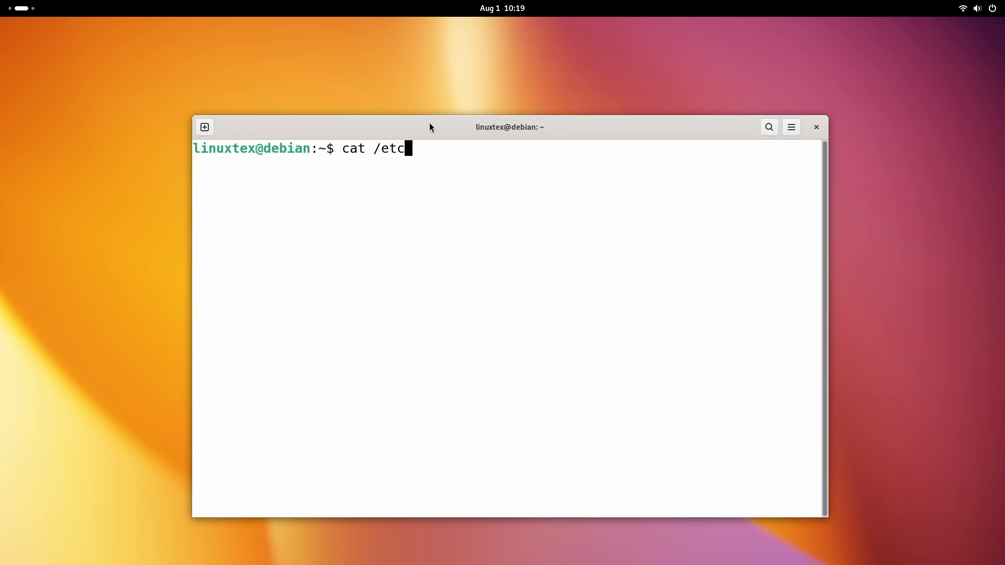
text(/apt/sources.list.d/debian.sources)
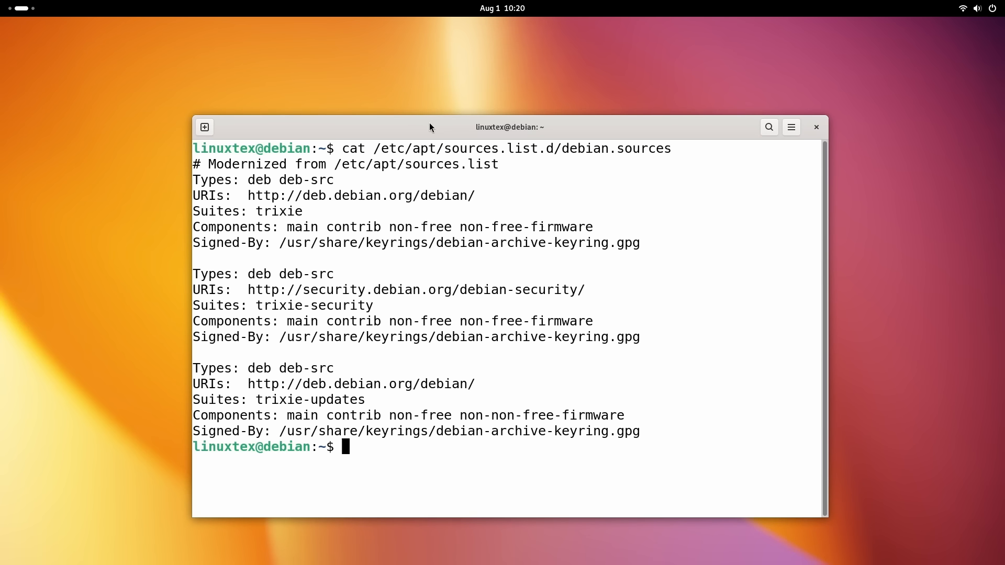
double_click(247, 164)
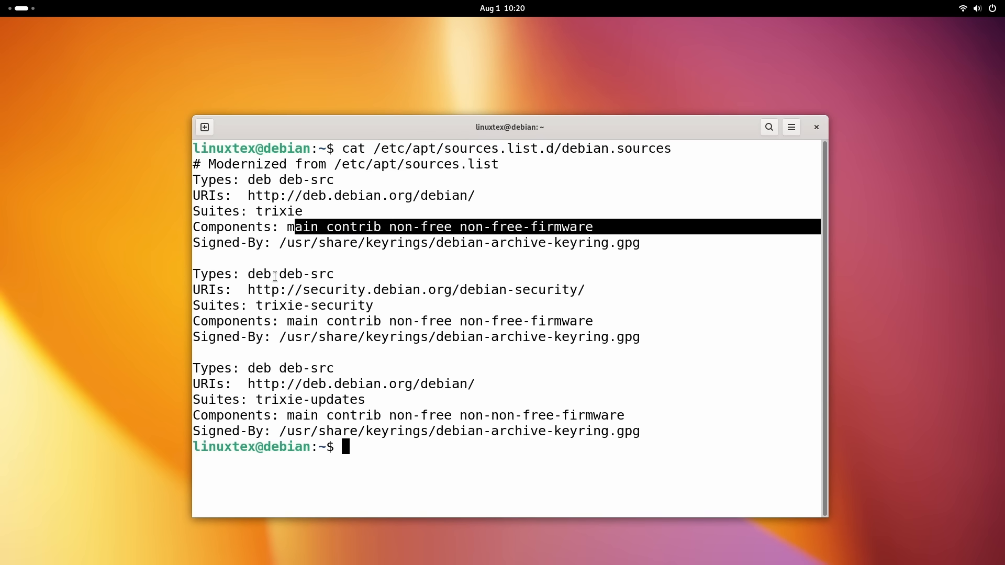
double_click(311, 399)
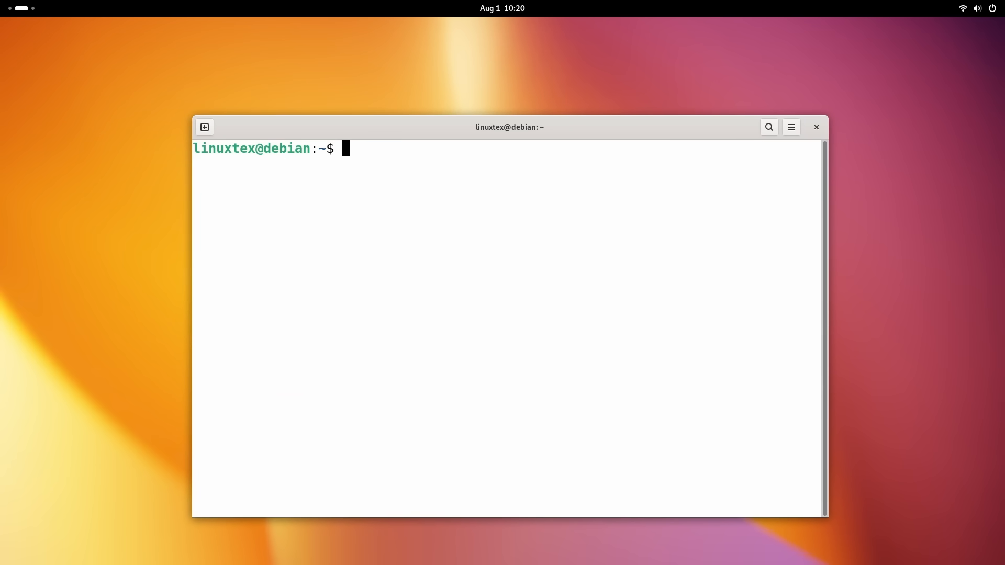
Step: Run sudo apt update, scroll through the misspelt-component warnings, then exit the root shell
text(sudo apt update)
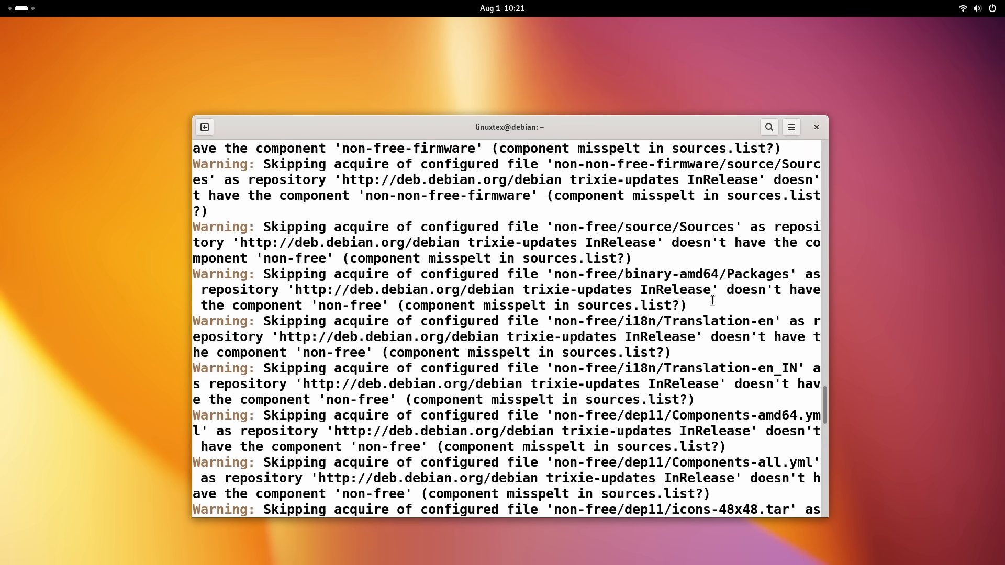
scroll(down, 3)
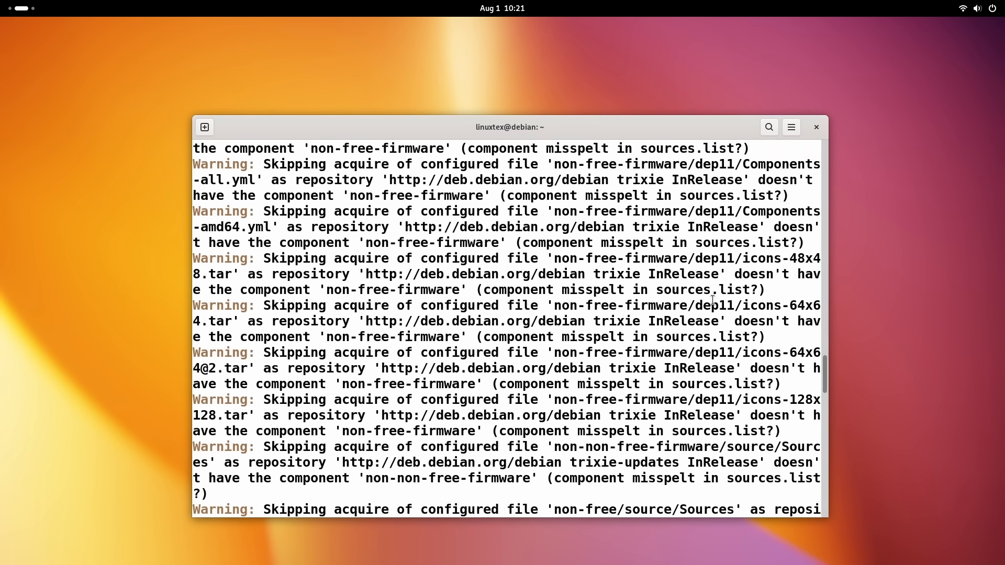
scroll(down, 3)
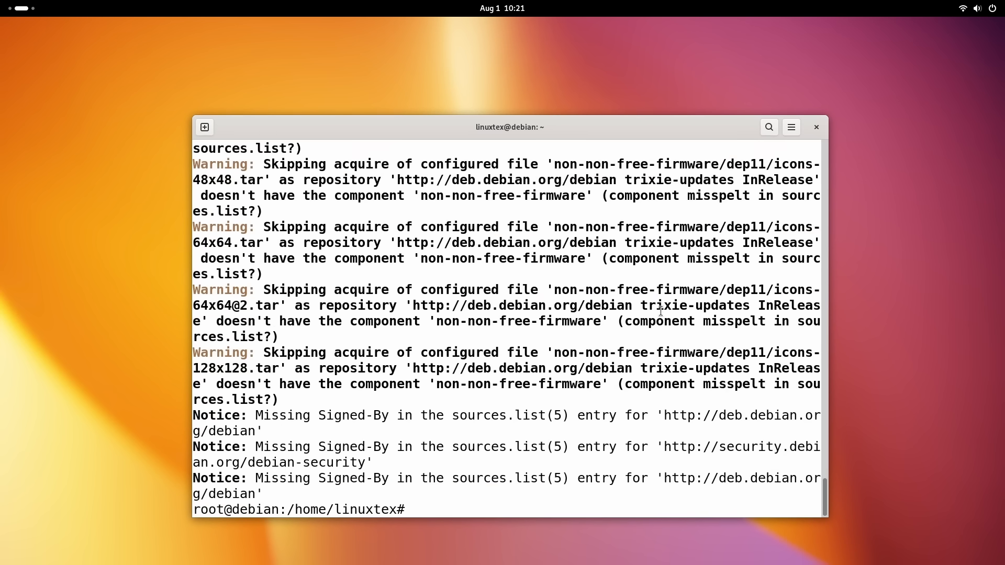
text(exit)
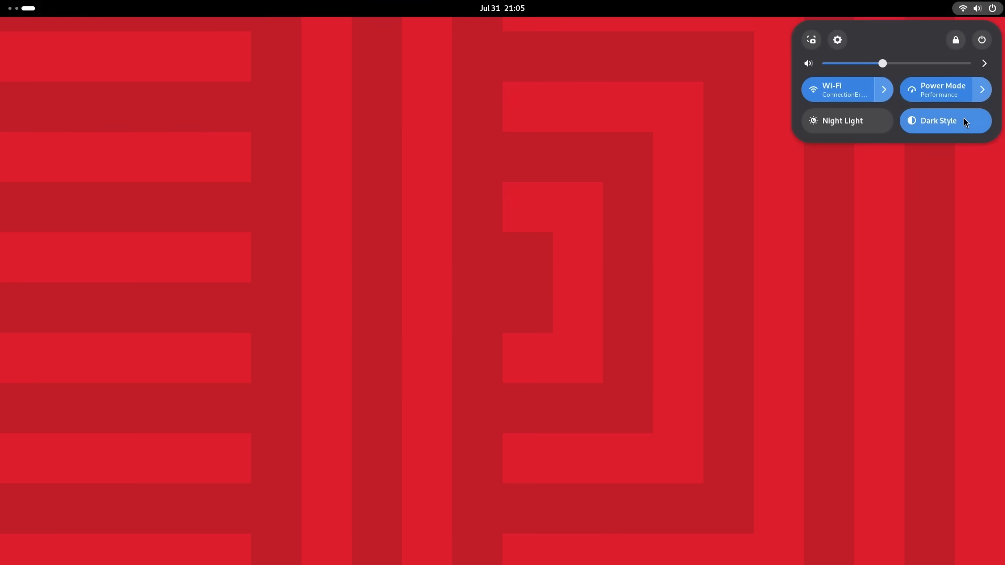
Step: Turn dark style off, pick another wallpaper and flip dark style on and off over it
click(938, 120)
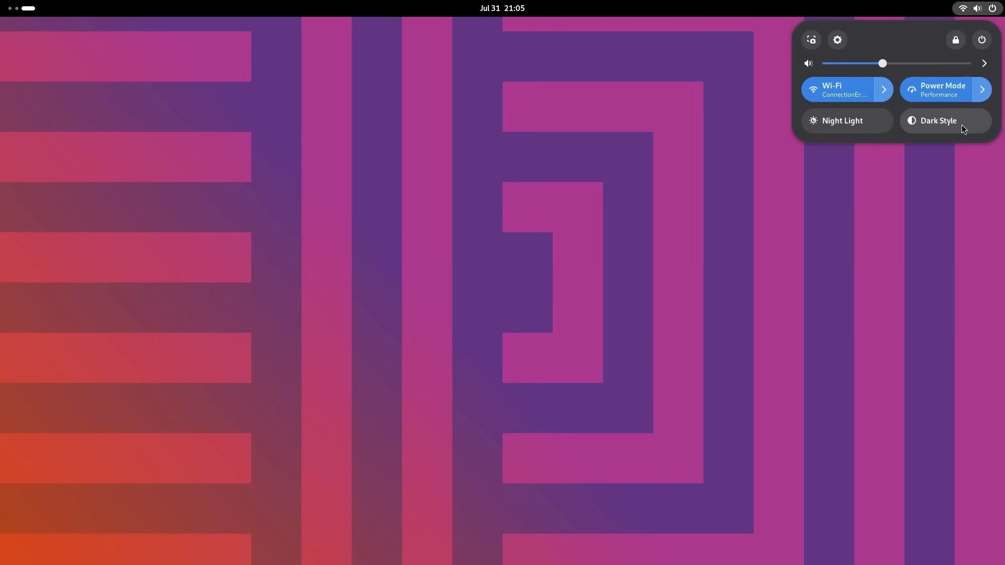
click(749, 406)
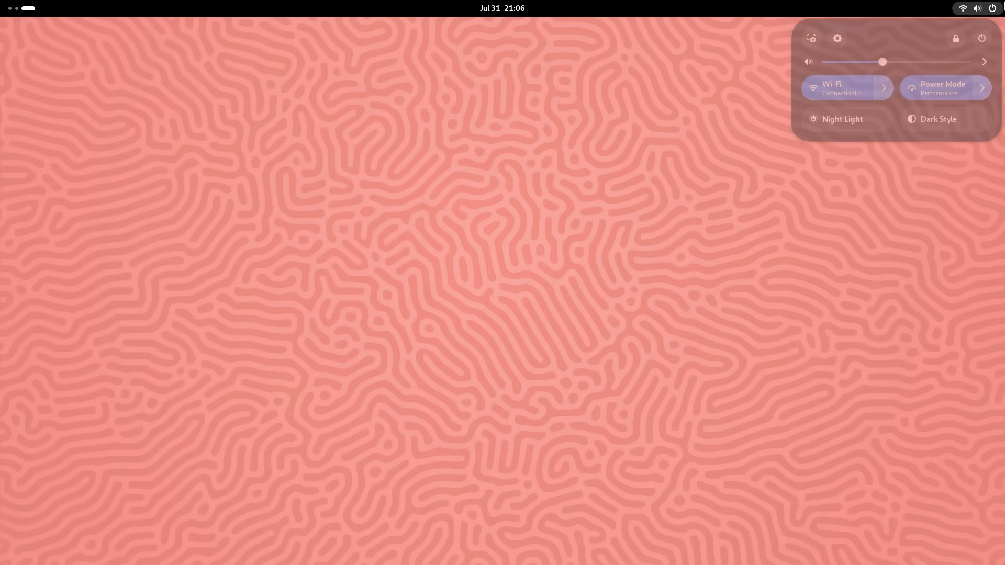
click(944, 120)
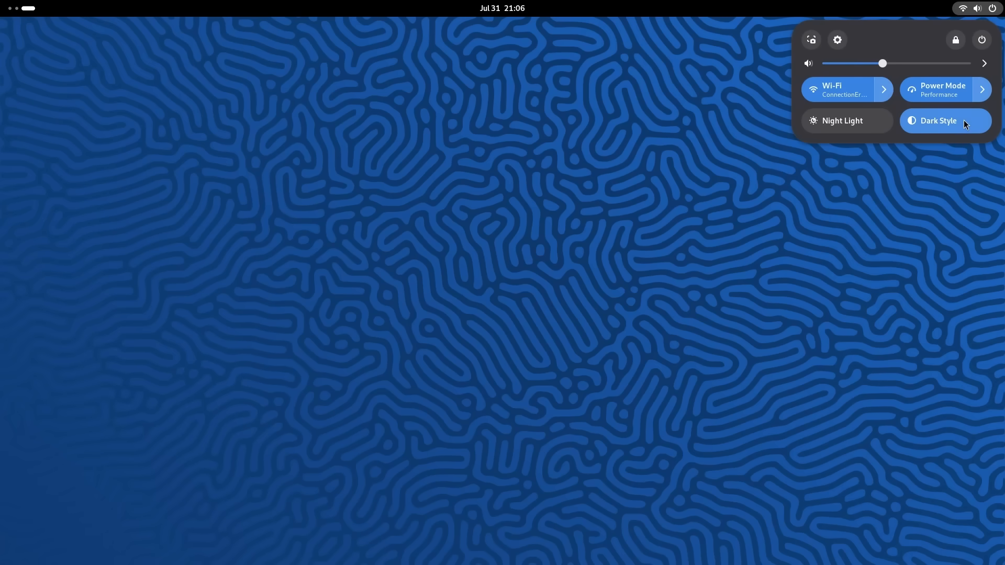
click(944, 120)
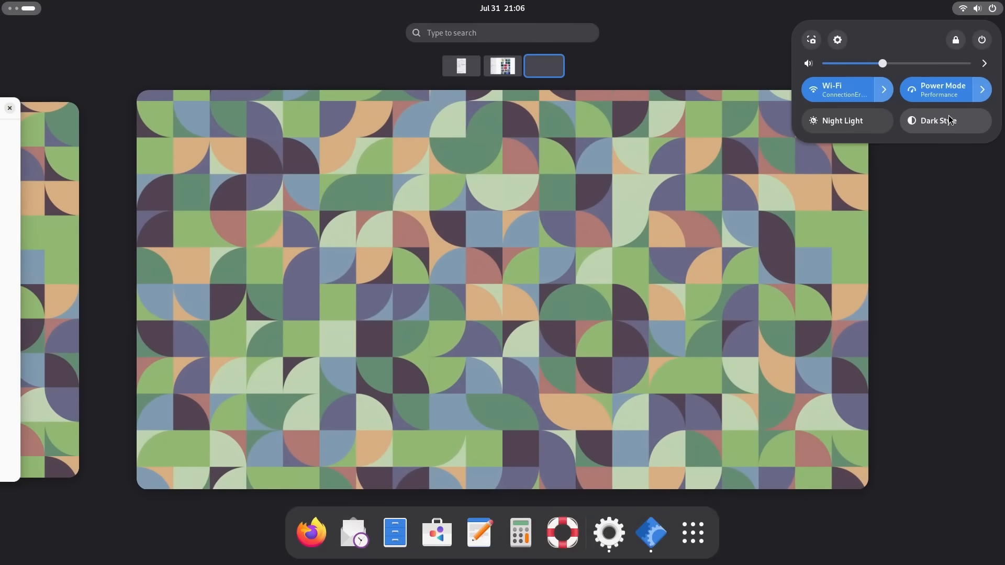
Step: Flip dark style again, set the pink pills wallpaper and leave it in light style
click(943, 122)
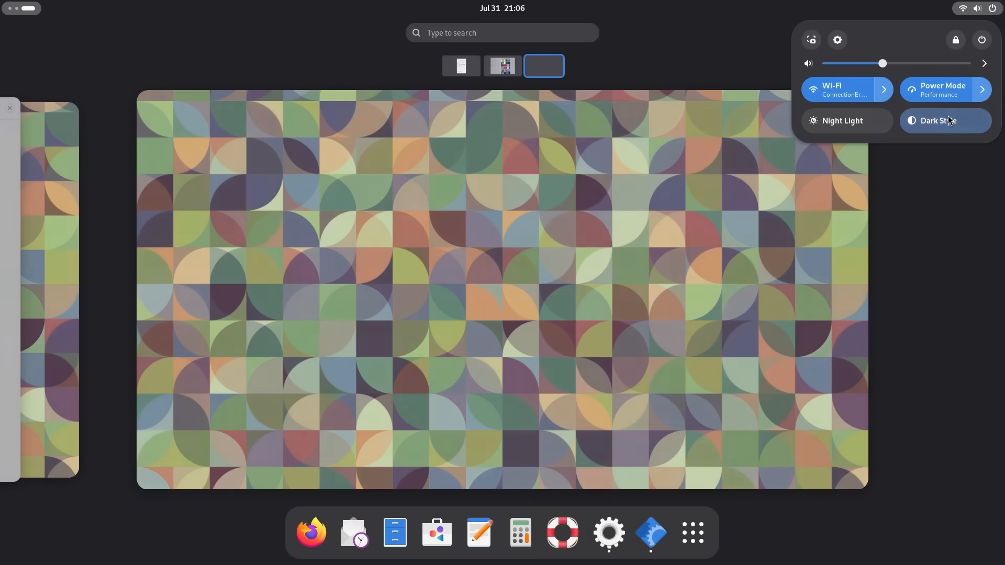
click(945, 120)
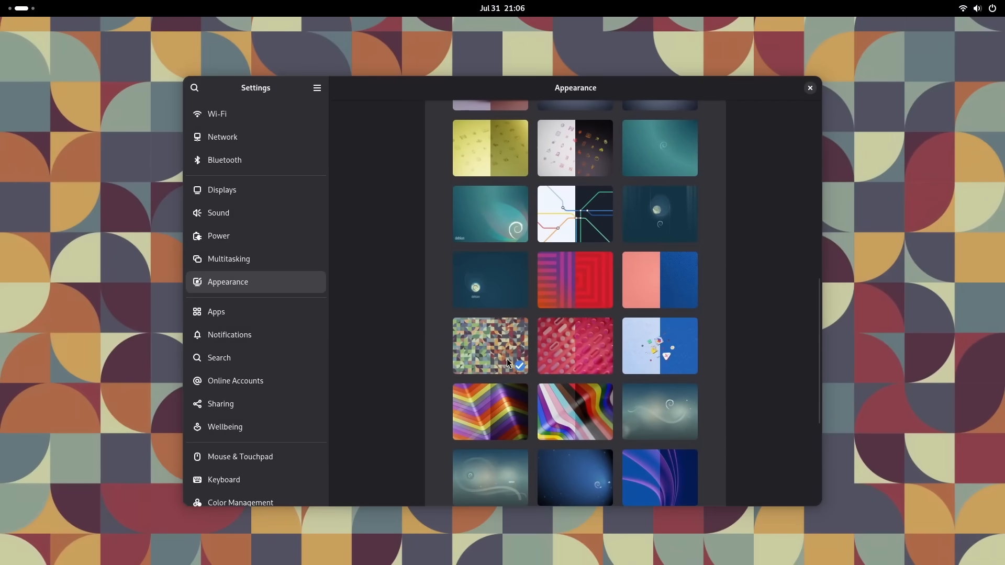
click(575, 346)
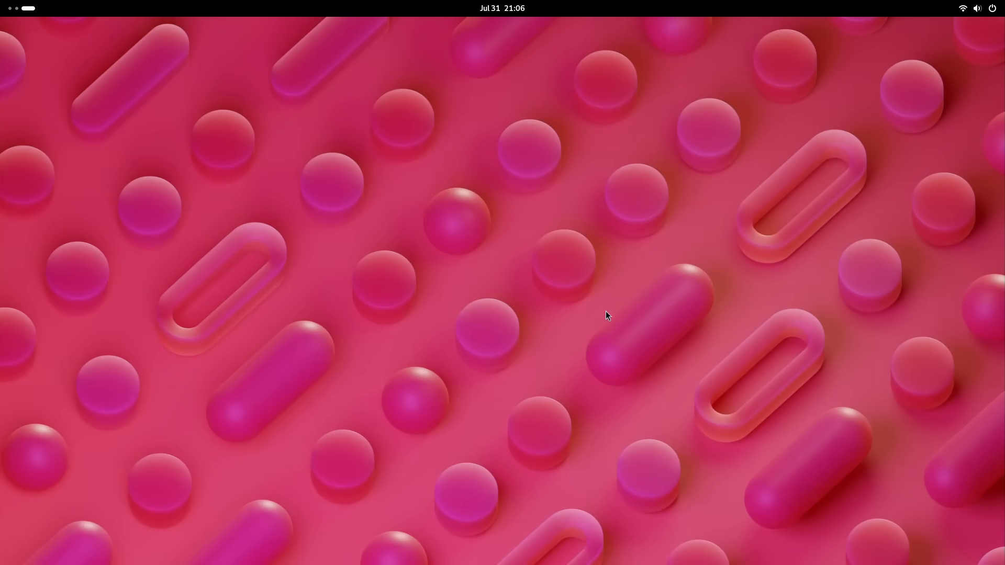
click(977, 8)
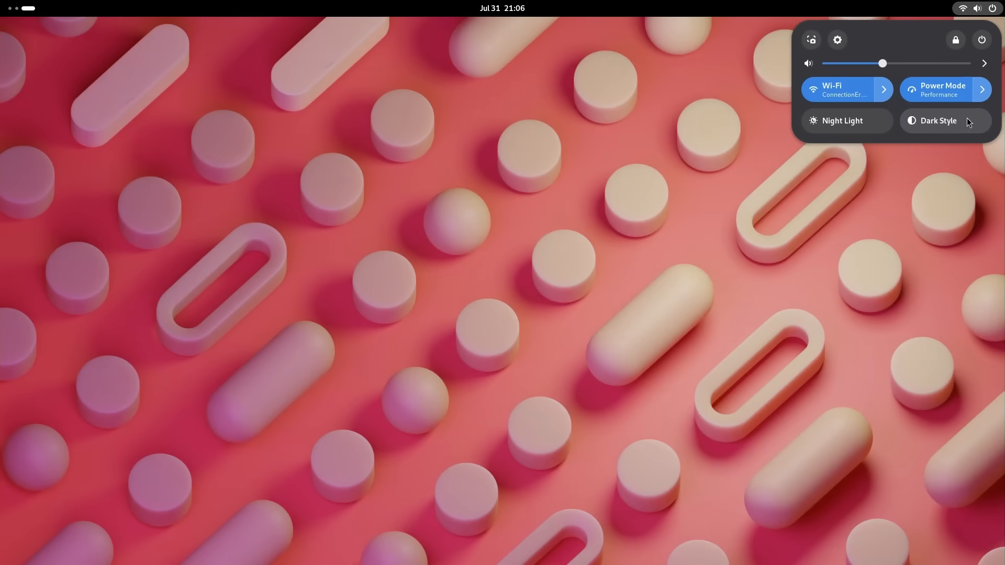